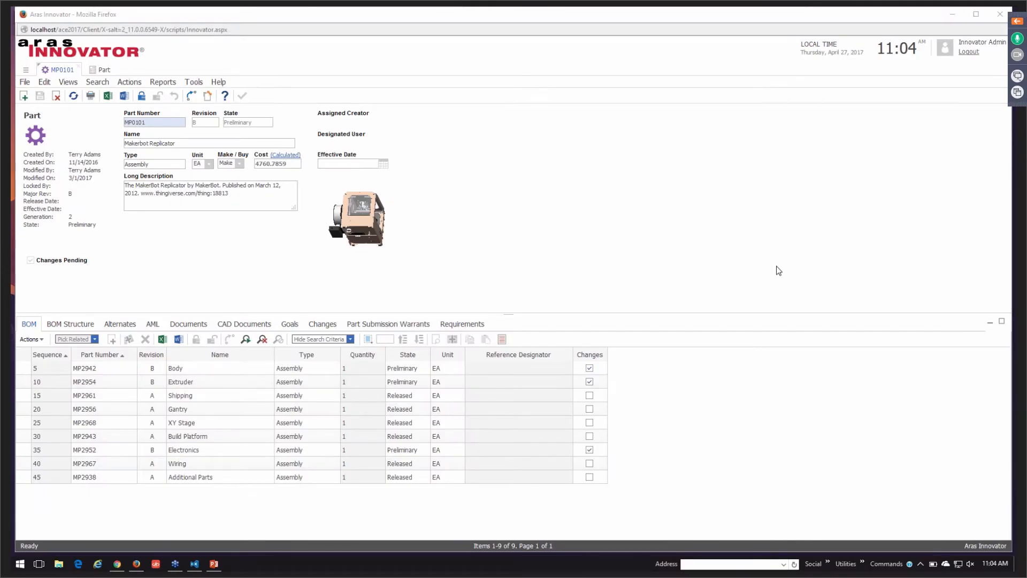
mouse_move(773, 267)
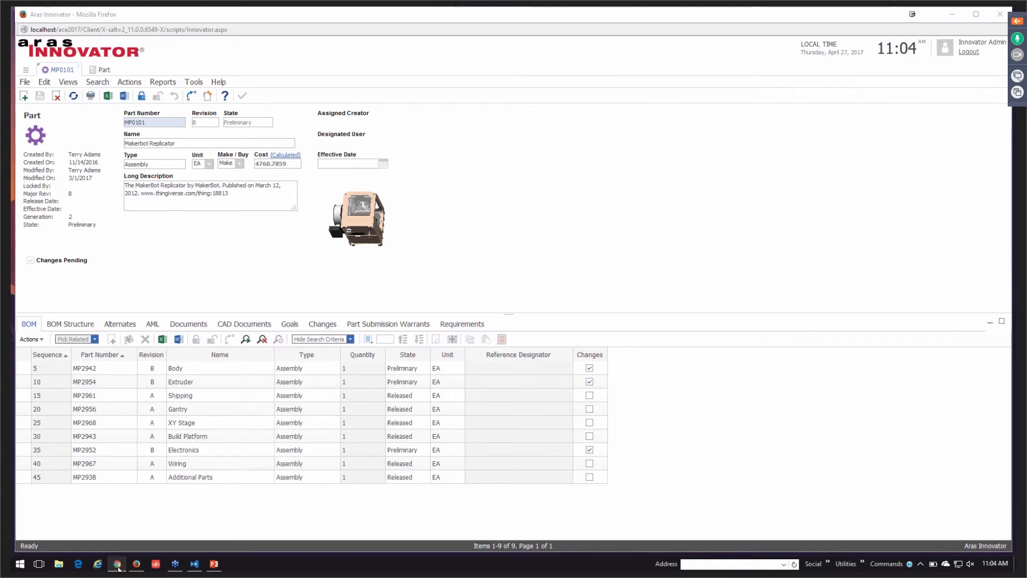
Switch from Innovator to the browser showing the Aras Community home page
left_click(117, 564)
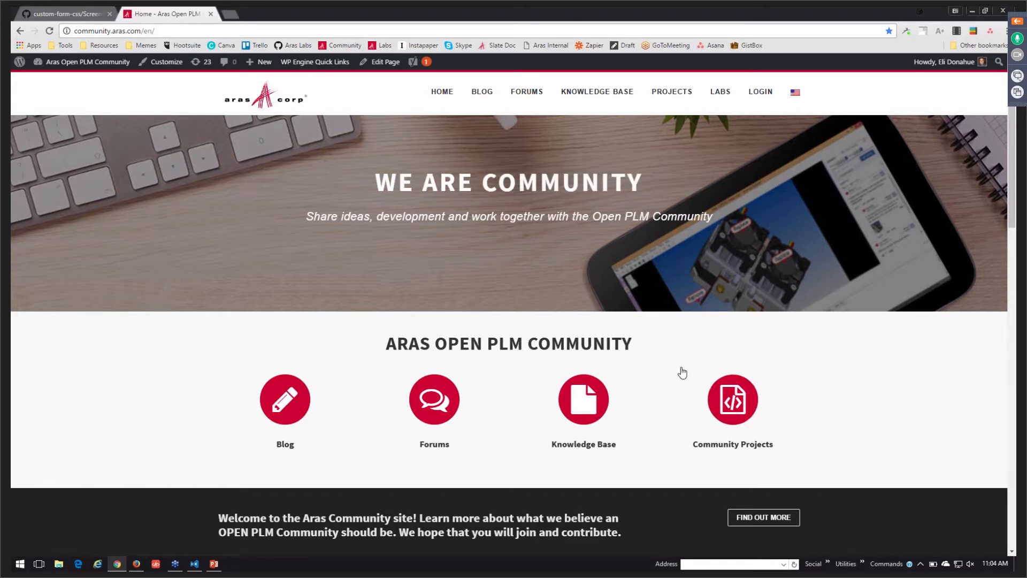
mouse_move(733, 399)
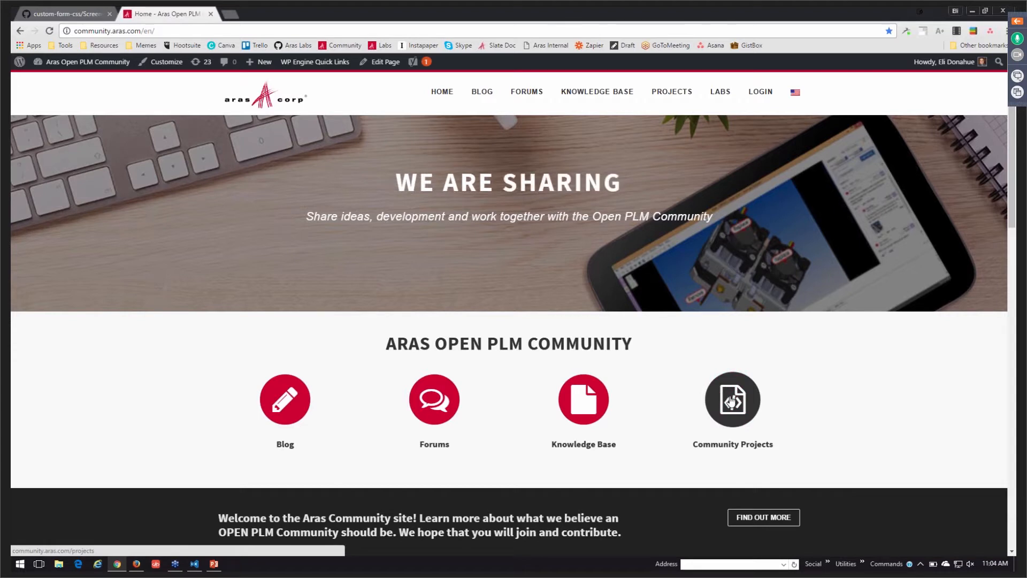
Go to Community Projects and scroll through the Aras Labs project cards like Custom Form CSS
left_click(732, 399)
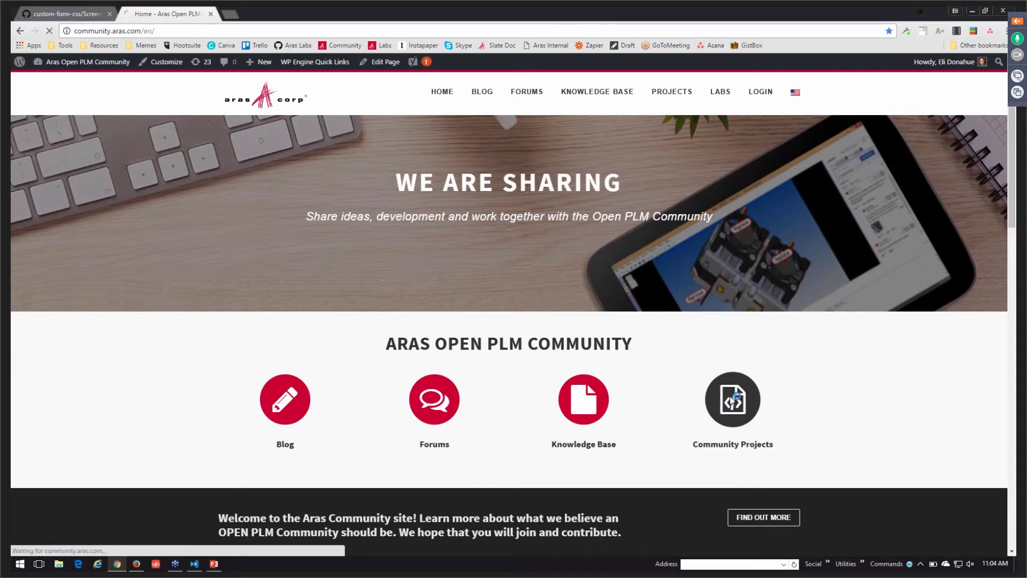
left_click(732, 398)
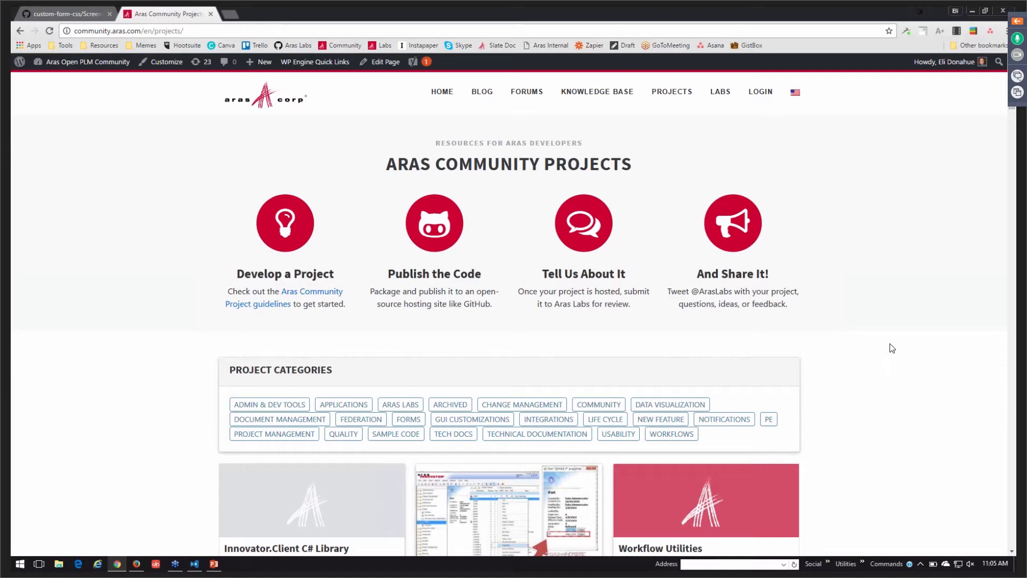
scroll("down", 3)
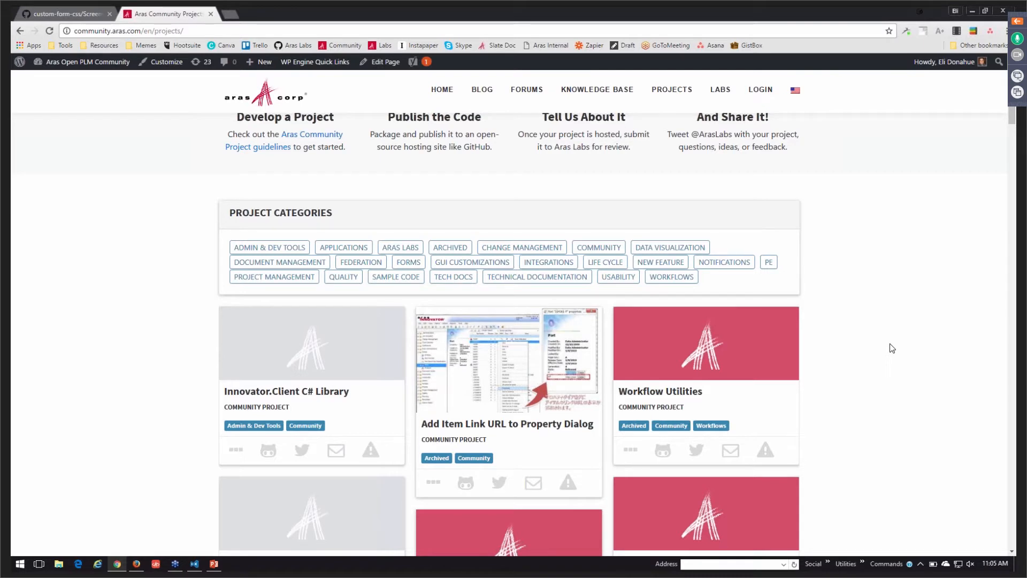
mouse_move(893, 345)
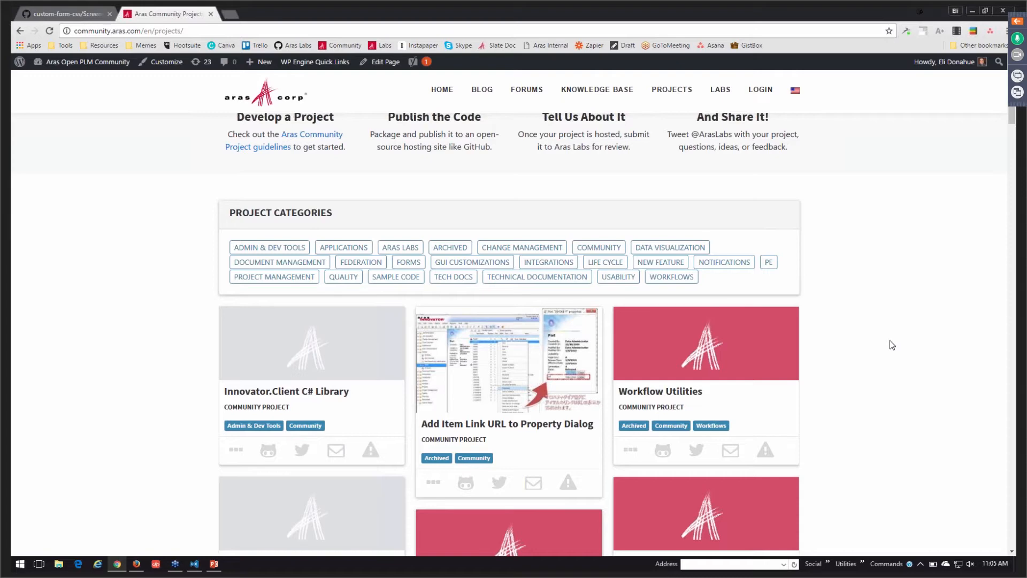
scroll("down", 3)
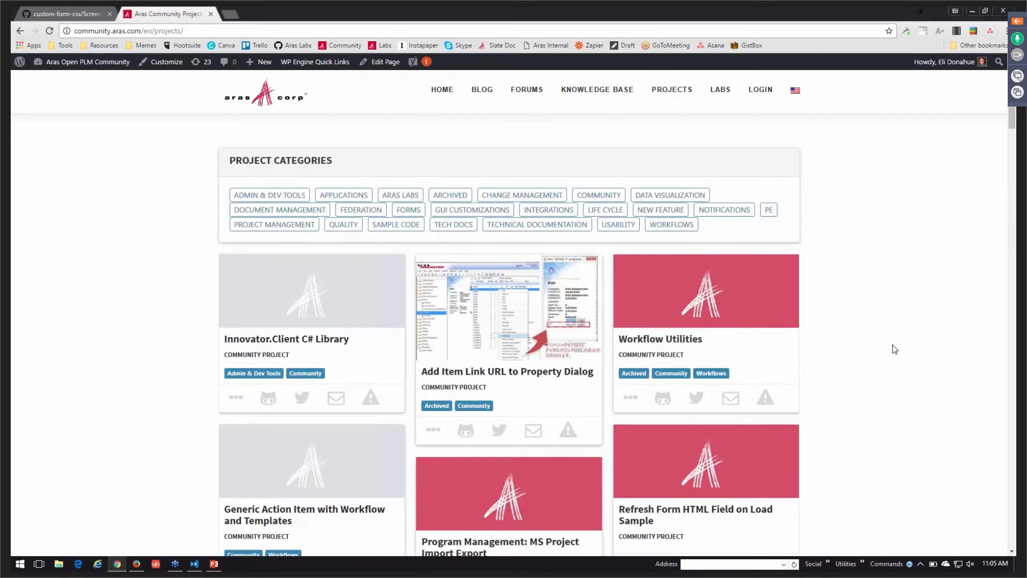
scroll("down", 3)
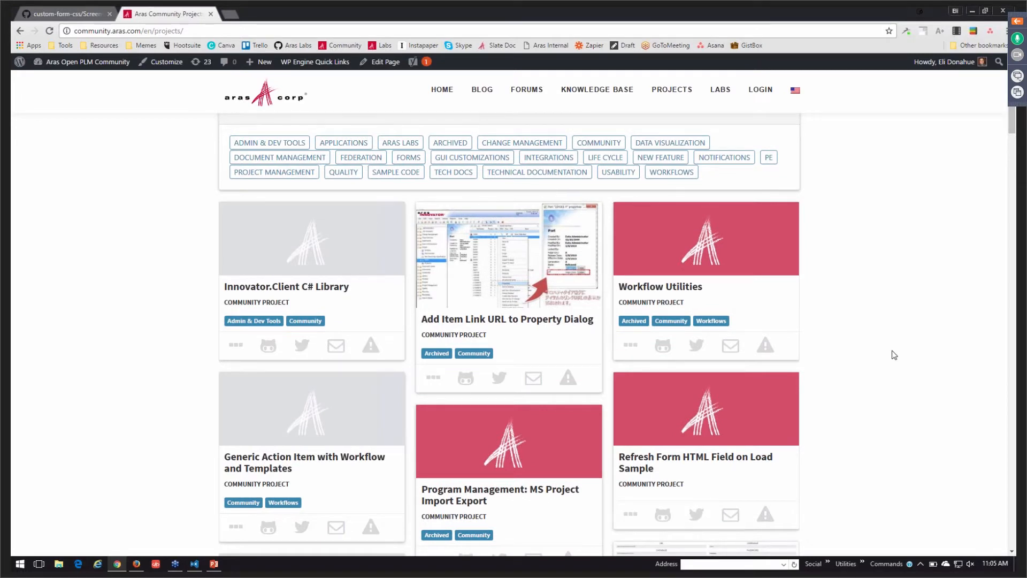
scroll("down", 3)
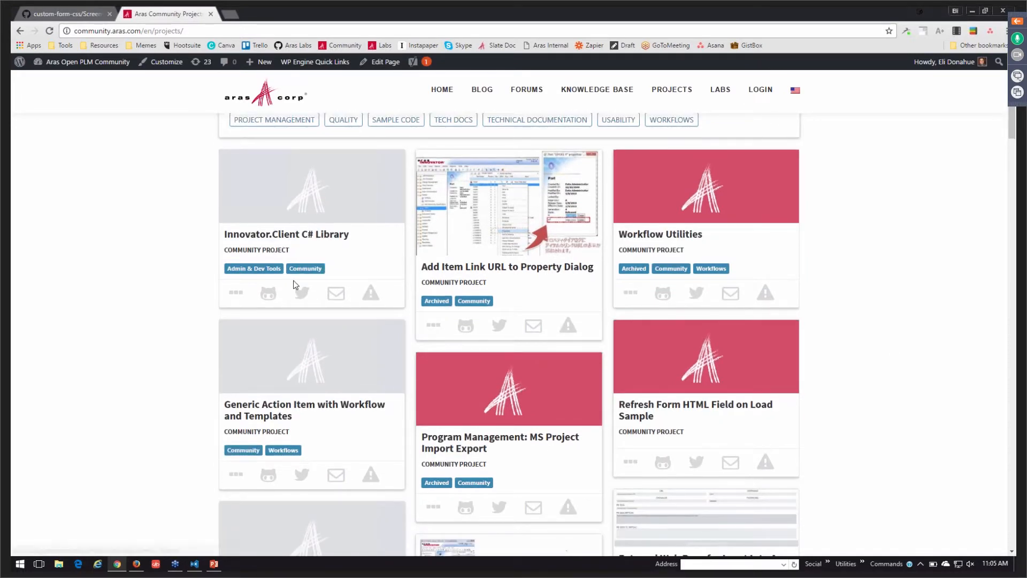
mouse_move(315, 399)
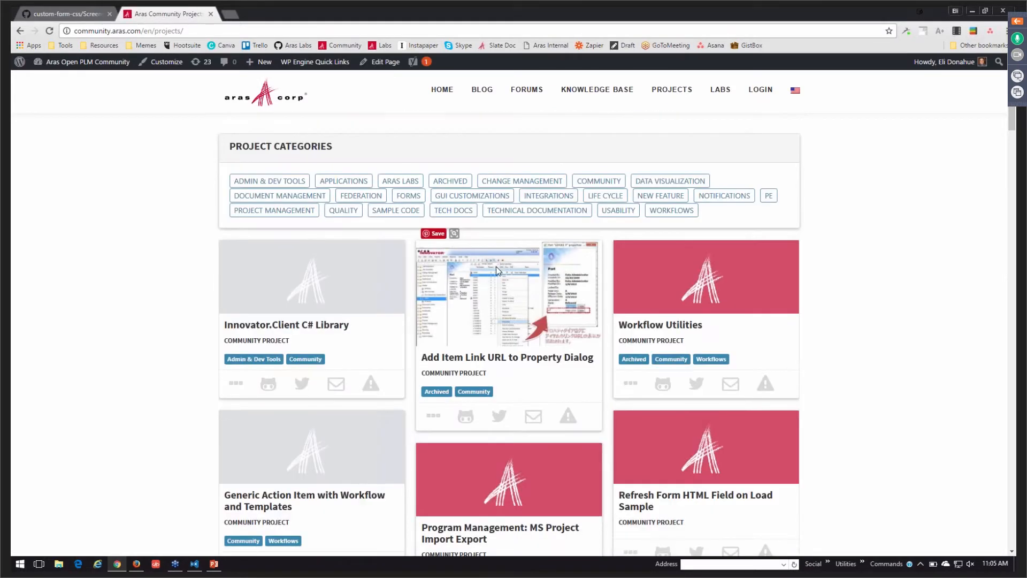
scroll("down", 3)
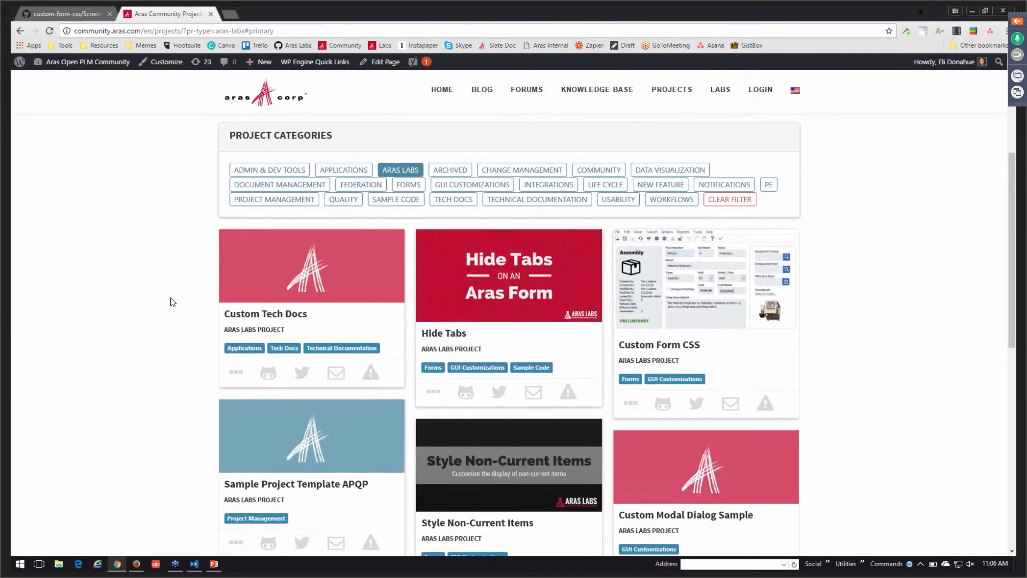
Open the Custom Form CSS project and follow its Project Location link to ArasLabs/custom-form-css
scroll("down", 3)
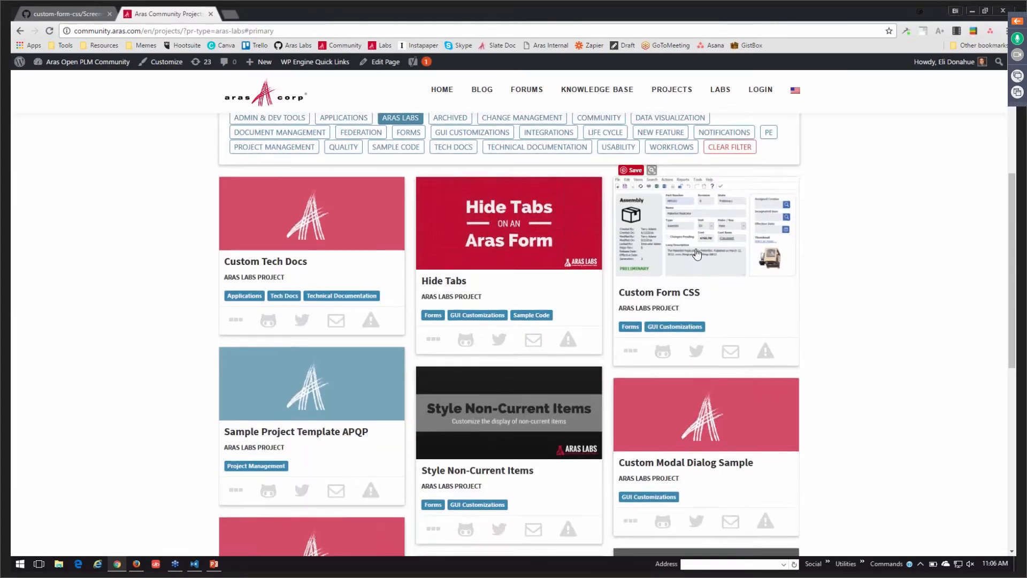
left_click(659, 292)
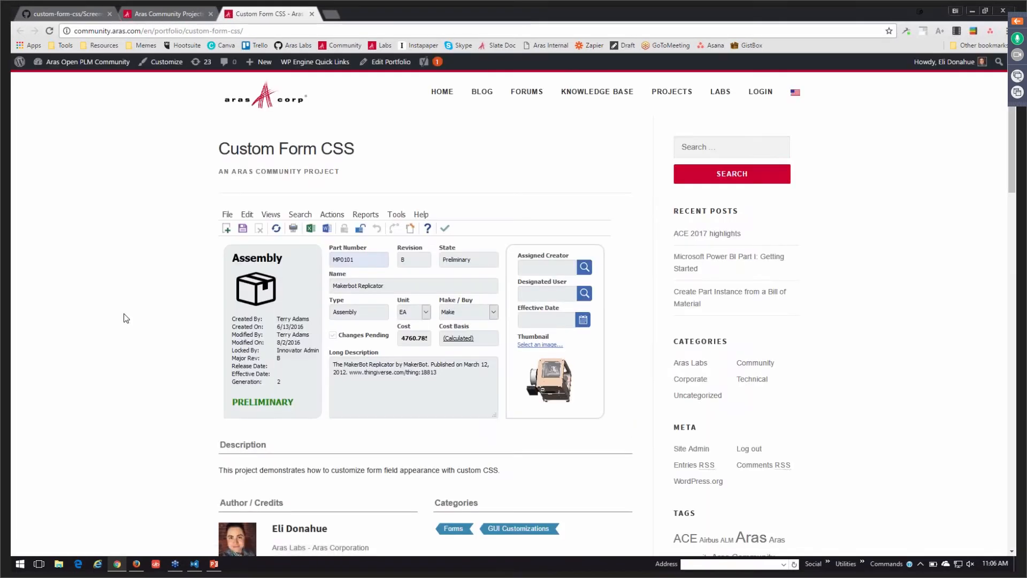
mouse_move(204, 287)
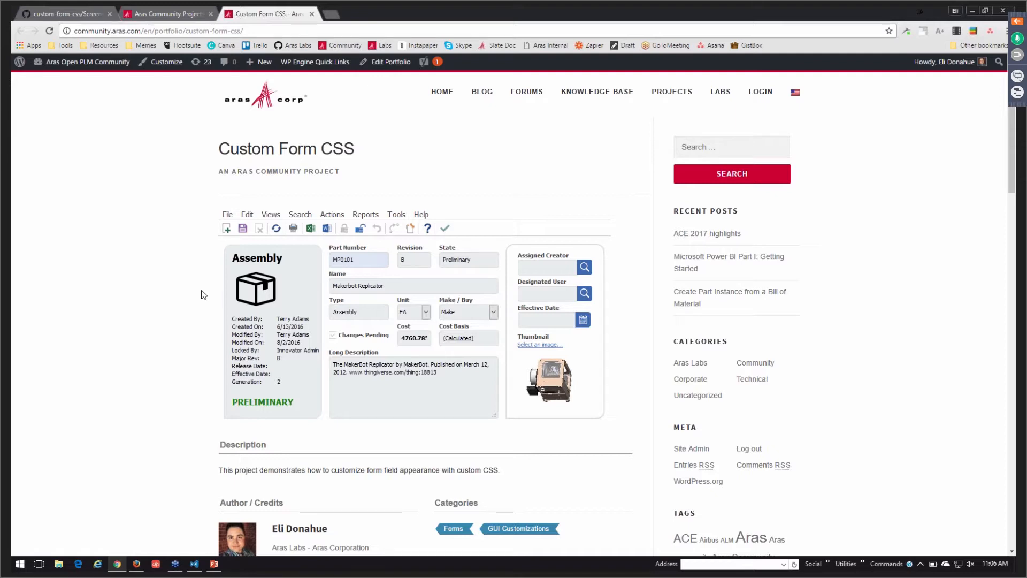
scroll("down", 3)
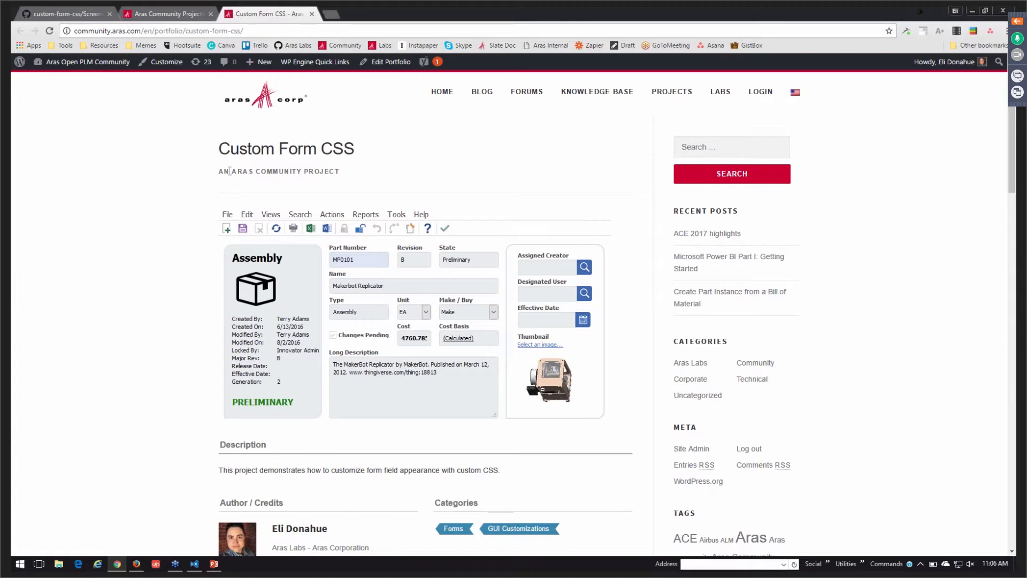
scroll("down", 3)
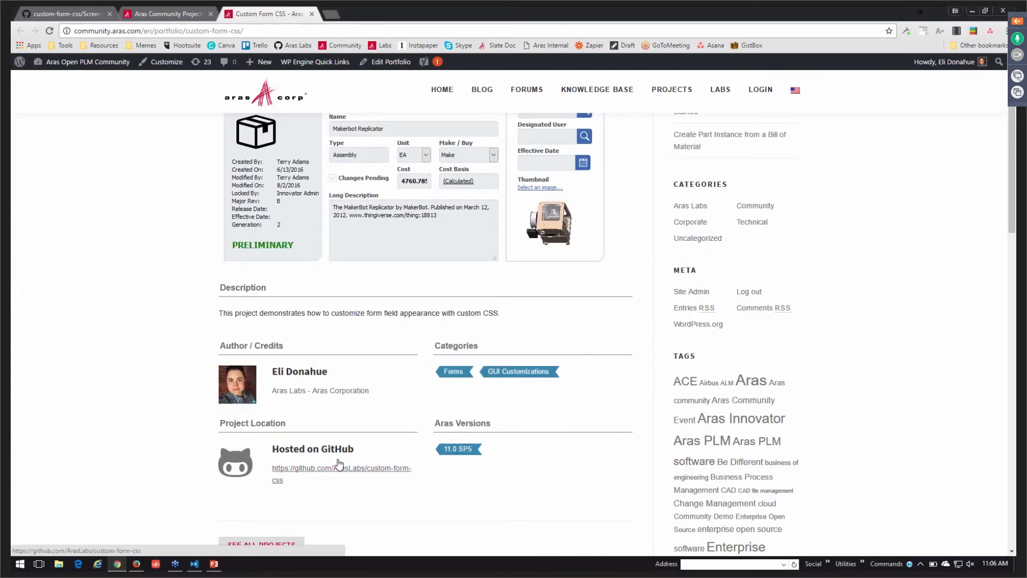
left_click(341, 467)
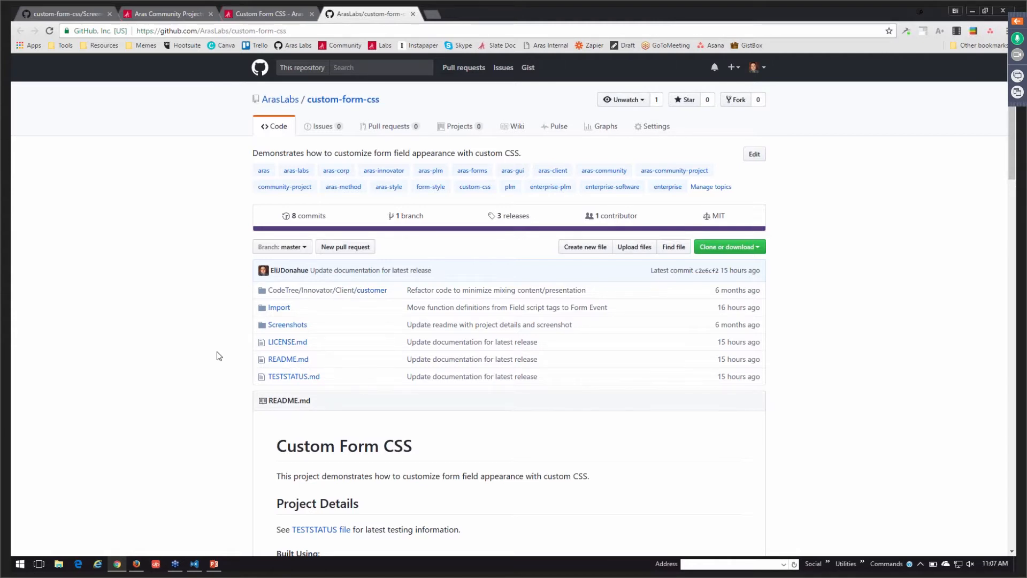
scroll("down", 3)
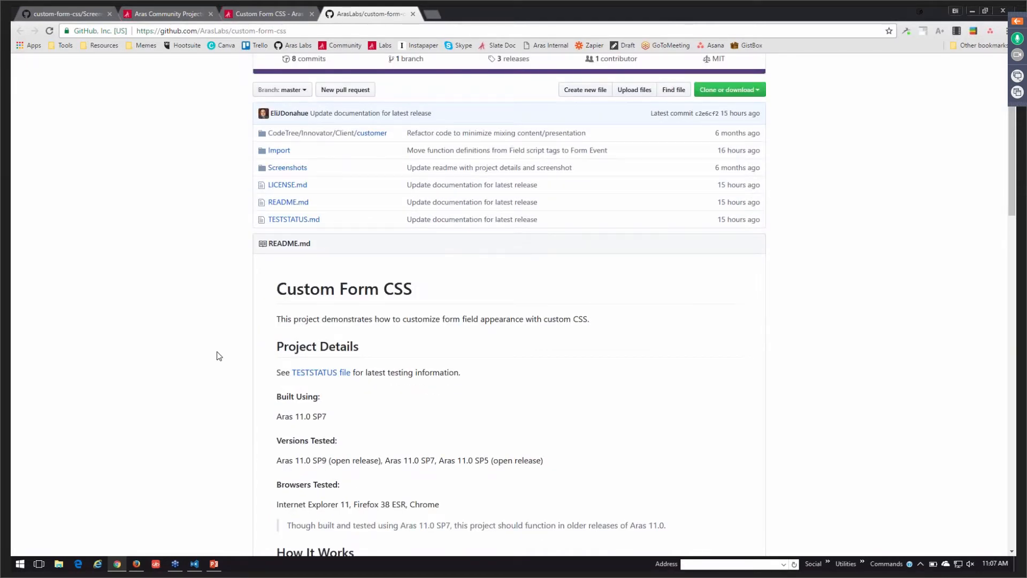
scroll("down", 3)
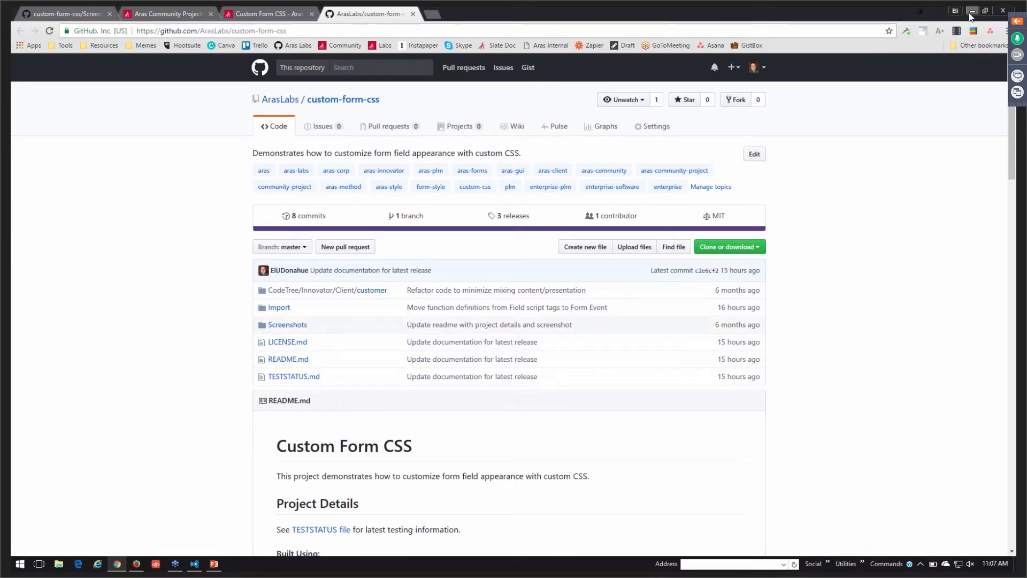
mouse_move(973, 11)
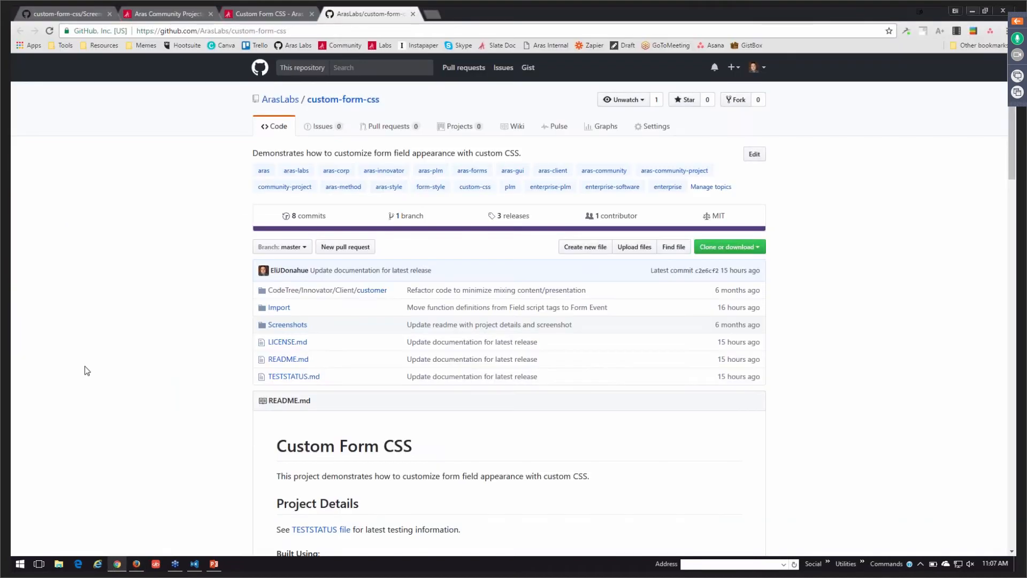
mouse_move(114, 319)
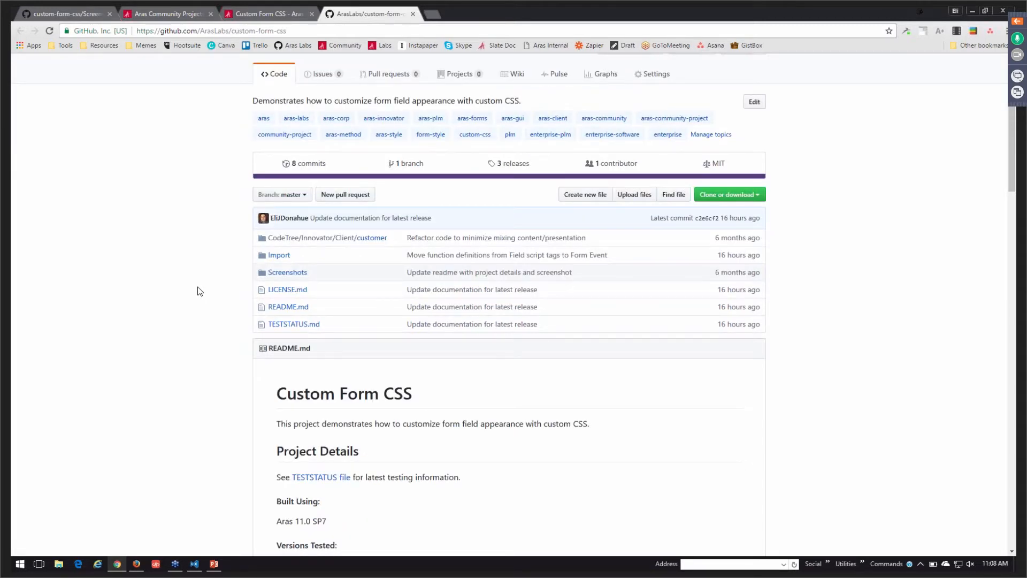
mouse_move(170, 77)
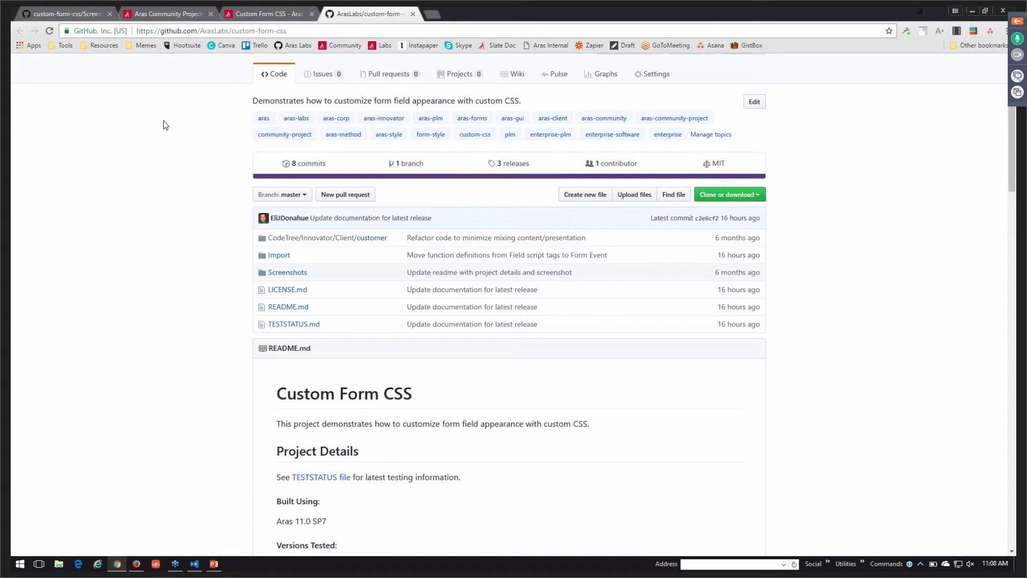
mouse_move(161, 135)
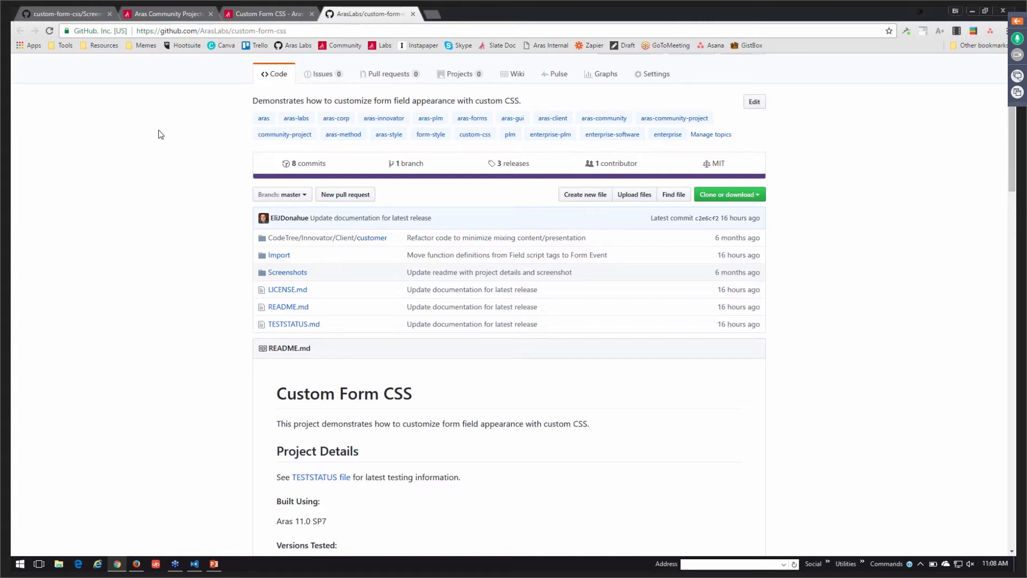
mouse_move(322, 73)
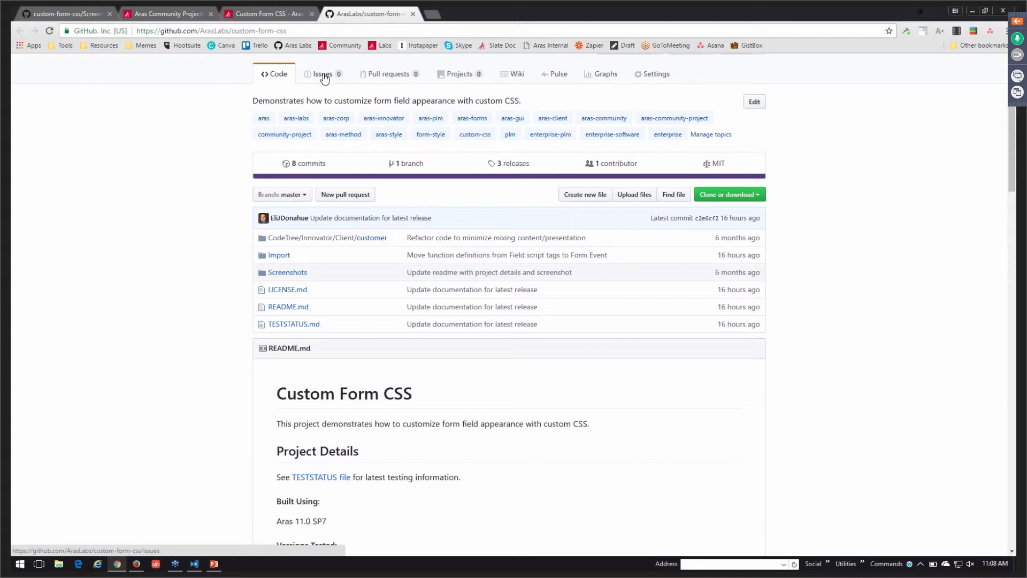
mouse_move(371, 75)
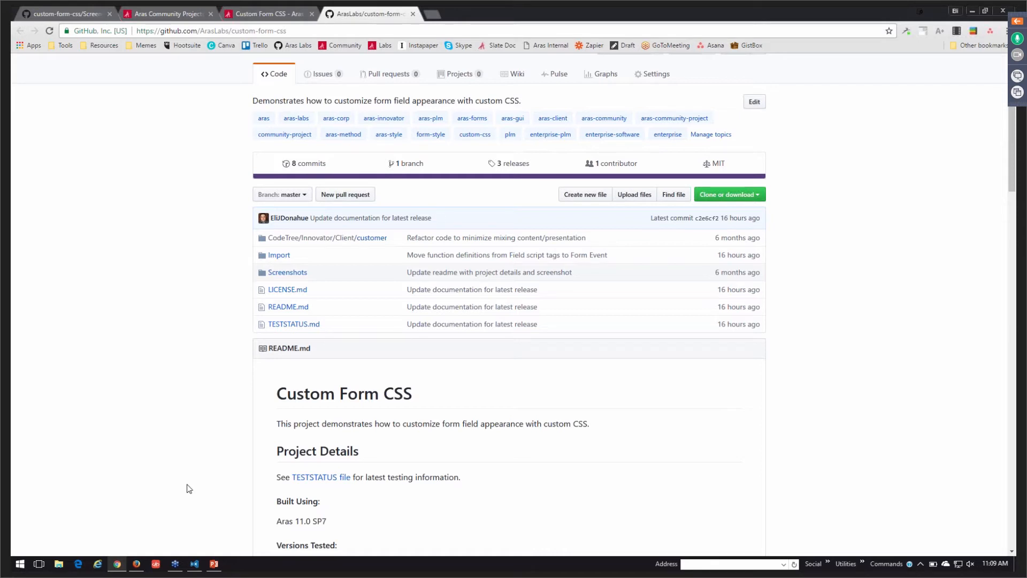
Bring Aras Innovator with part MP0101 back up beside the GitHub repository
left_click(136, 564)
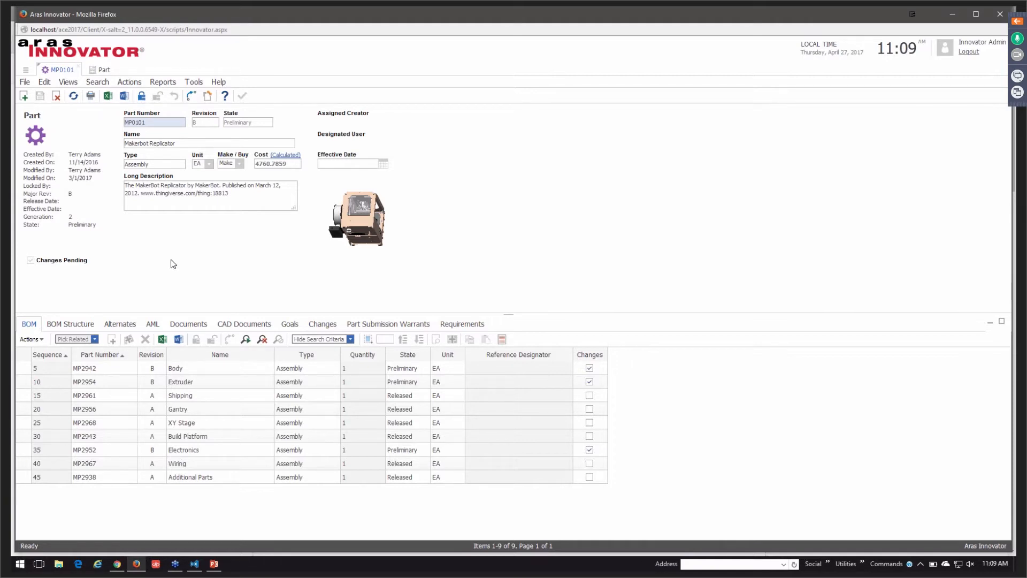
mouse_move(127, 254)
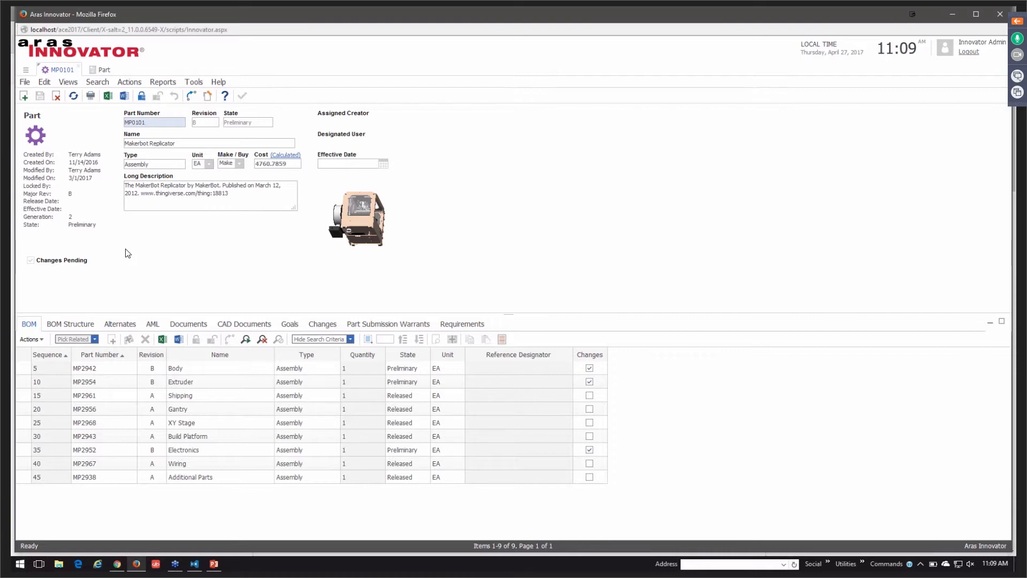
mouse_move(127, 565)
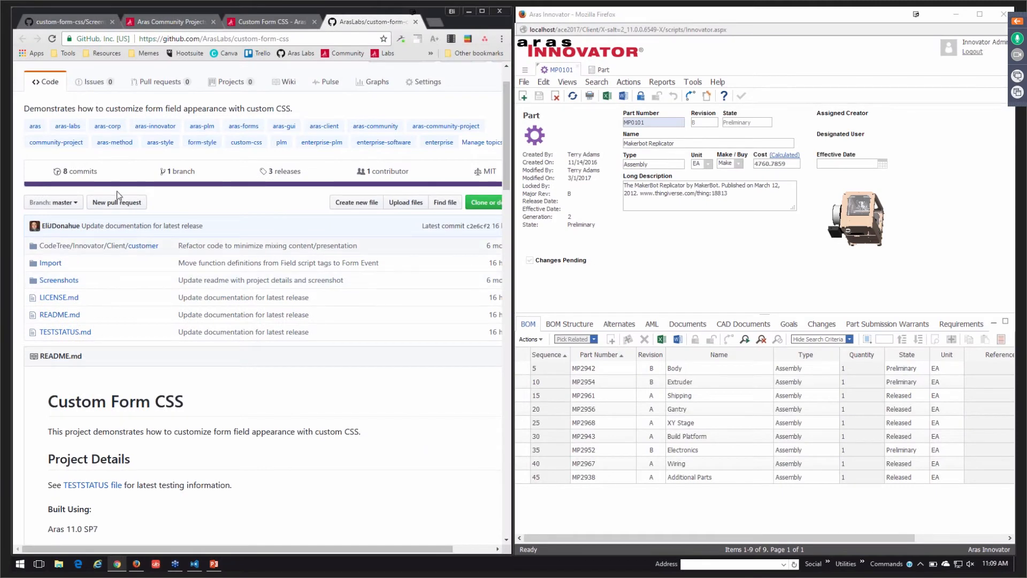
View custom_part_form.PNG from the repository's Screenshots folder next to the MP0101 form
left_click(59, 279)
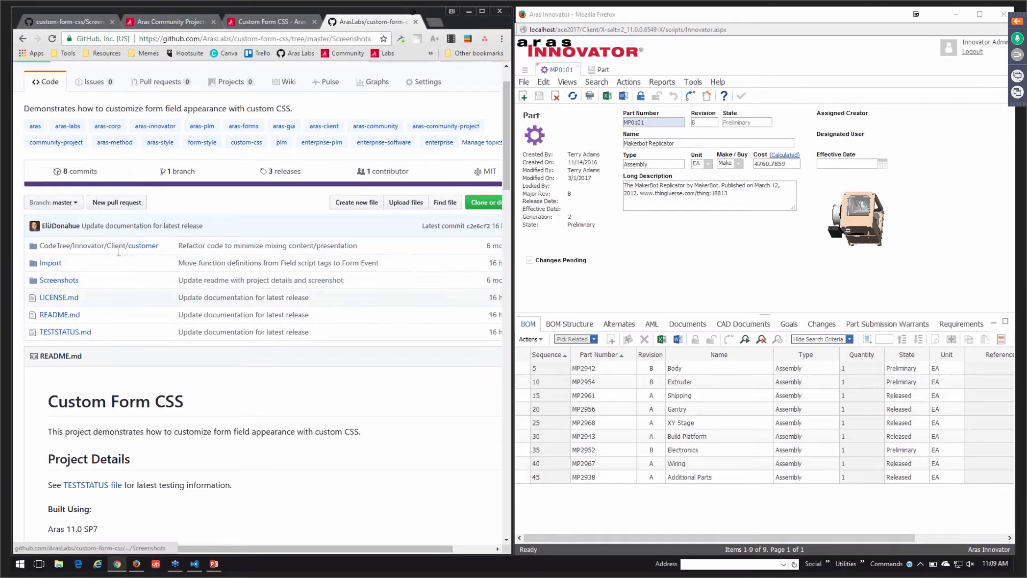
left_click(57, 280)
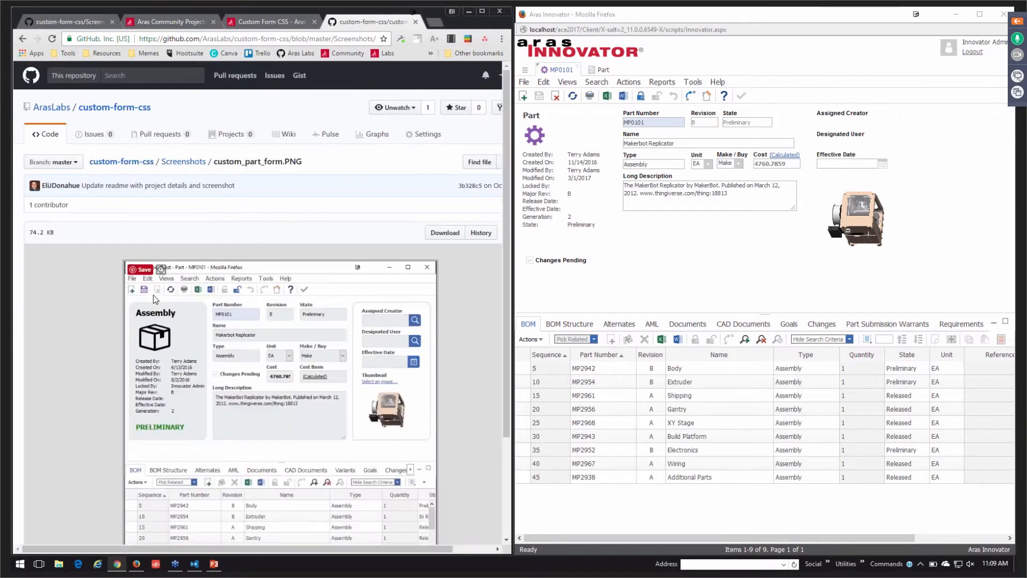
scroll("down", 3)
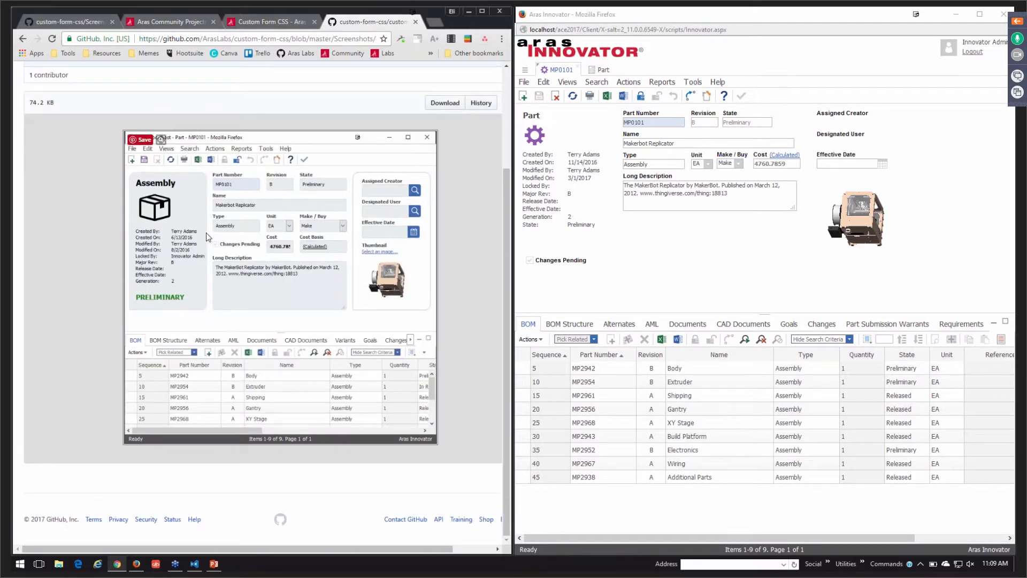
mouse_move(217, 254)
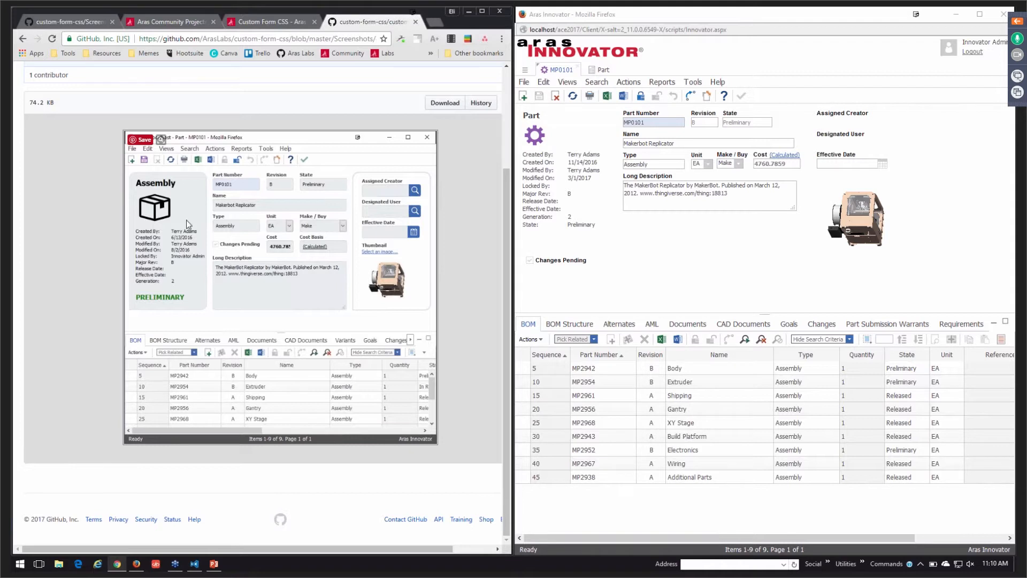
mouse_move(357, 178)
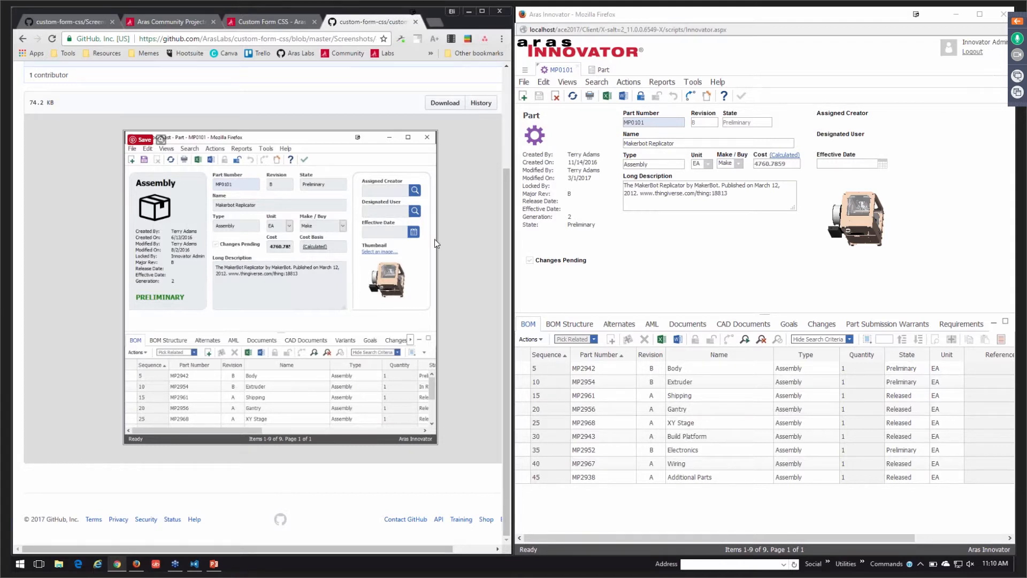
mouse_move(433, 188)
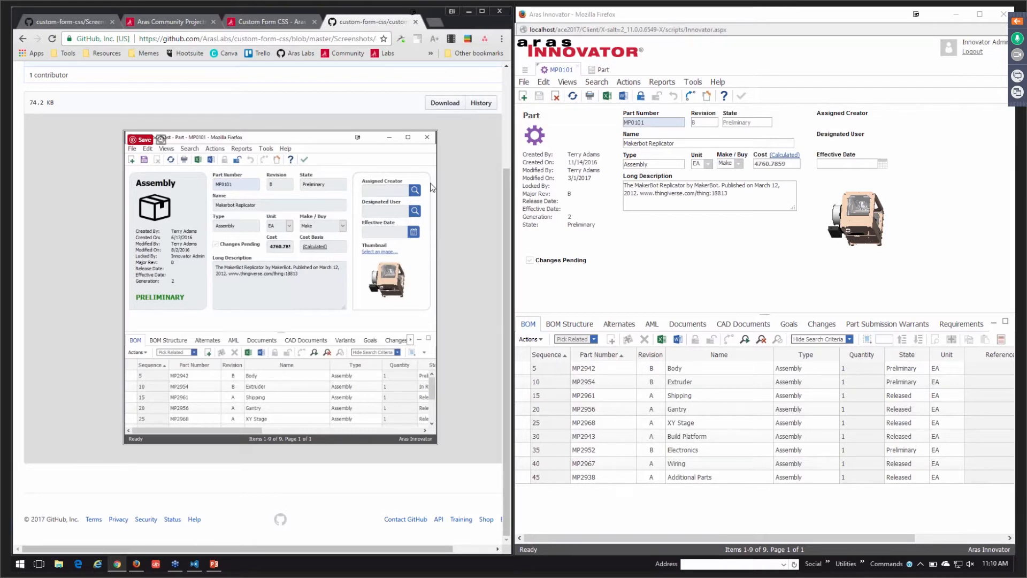
mouse_move(388, 195)
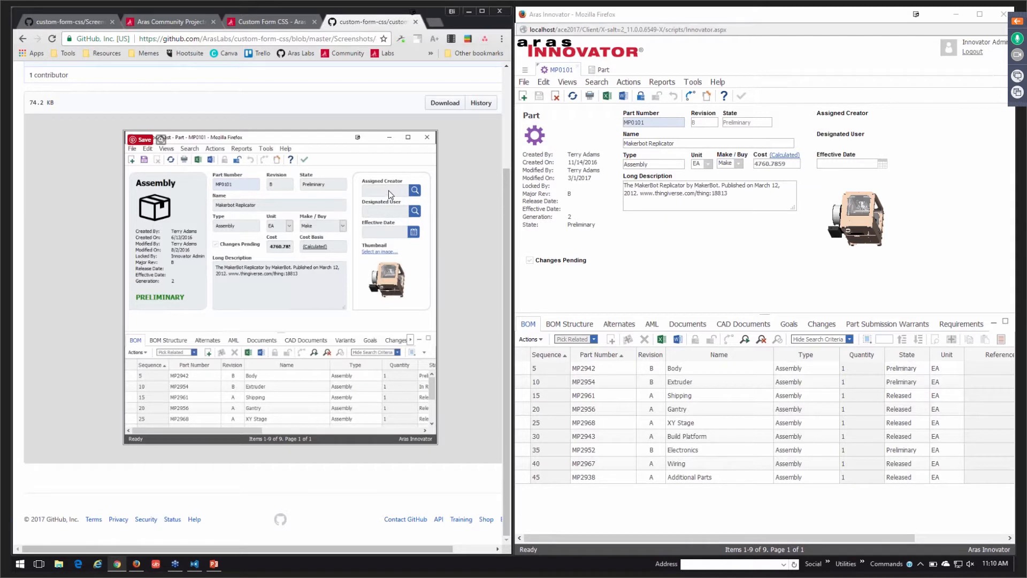
mouse_move(387, 197)
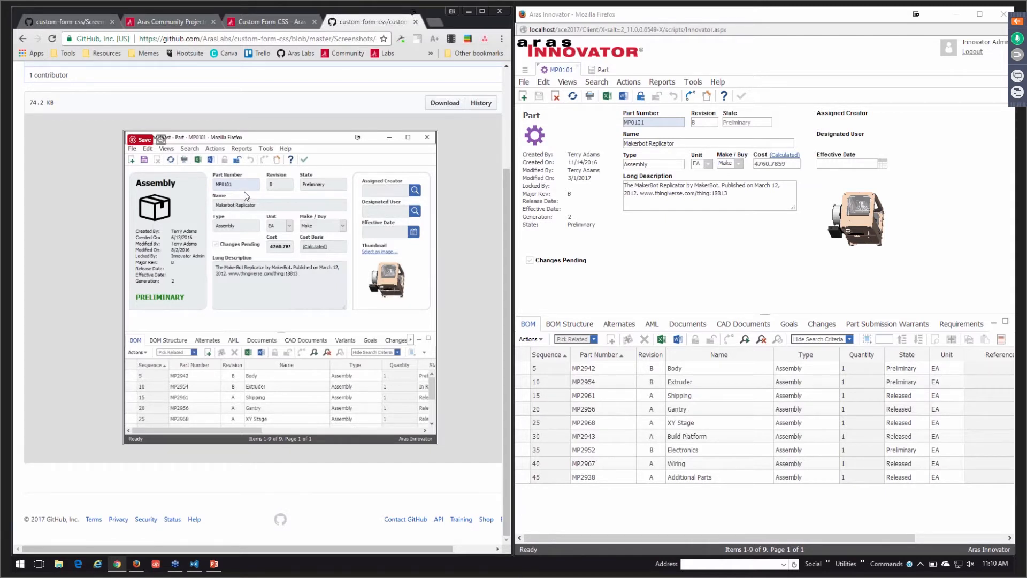
mouse_move(243, 227)
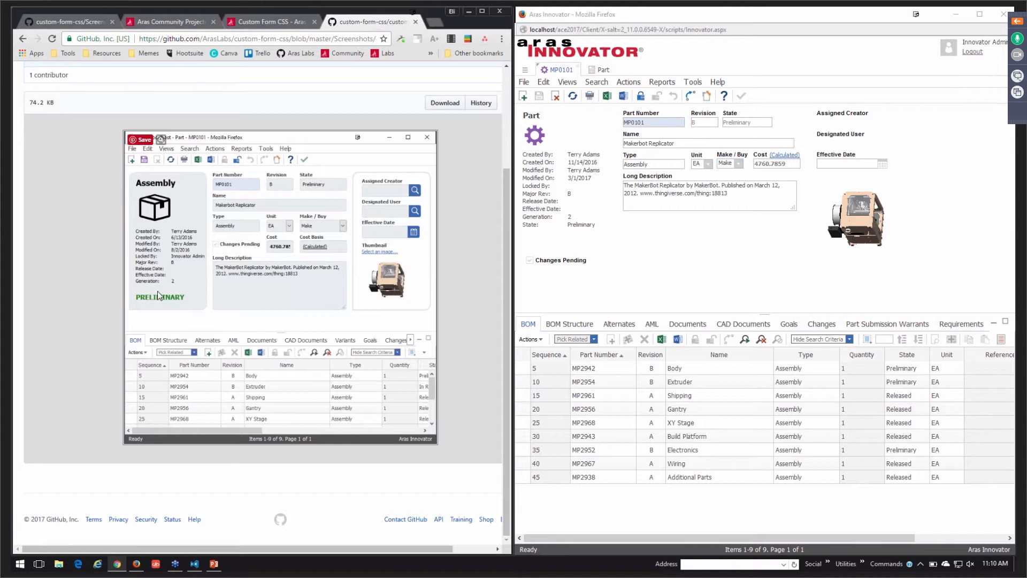
mouse_move(127, 273)
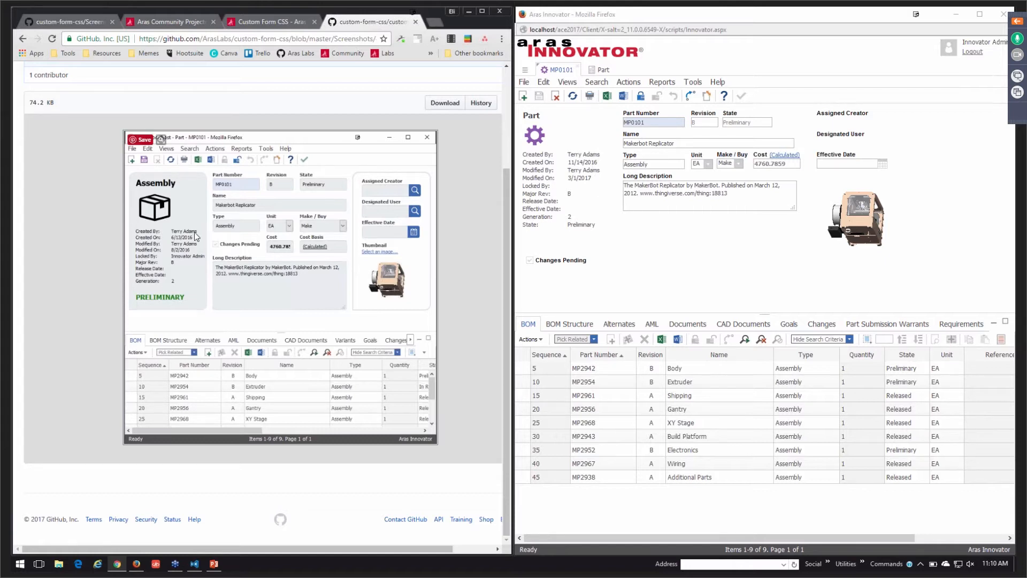
mouse_move(157, 303)
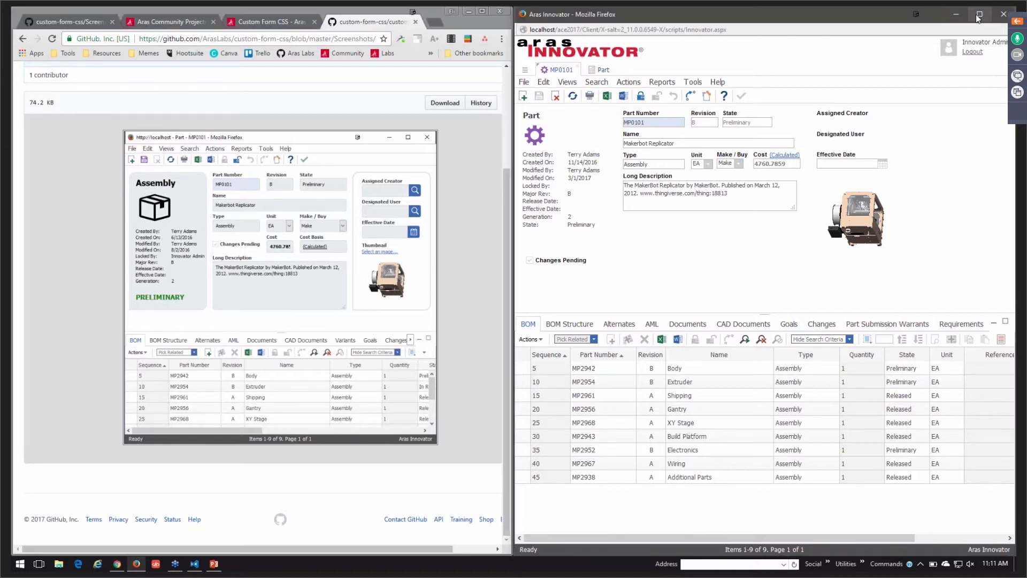
Maximize Innovator, edit the Part form and show its Form Body stylesheet imports
left_click(980, 14)
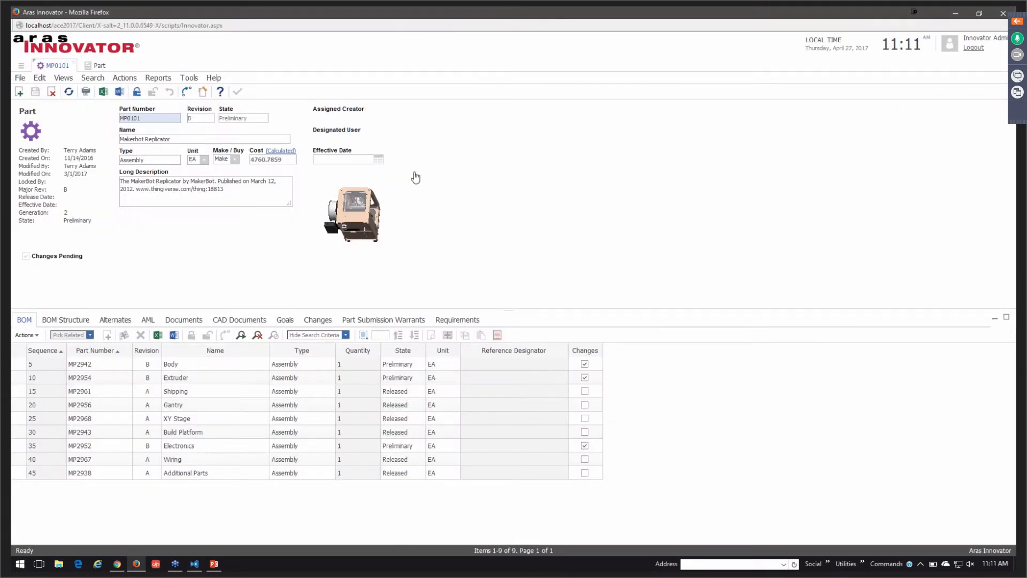
left_click(100, 65)
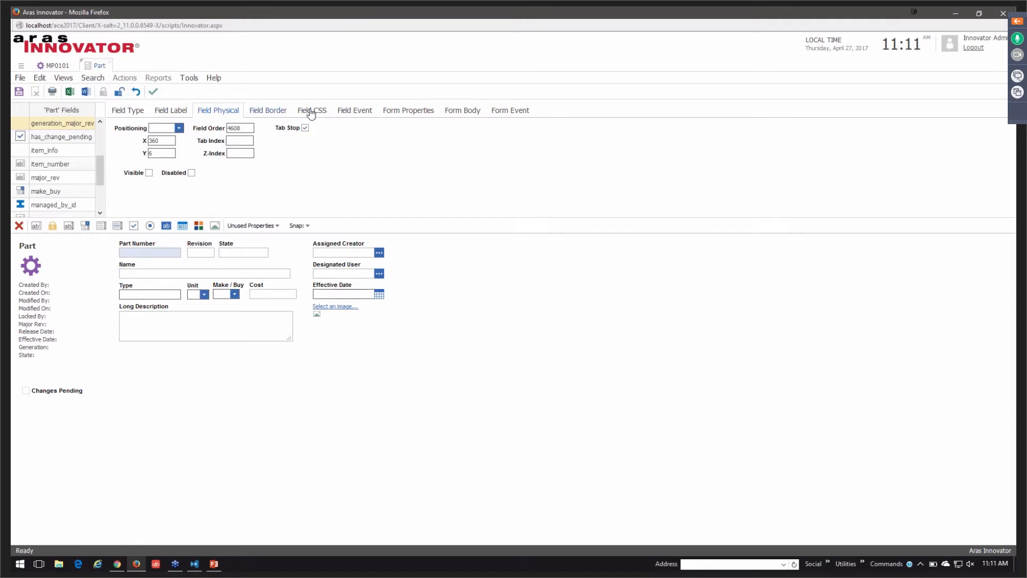
mouse_move(462, 111)
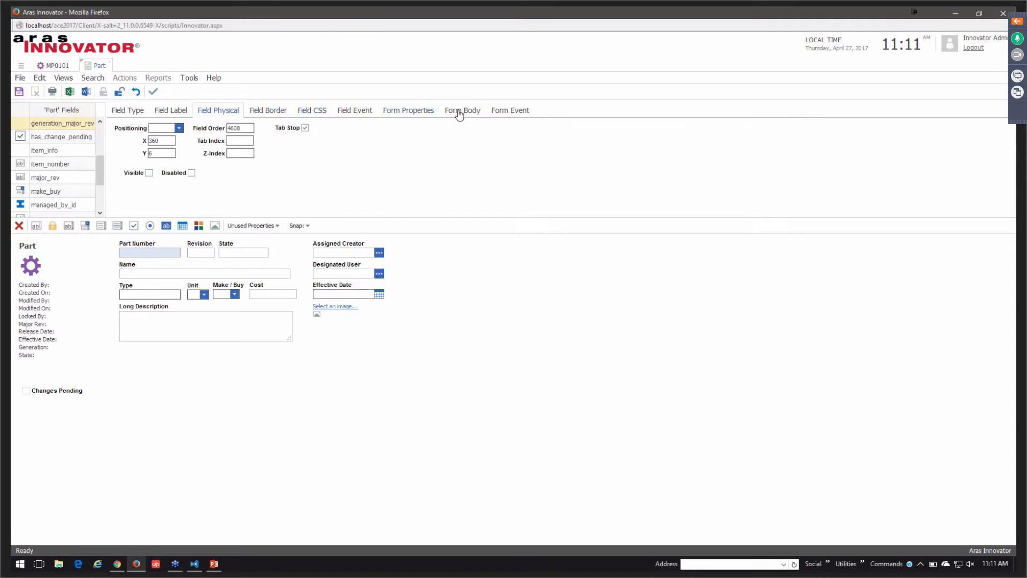
left_click(462, 110)
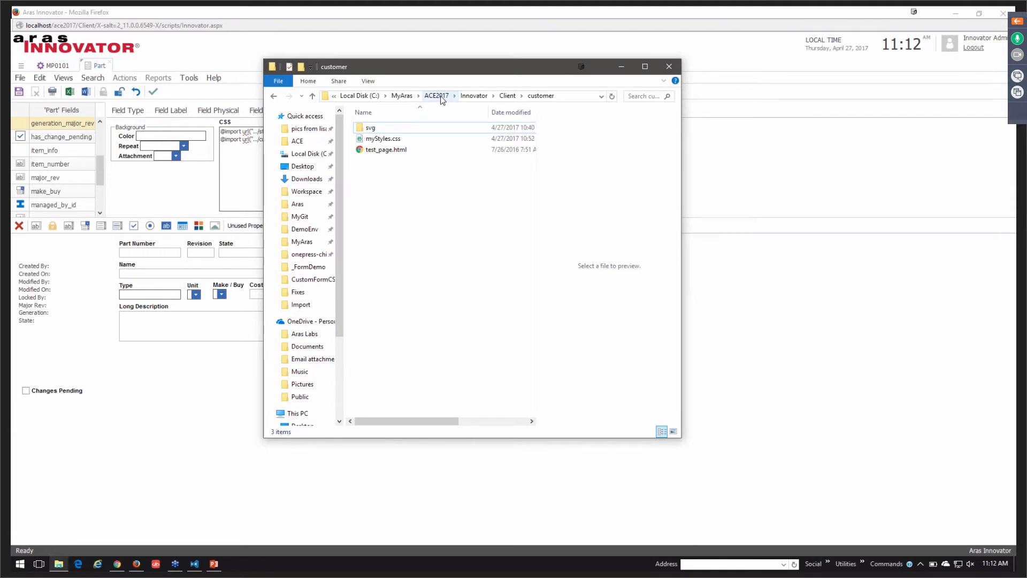
mouse_move(474, 95)
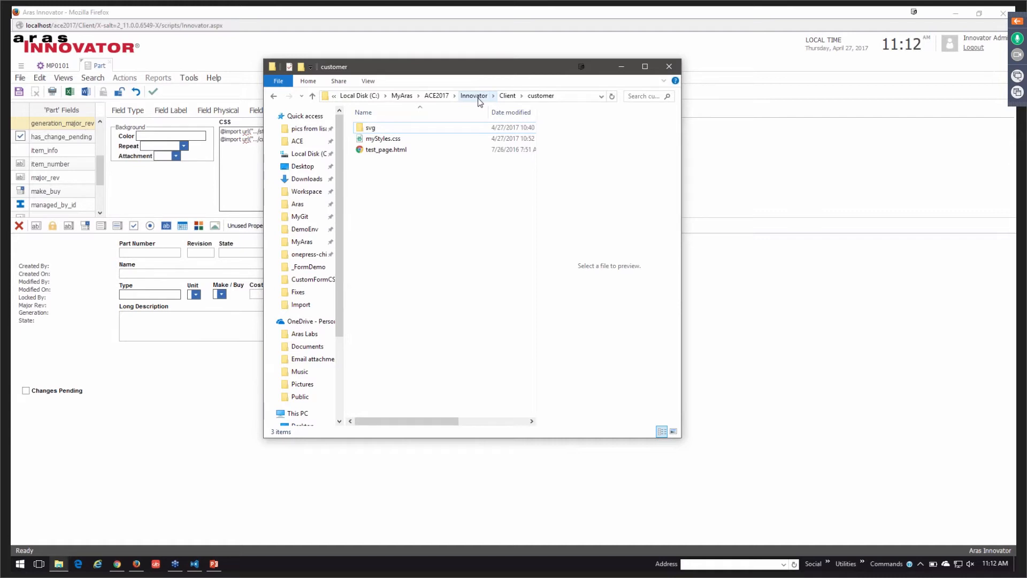
Open myStyles.css from the Client customer folder in VS Code, then minimize the editor
left_click(506, 96)
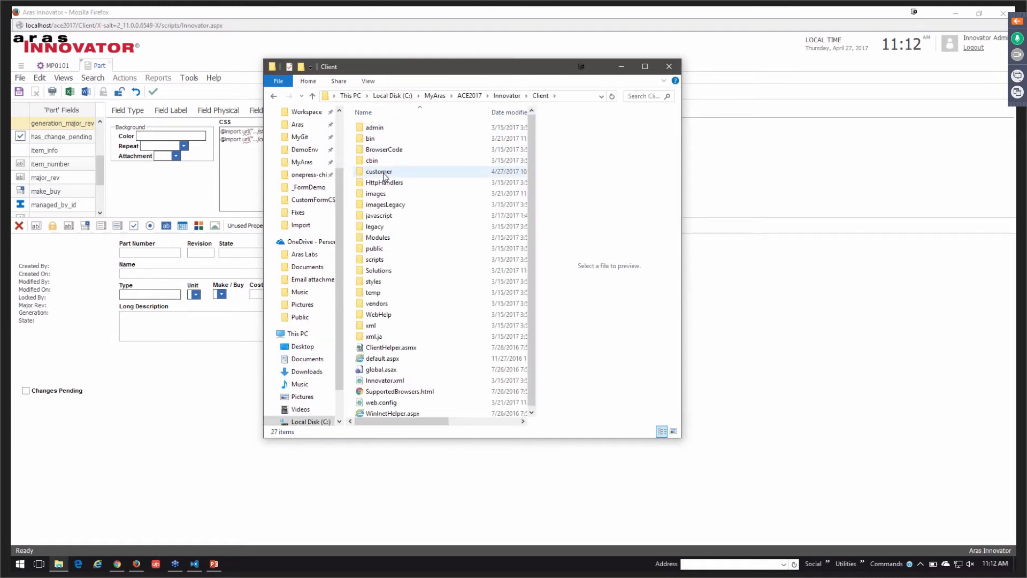
double_click(379, 171)
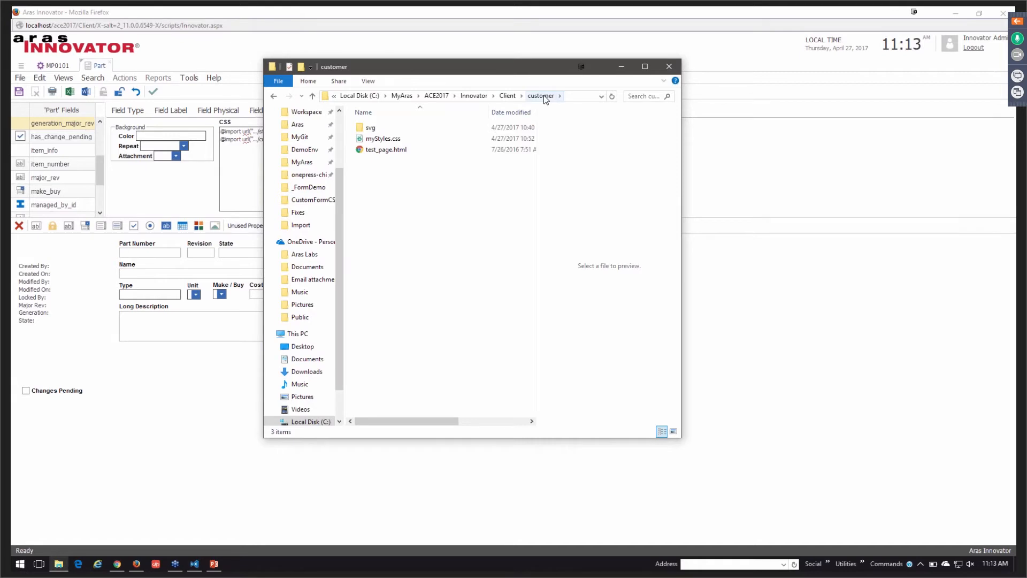
left_click(382, 138)
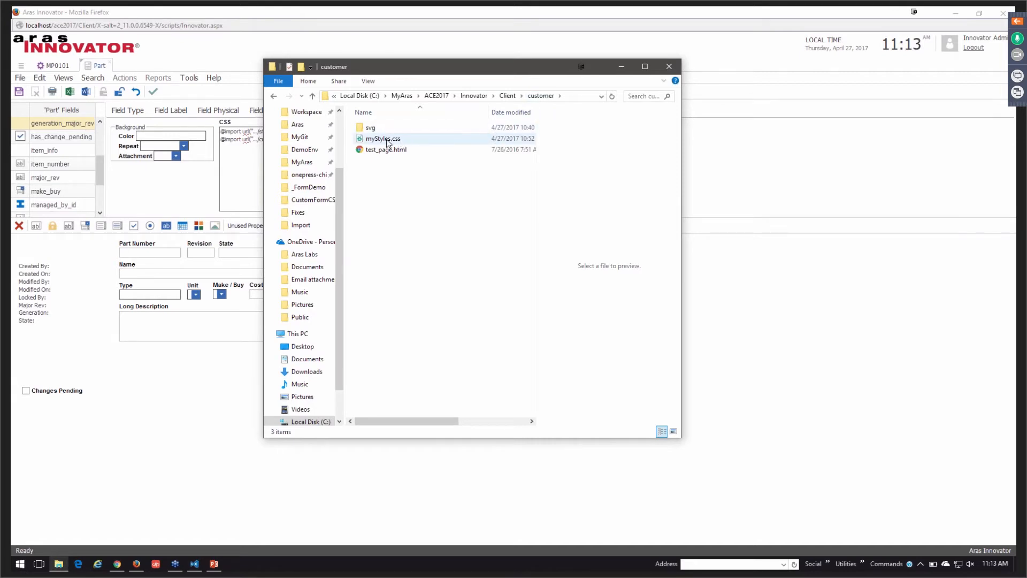
left_click(383, 138)
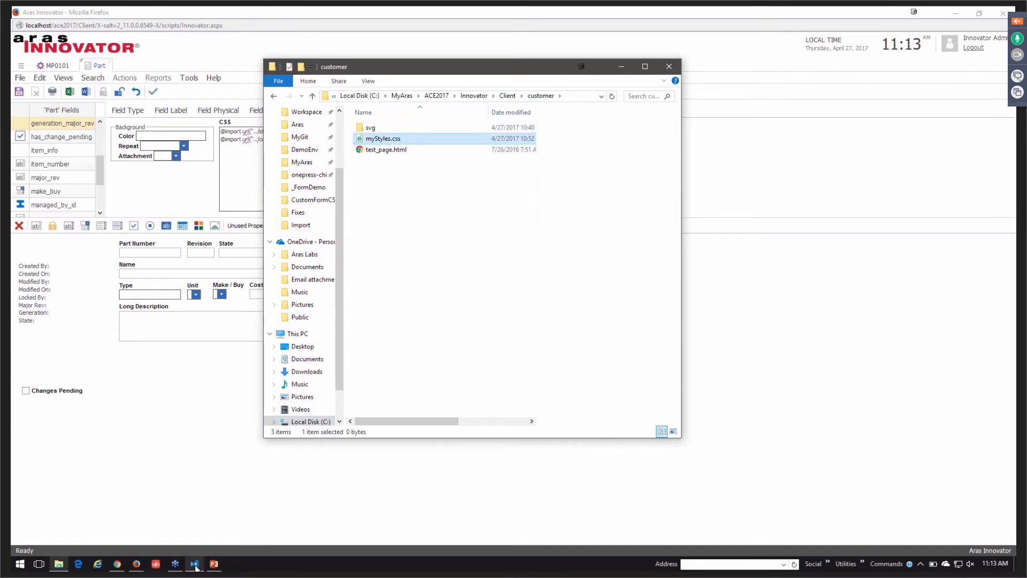
double_click(382, 138)
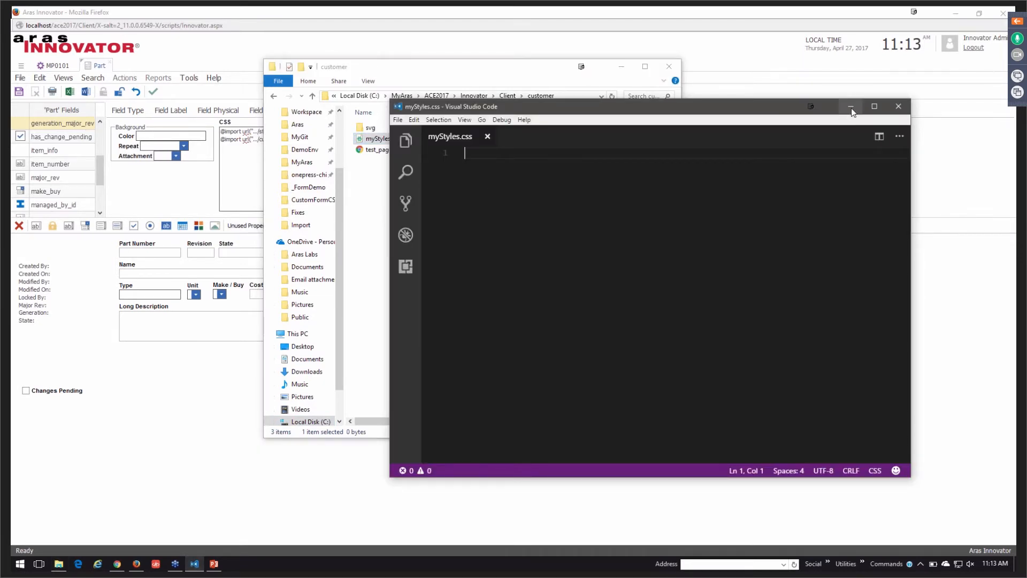
left_click(852, 106)
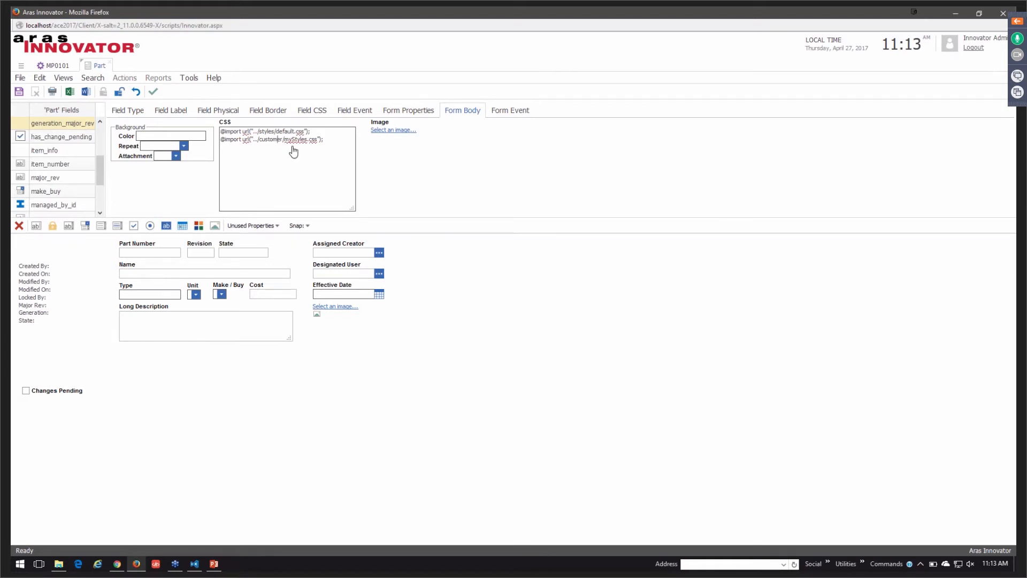
Save the Part form, return to the Parts grid and reopen MP0101 Makerbot Replicator
left_click(18, 91)
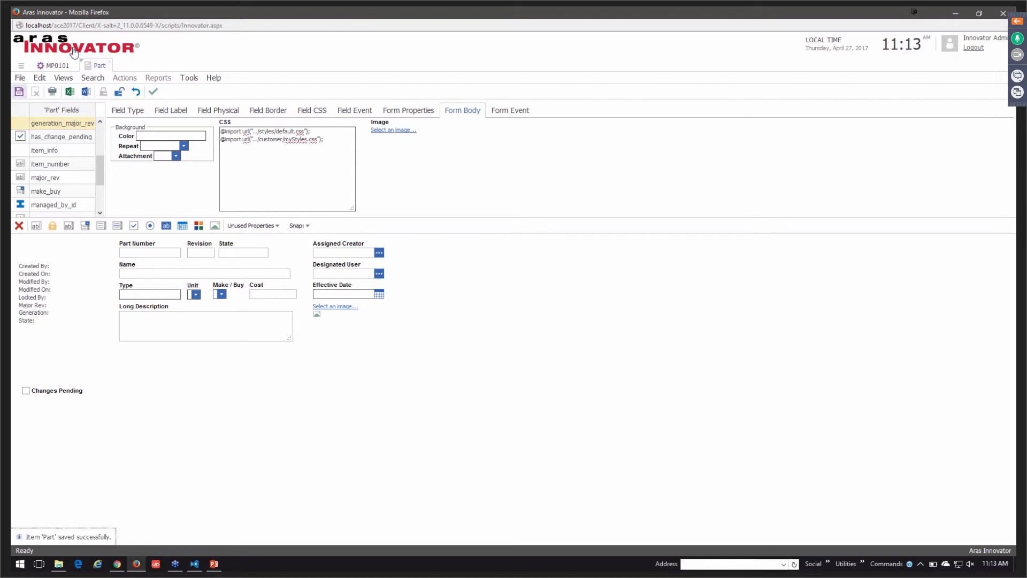
left_click(58, 65)
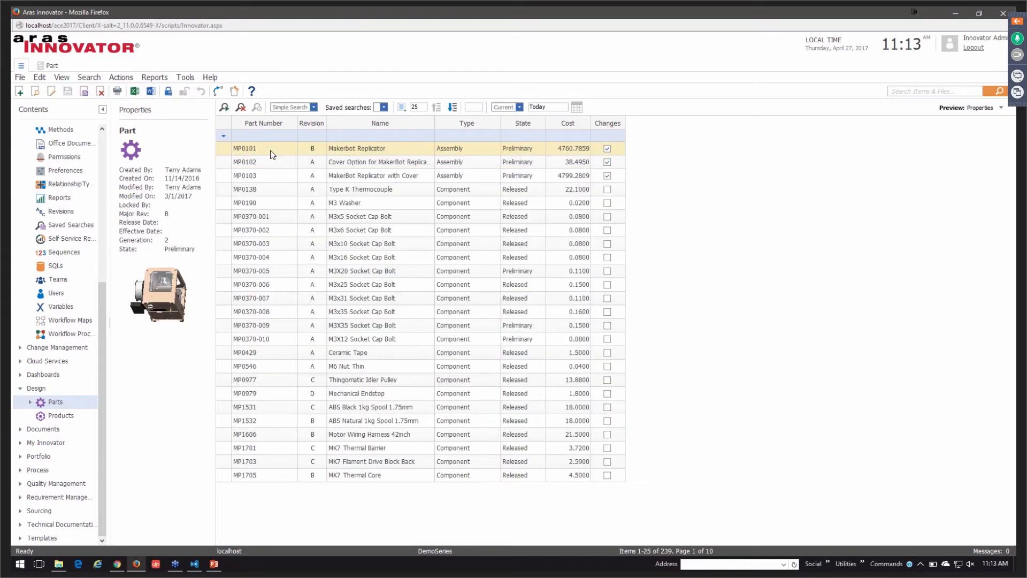
left_click(360, 257)
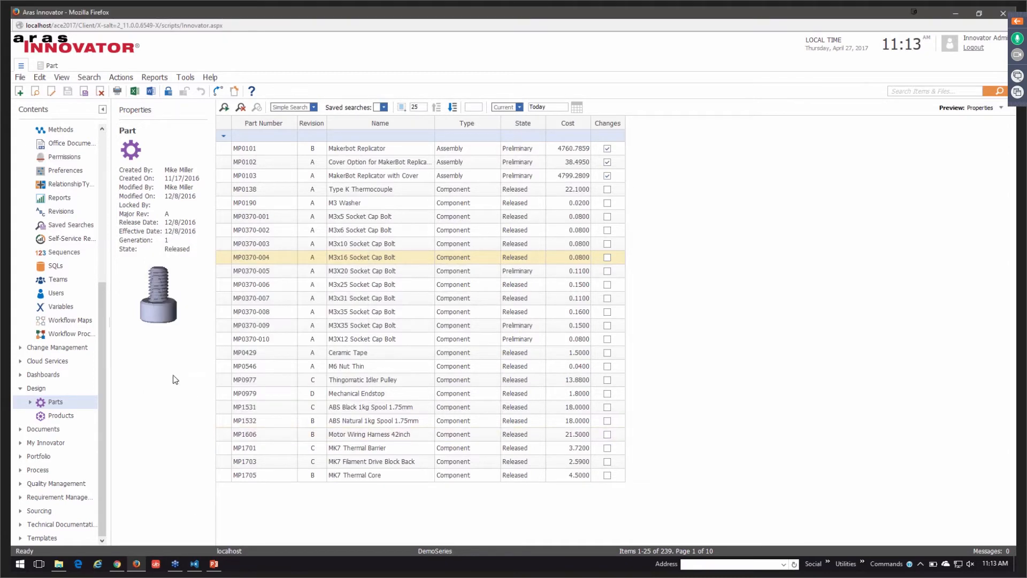
mouse_move(170, 359)
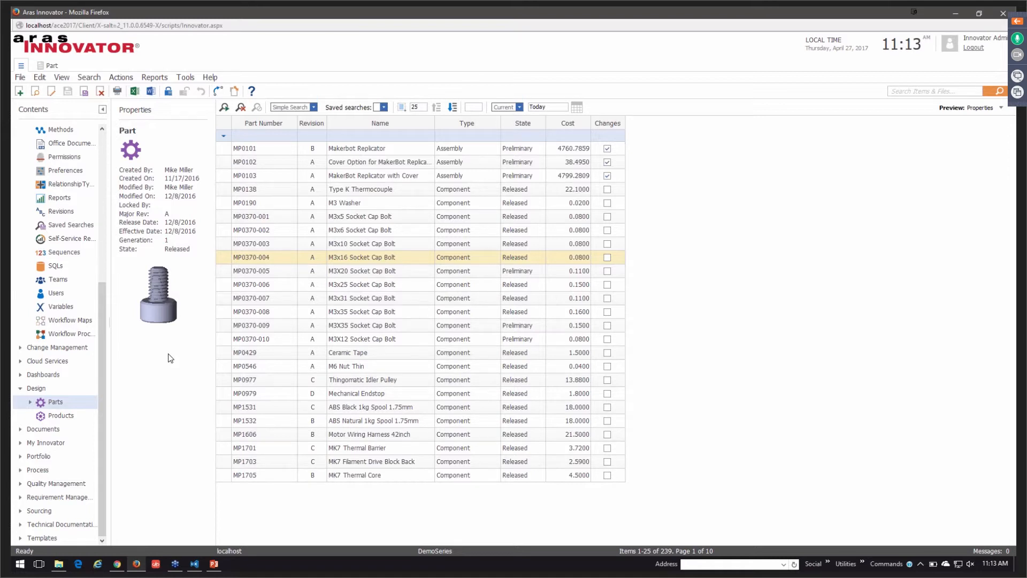
left_click(244, 148)
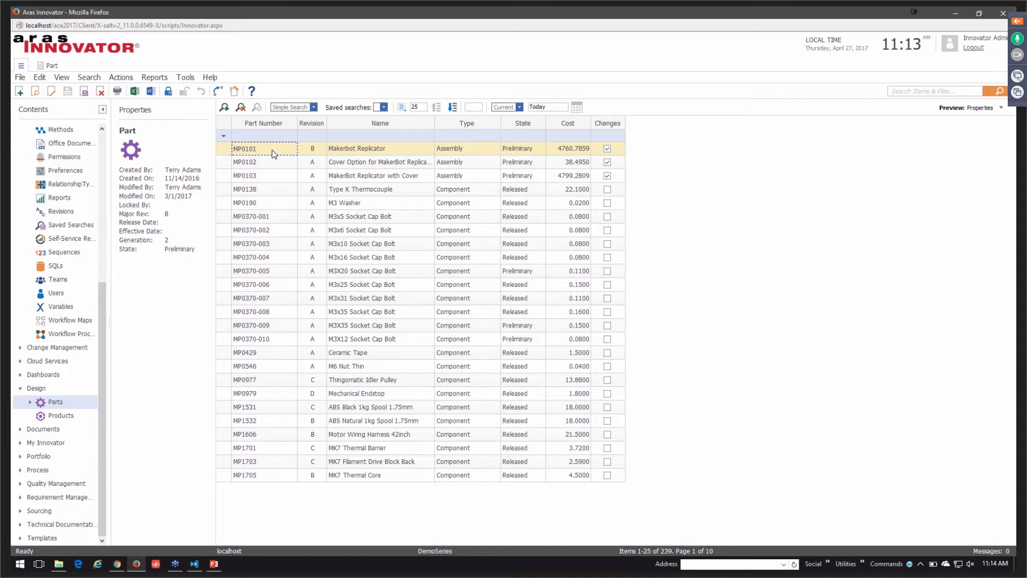
double_click(263, 148)
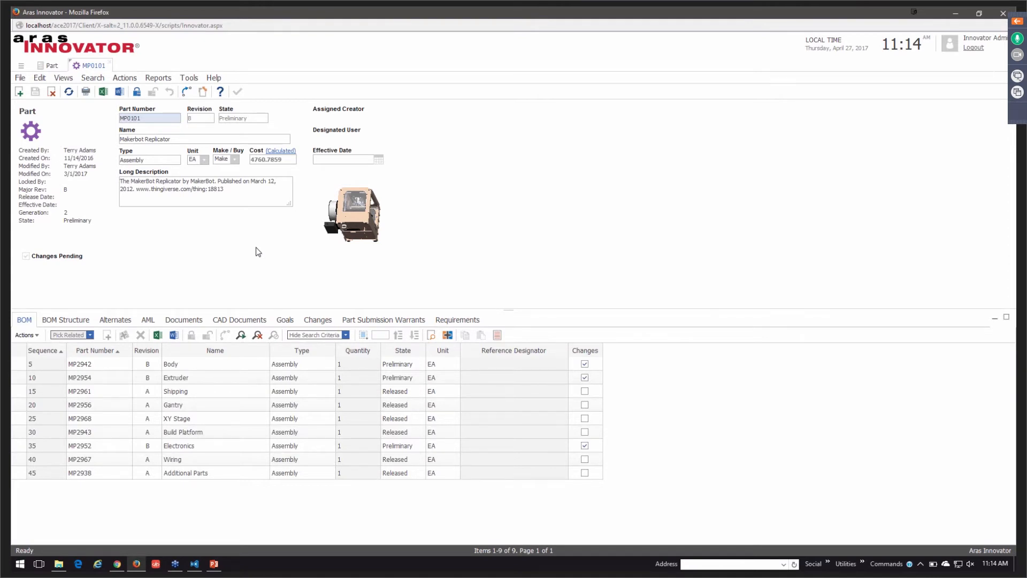
mouse_move(167, 267)
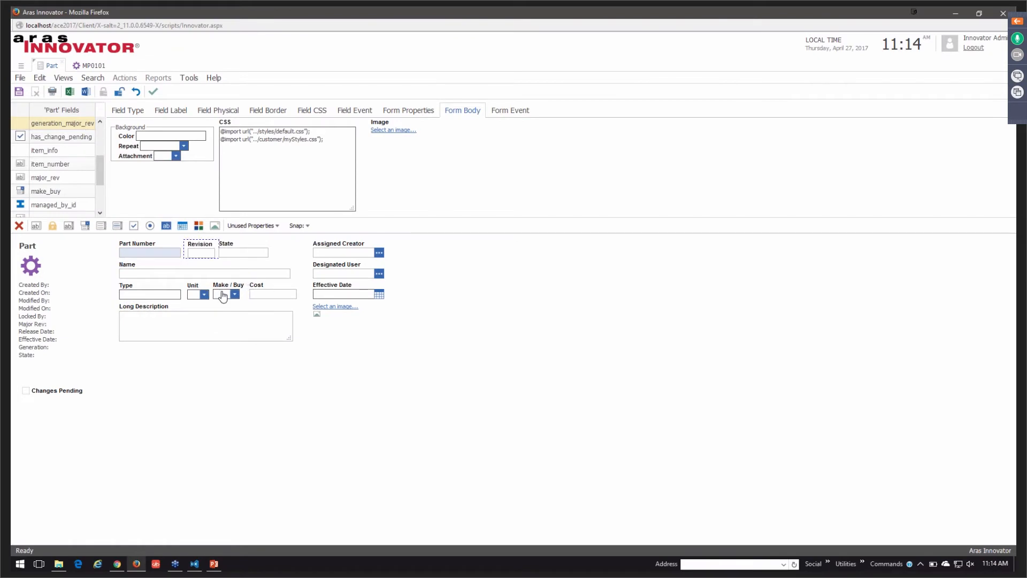
Review generation_major_rev's Label, Physical and Border settings, ending on its Field Type HTML code
left_click(170, 110)
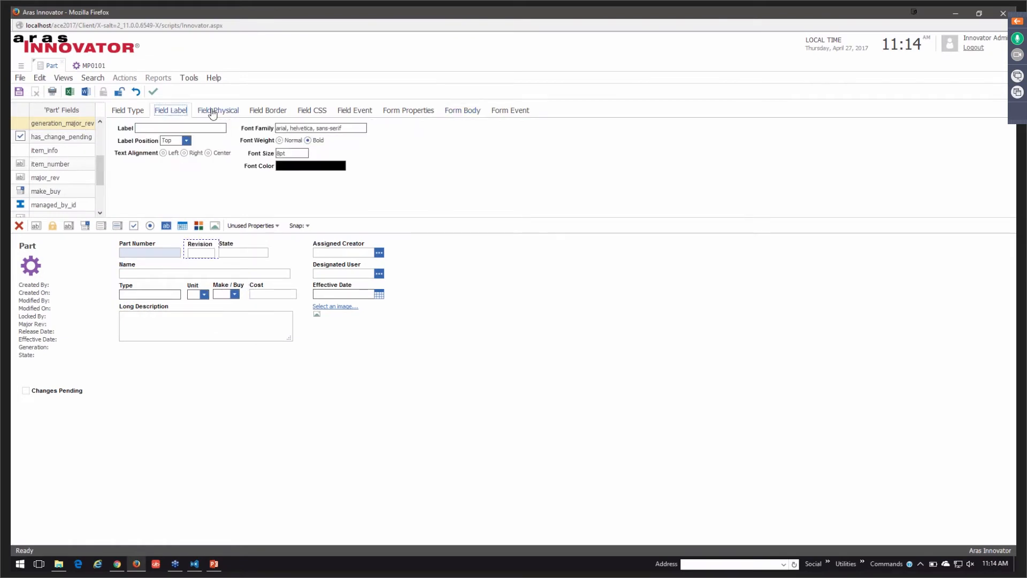
left_click(217, 110)
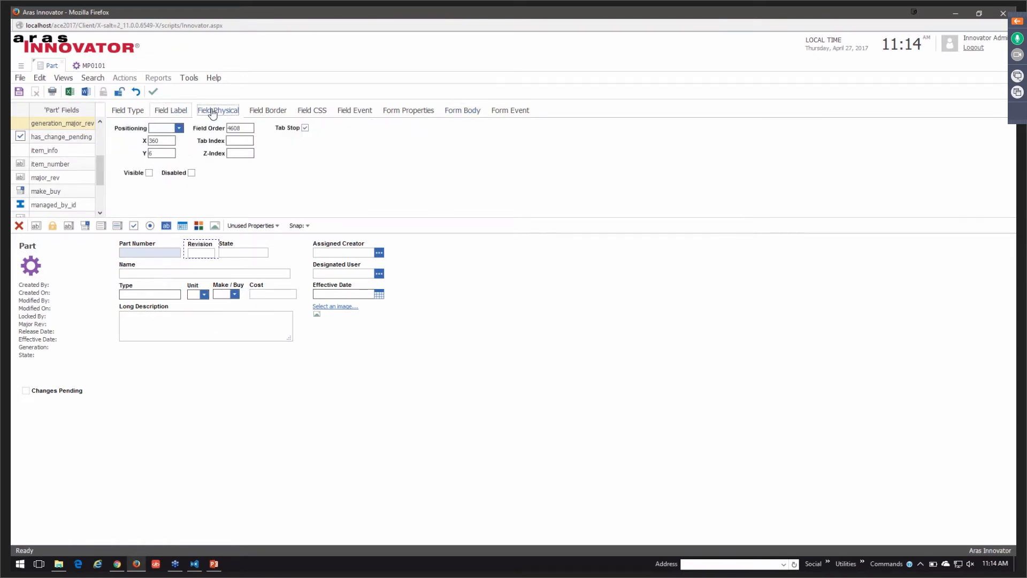
left_click(267, 110)
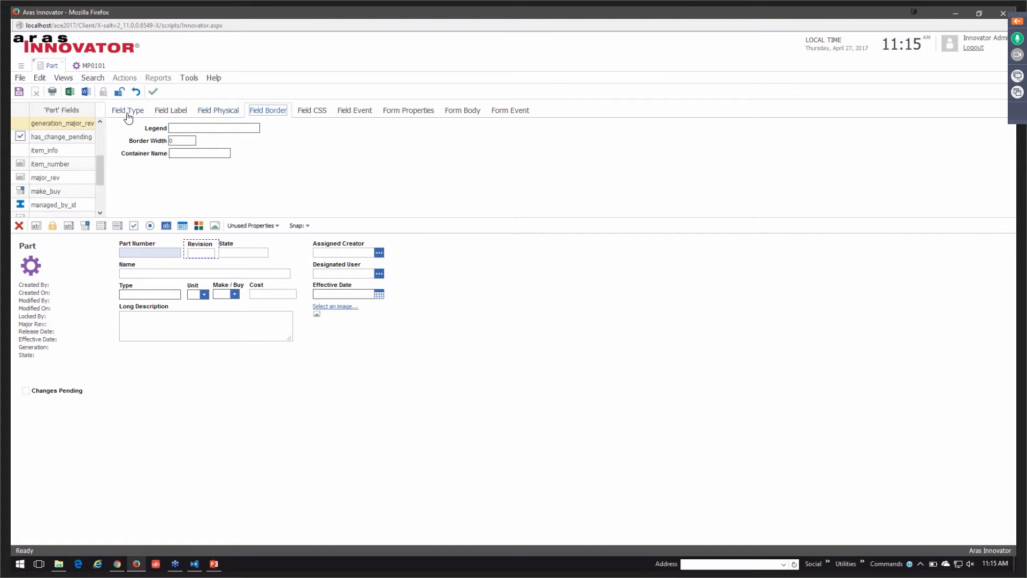
left_click(128, 110)
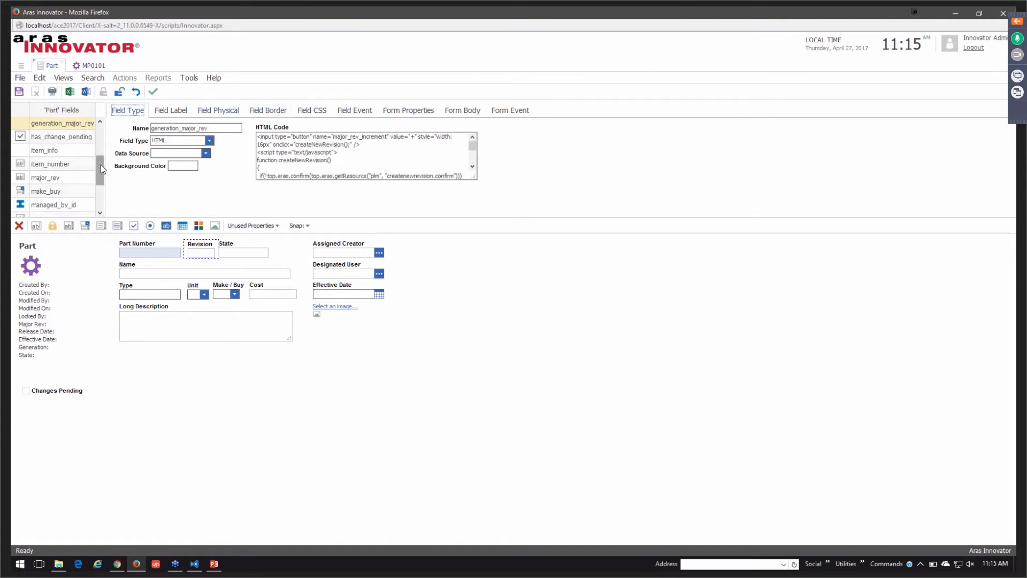
Add an HTML field named user_group with code <span class="user_group"></span>
left_click(54, 204)
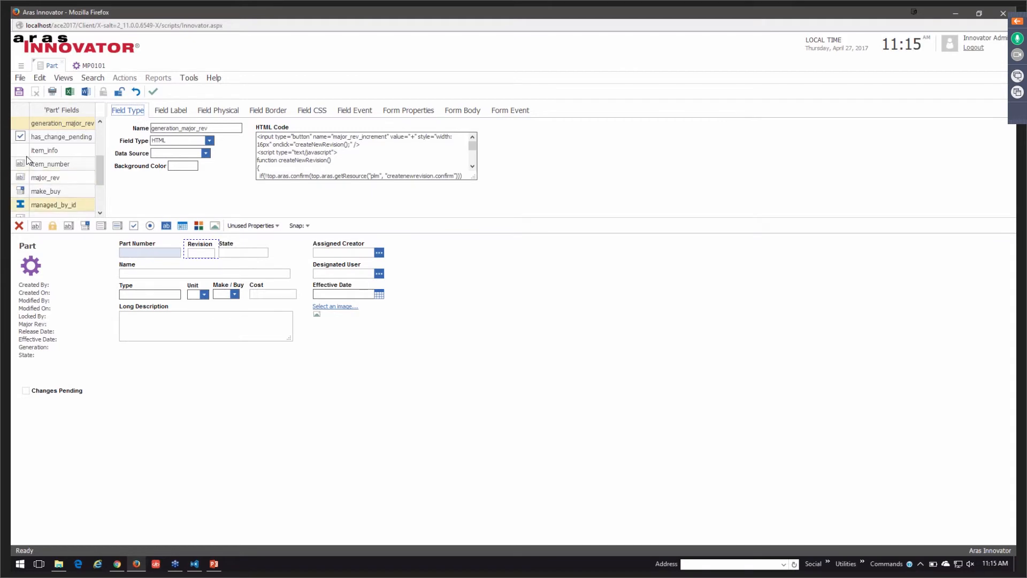
left_click(215, 226)
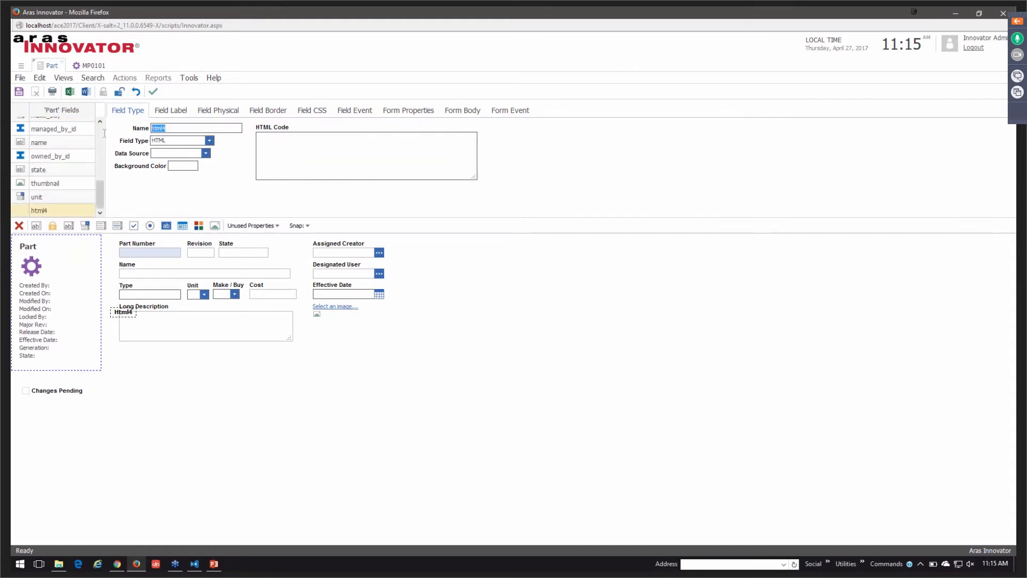
type("user_group")
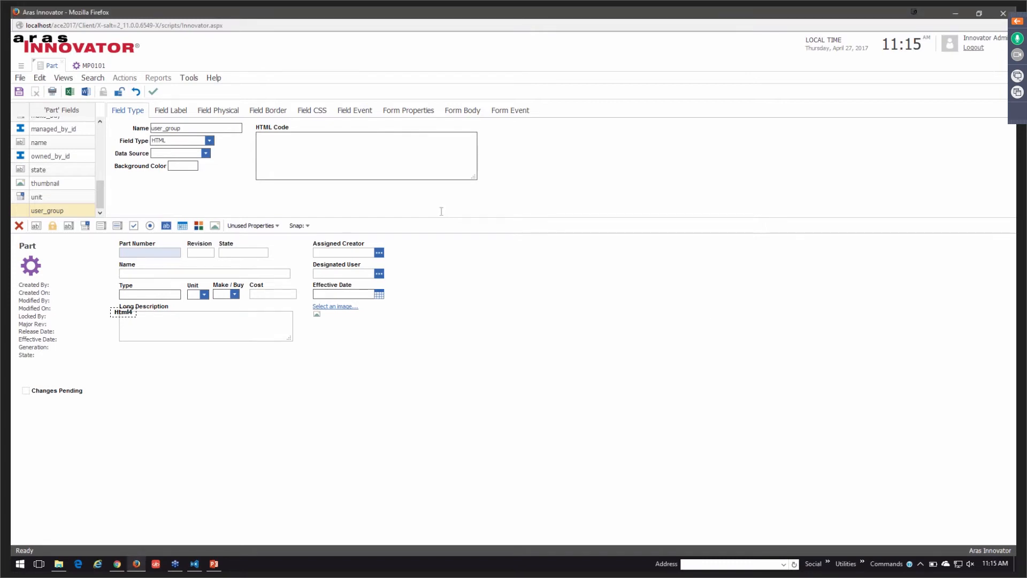
type("<span class=\"user_group\"> </span>")
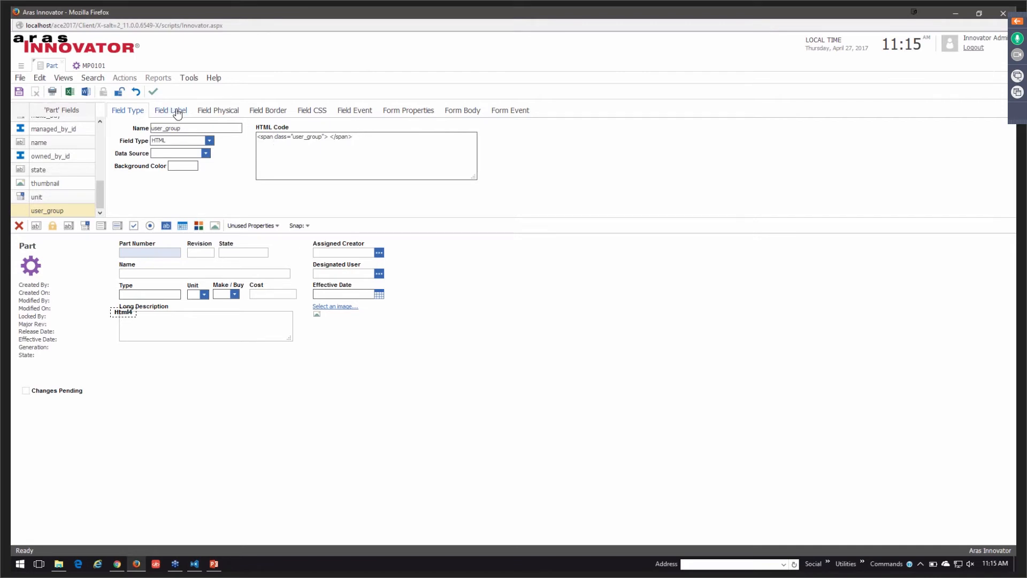
Select the user_group field and set its Z-Index to -10 on Field Physical
left_click(170, 110)
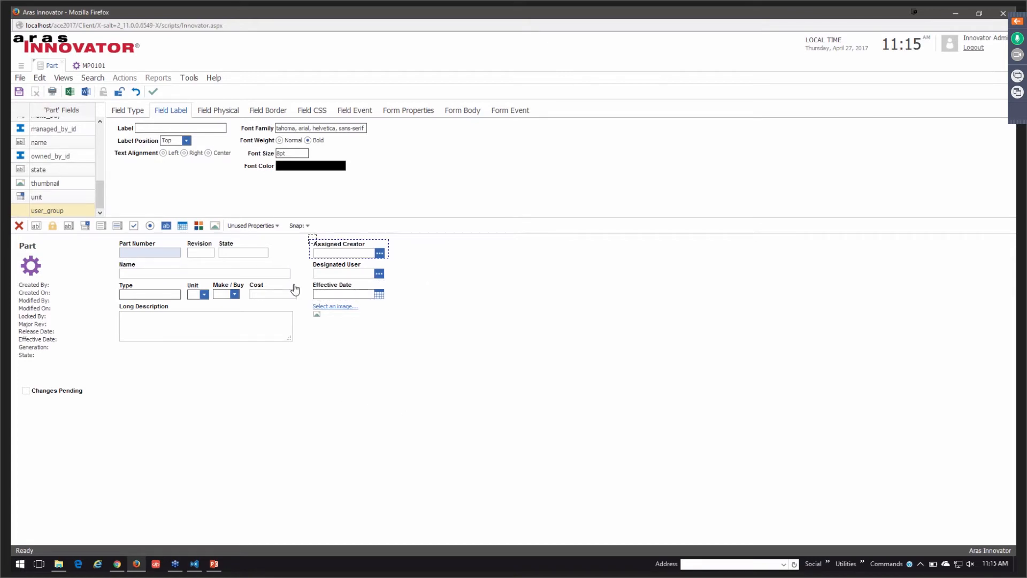
left_click(349, 270)
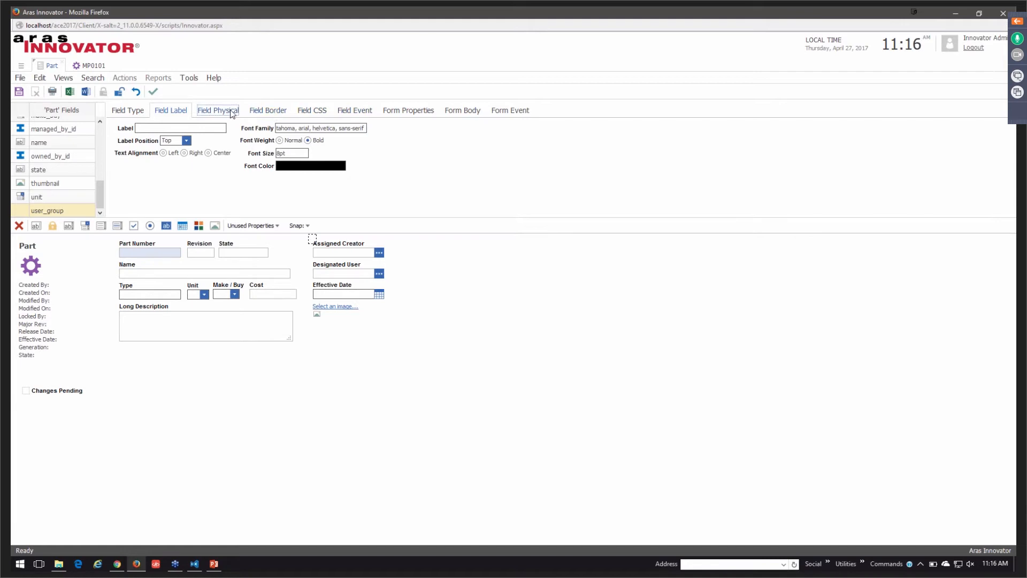
left_click(218, 110)
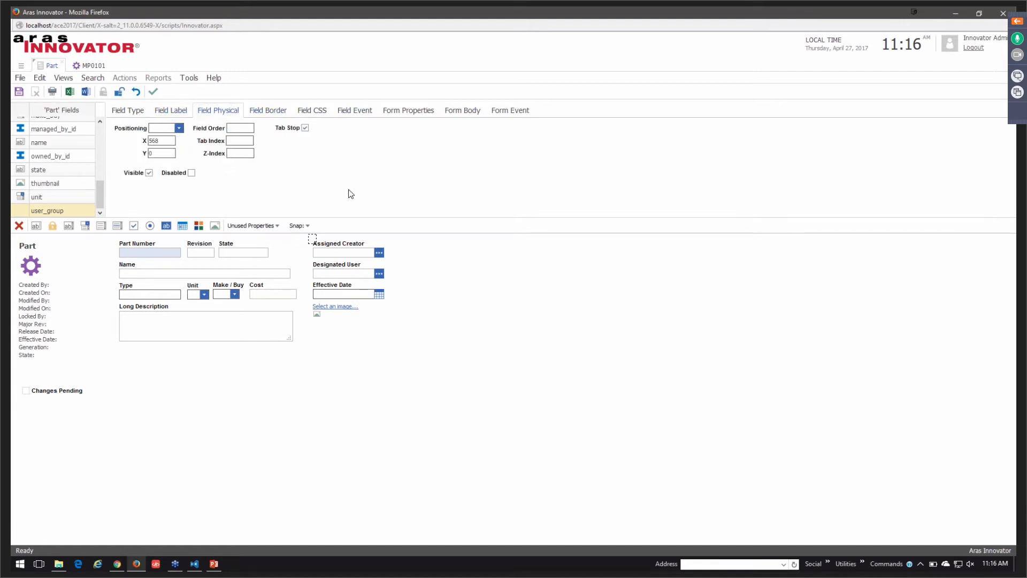
left_click(337, 270)
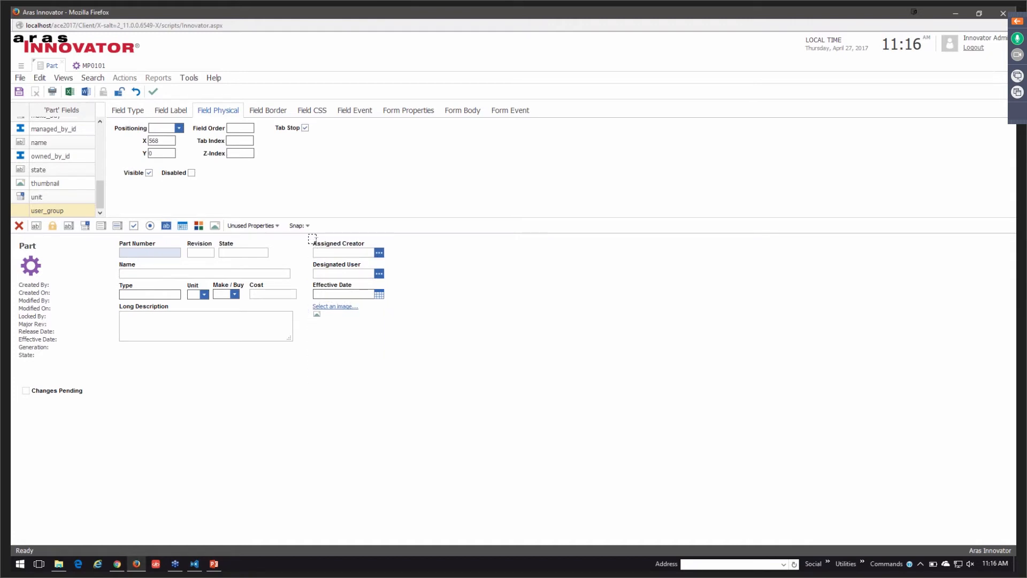
type("-10")
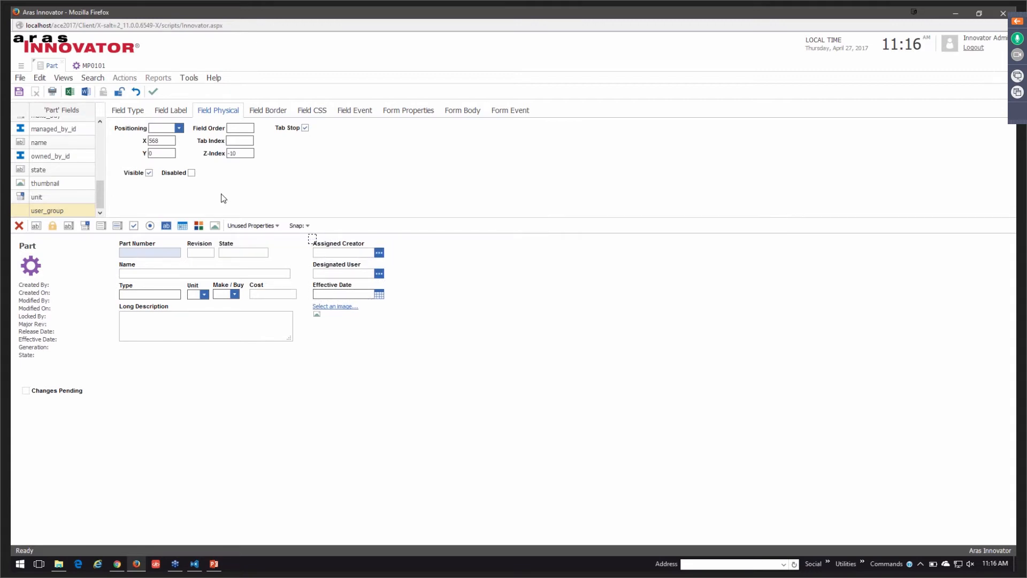
mouse_move(344, 144)
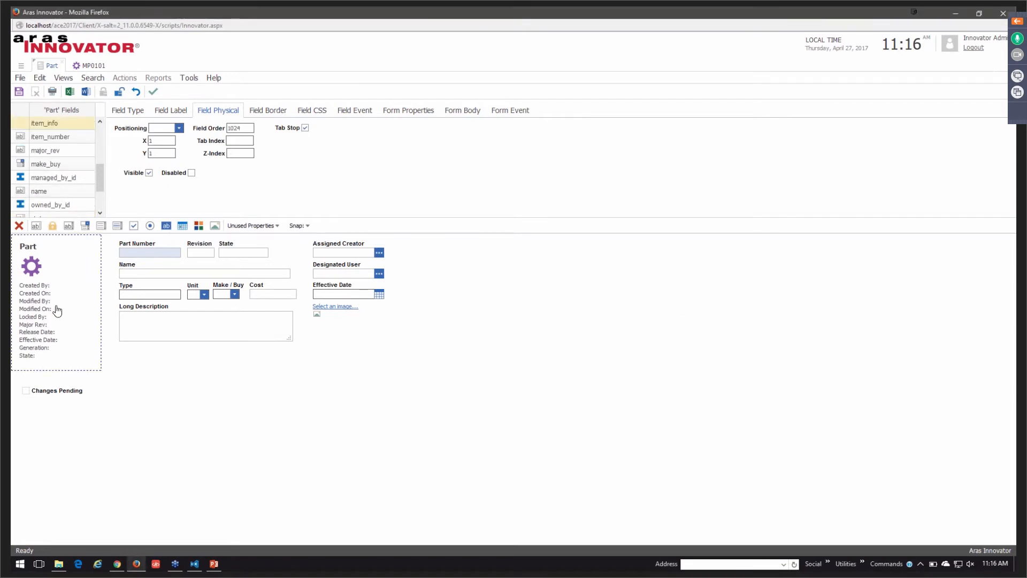
Give the item_info header span class="info_group" in its HTML code and save the Part form
left_click(38, 191)
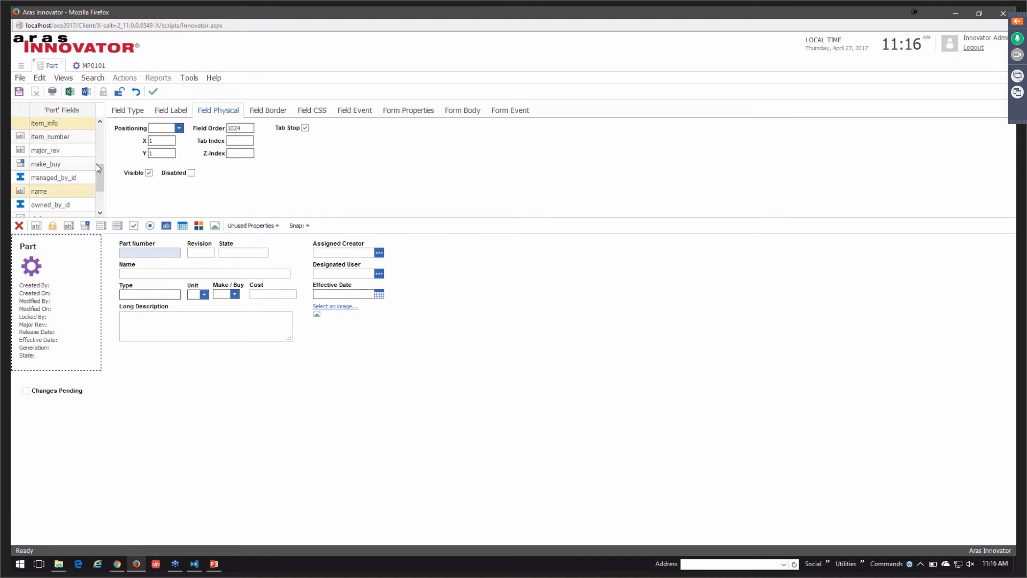
left_click(50, 136)
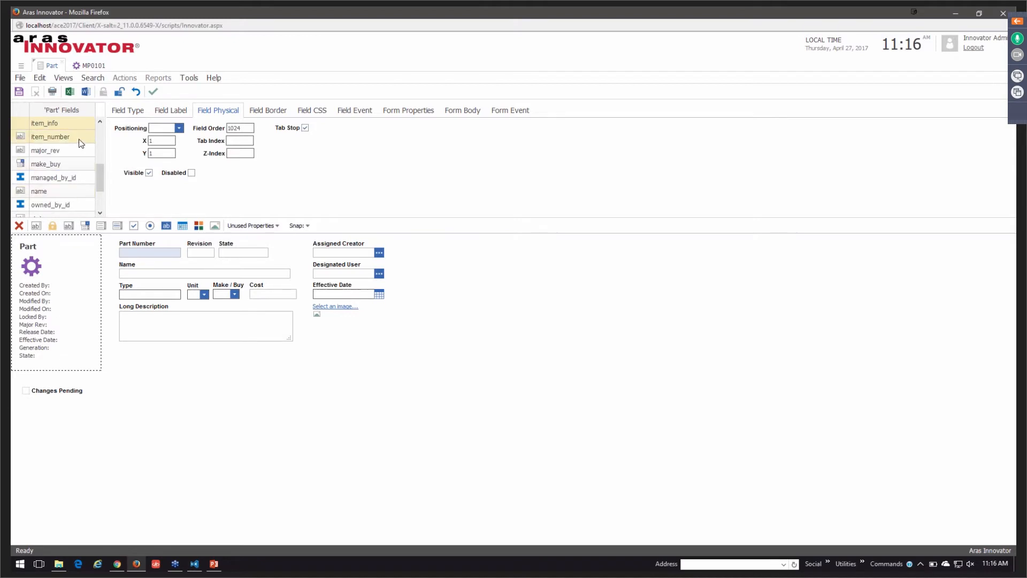
left_click(44, 123)
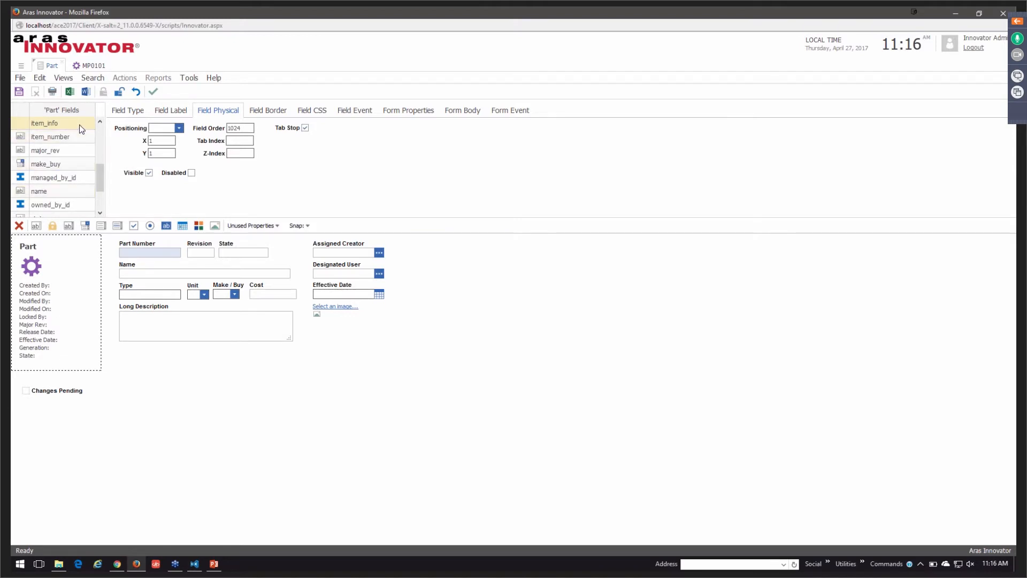
left_click(127, 110)
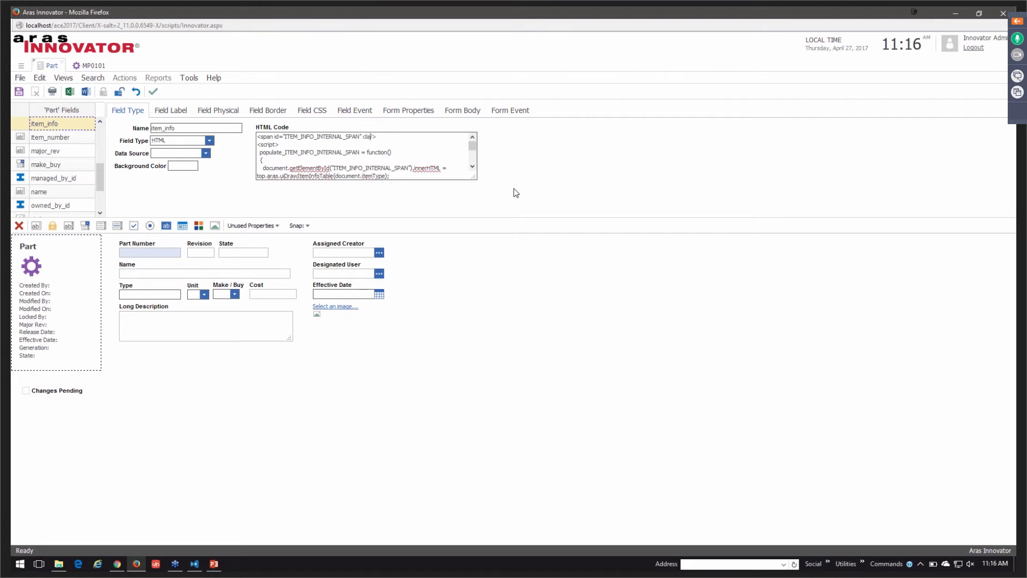
type("class=\"info_group\"")
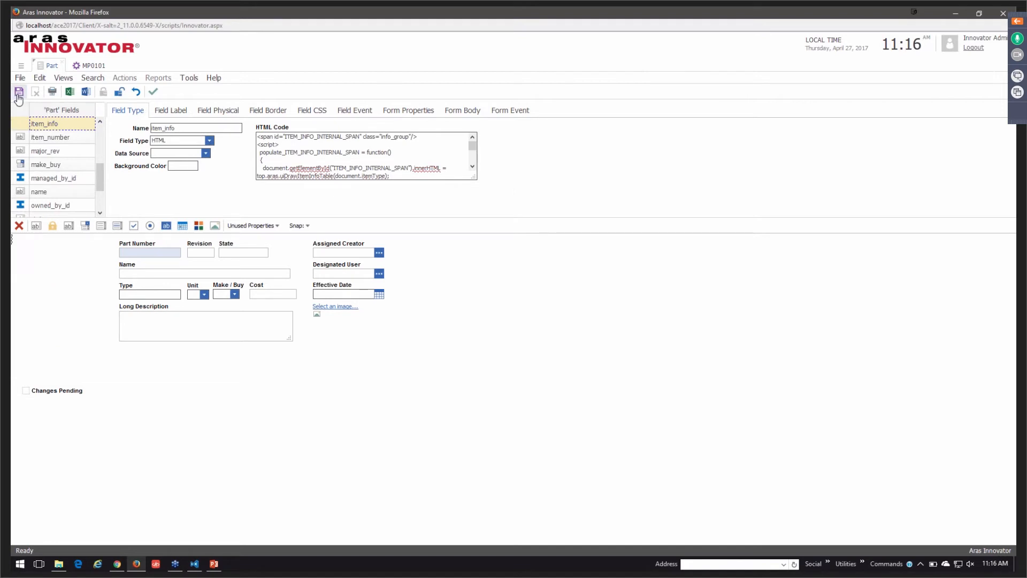
left_click(19, 91)
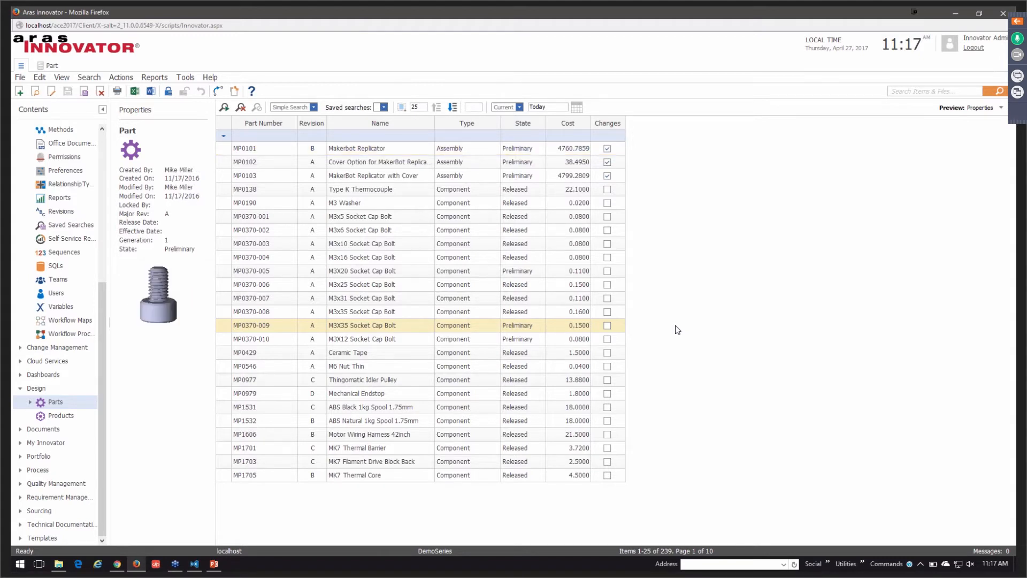
Clear all Firefox history, cookies and cache, then select the Makerbot Replicator MP0101 part
key("ctrl+shift+delete")
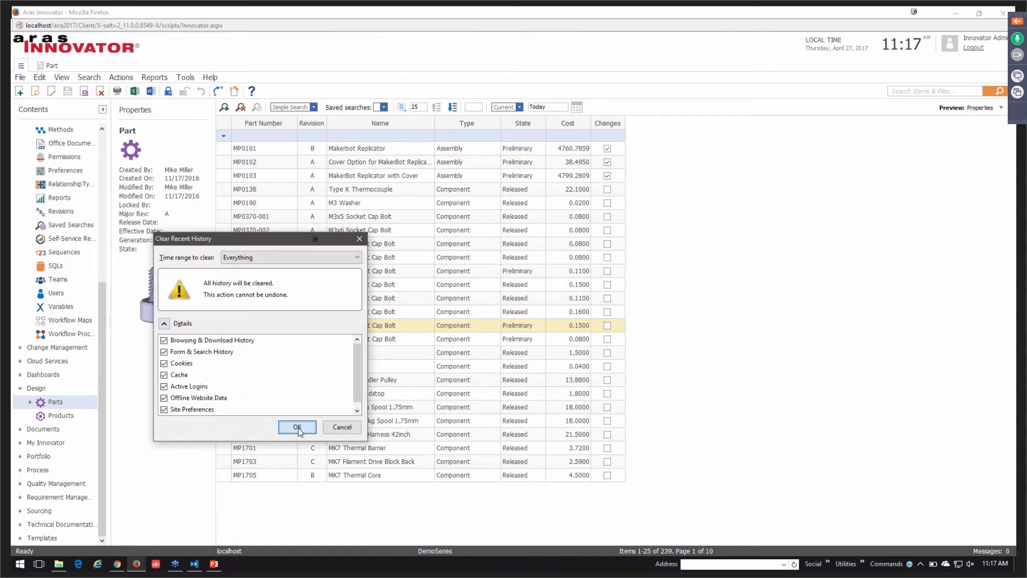
left_click(297, 427)
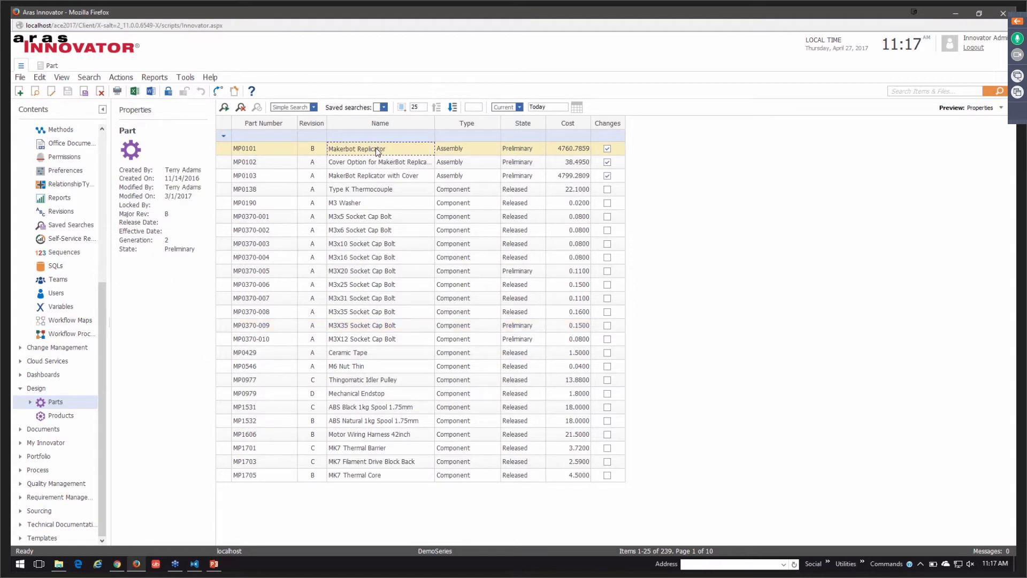
left_click(355, 147)
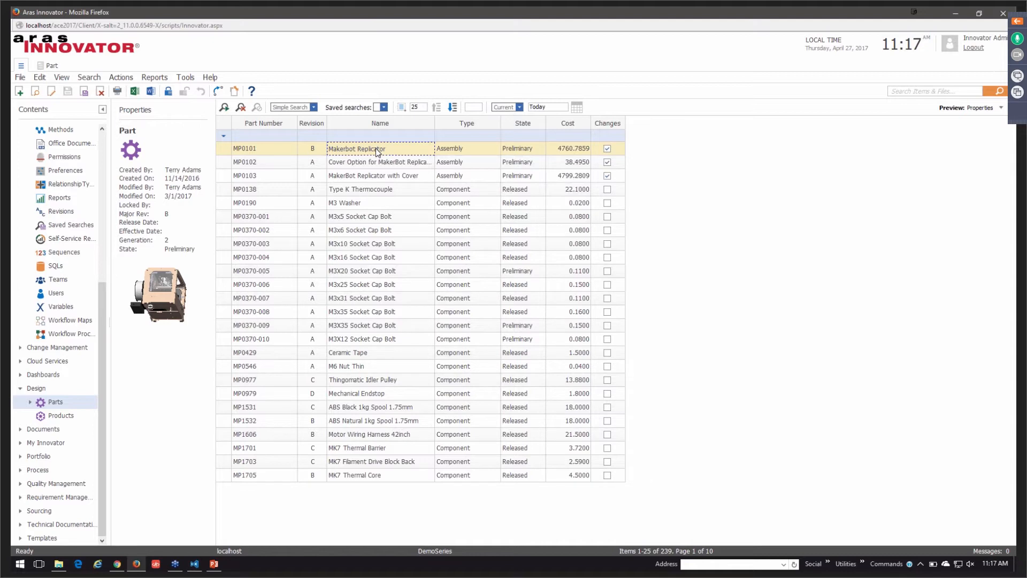
Edit part MP0101 to review its restyled form with grey header panel and image box
right_click(376, 148)
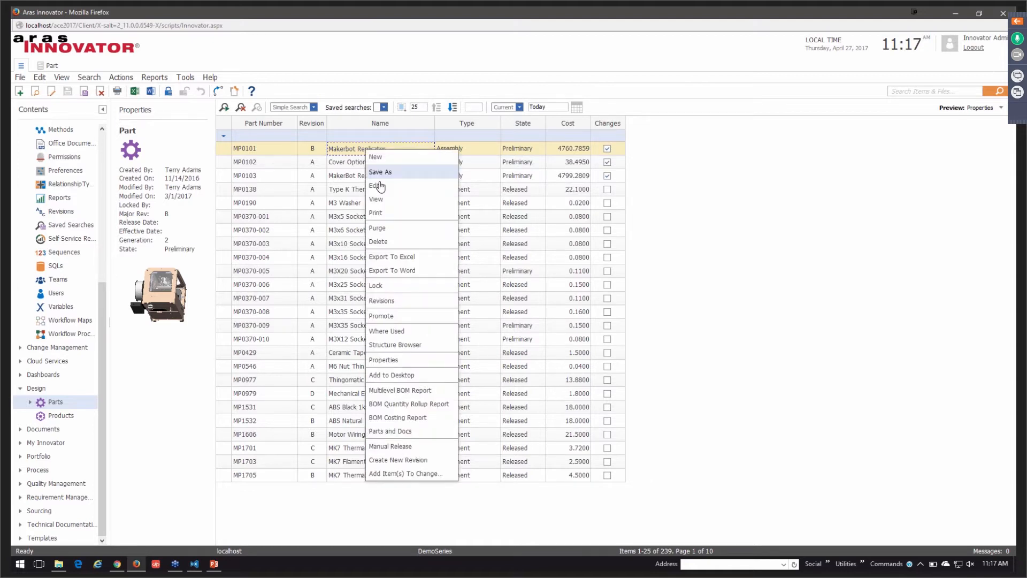
left_click(375, 185)
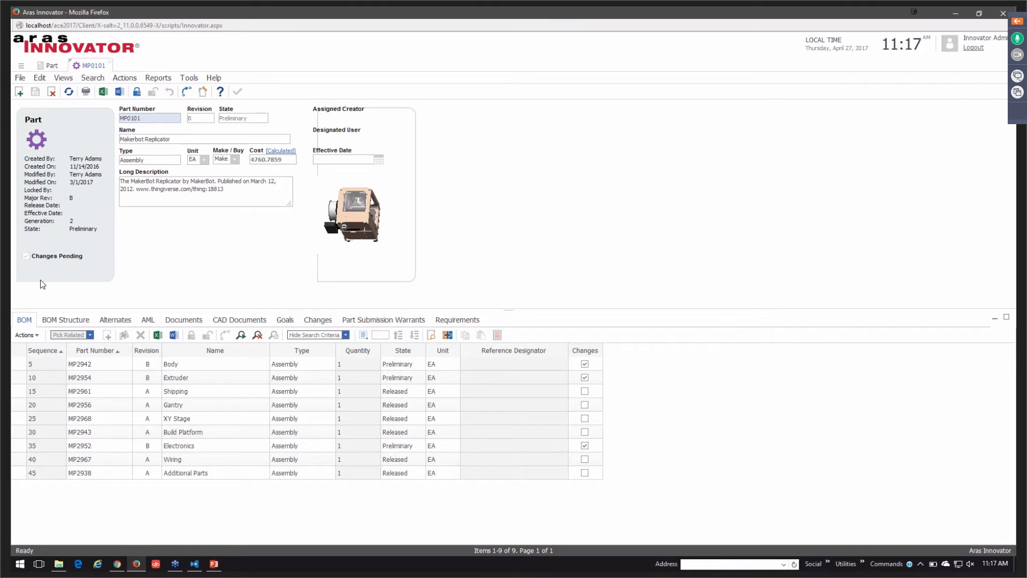
mouse_move(12, 276)
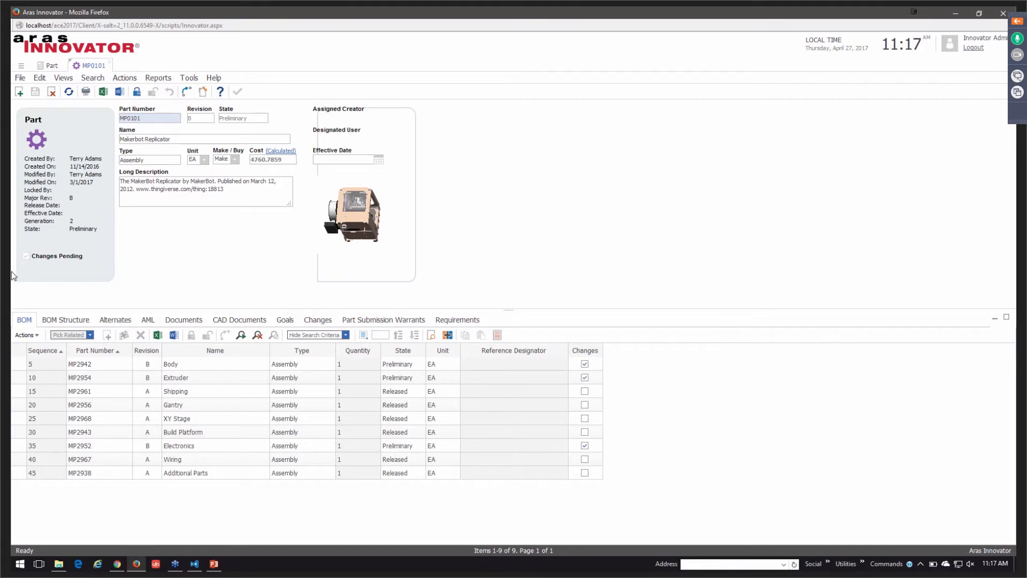
mouse_move(337, 111)
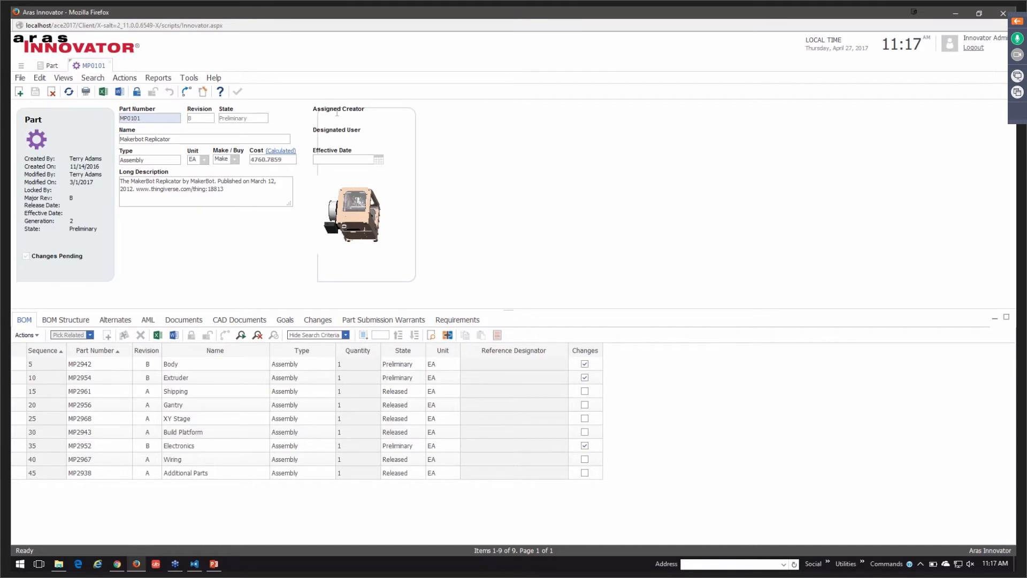
mouse_move(407, 122)
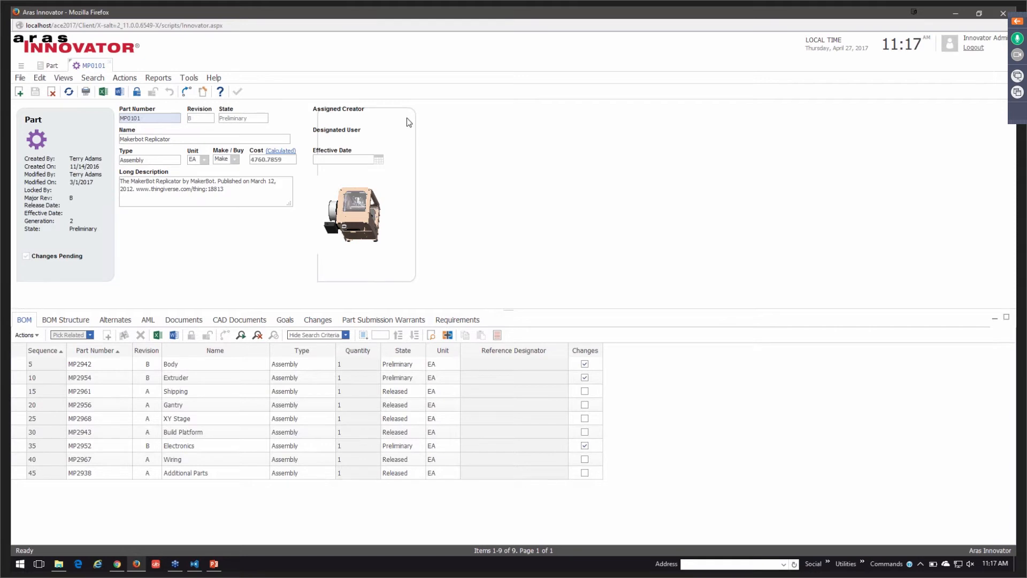
mouse_move(317, 115)
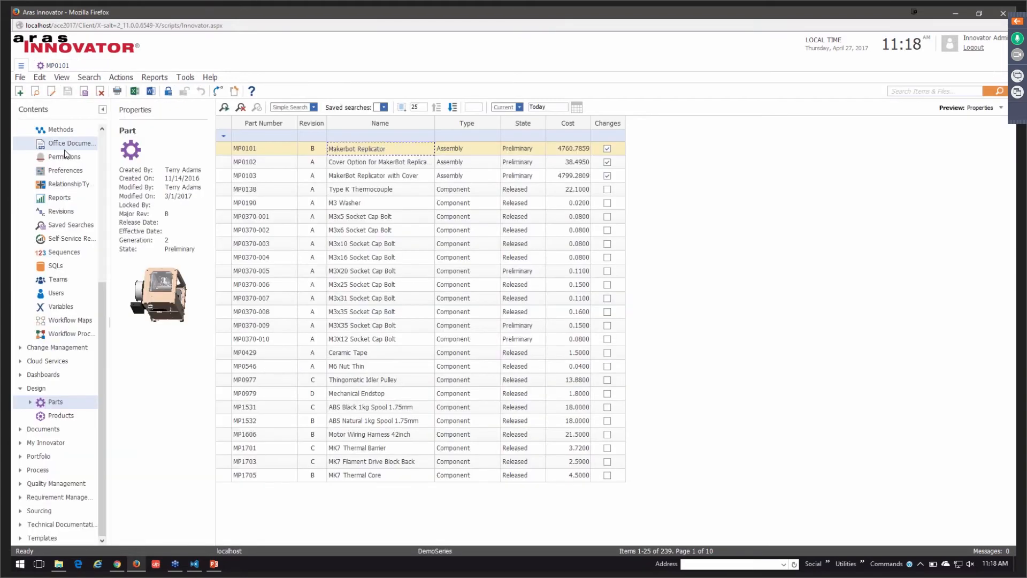
Review the Assigned Creator field's position (X 571, Y 35) on the Field Physical settings
left_click(57, 148)
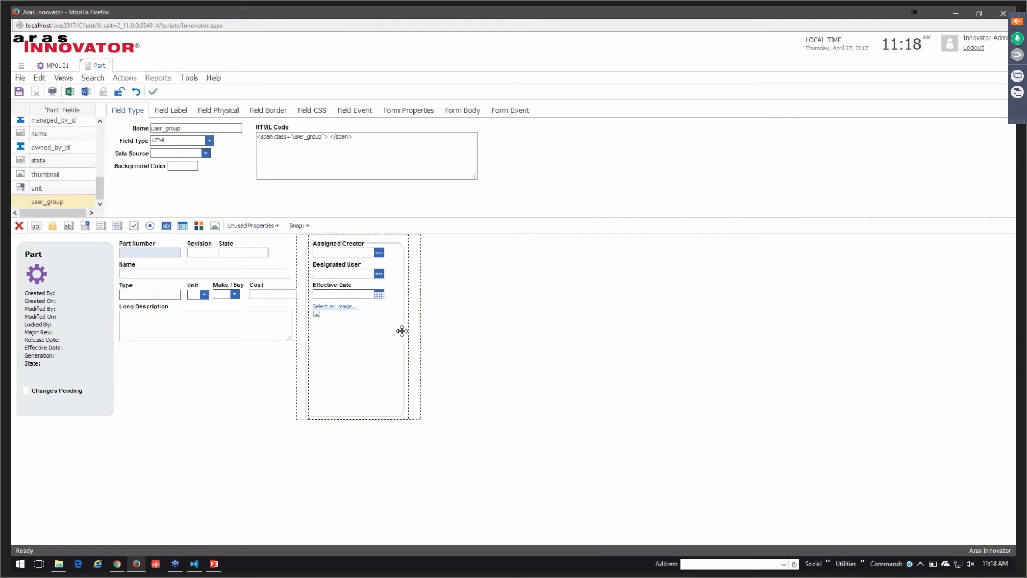
left_click(45, 173)
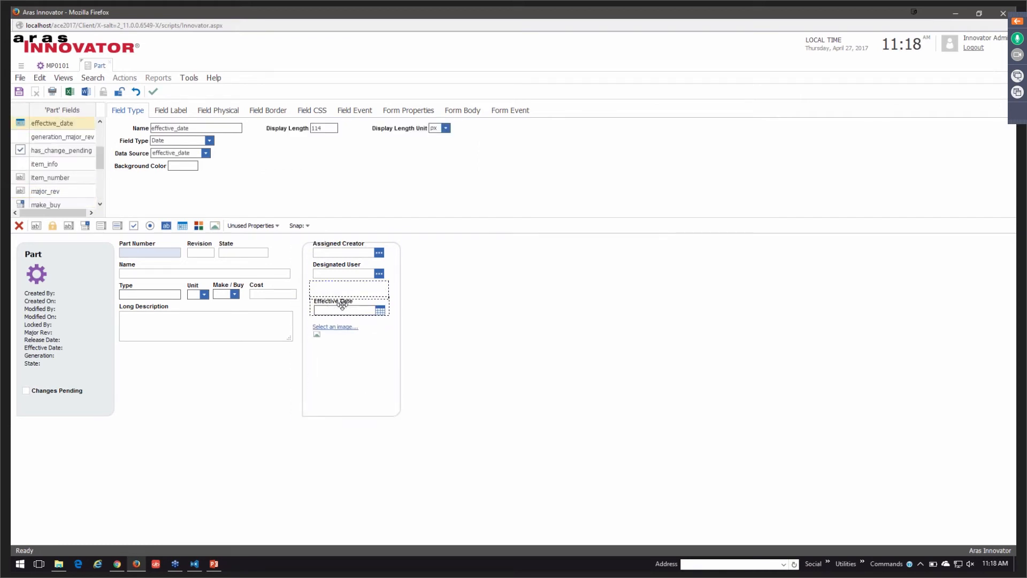
left_click(346, 253)
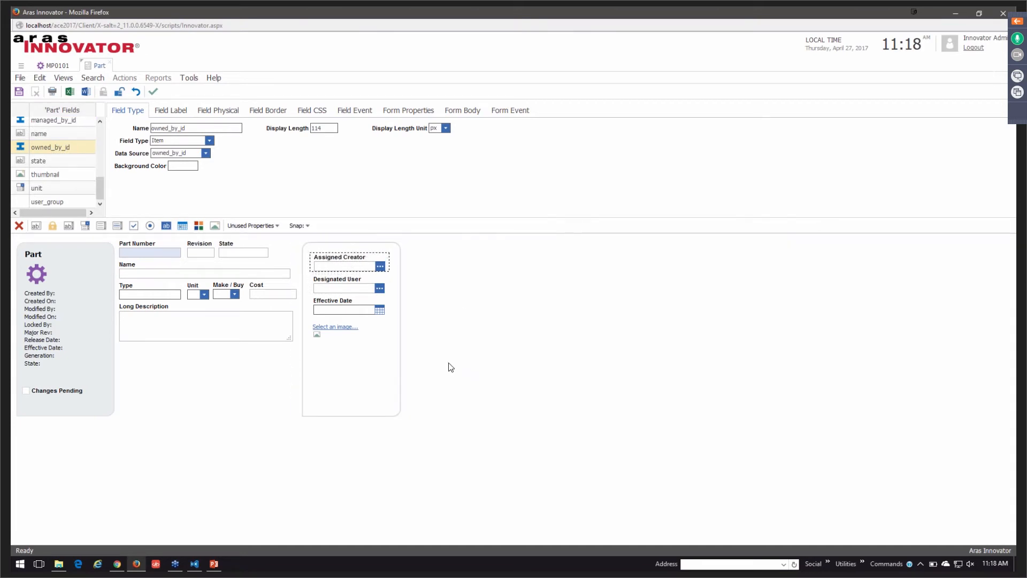
left_click(299, 226)
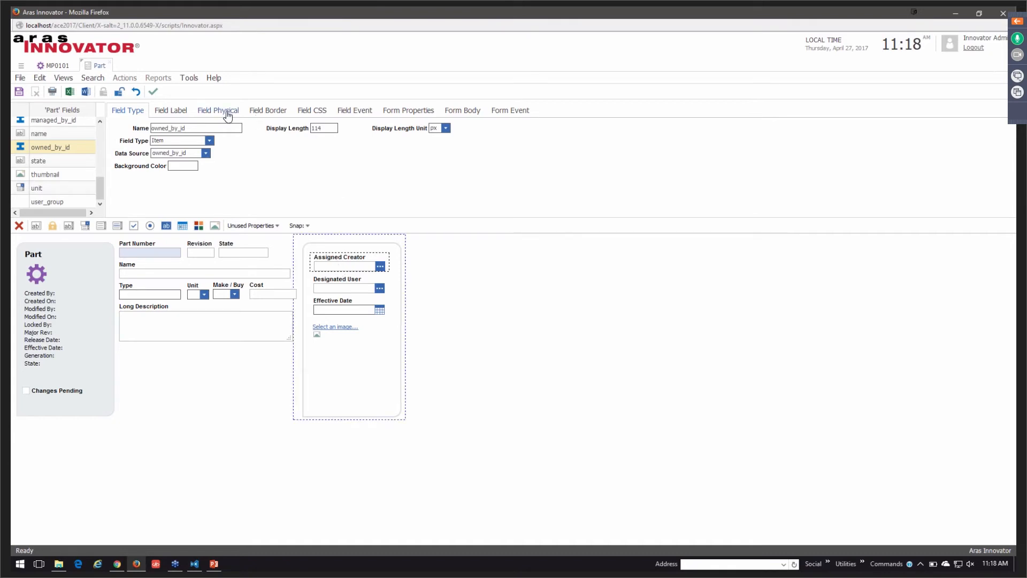
left_click(218, 110)
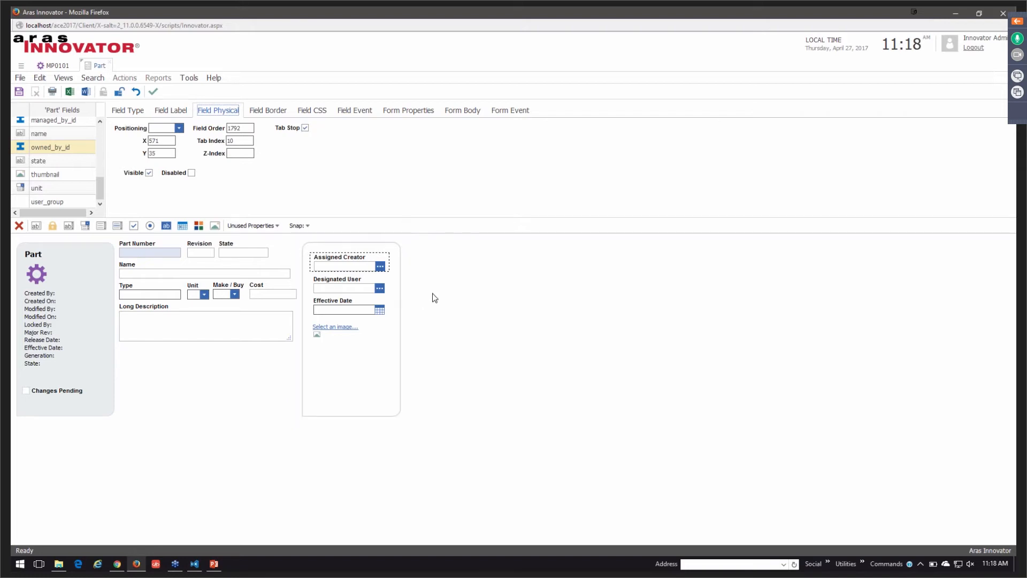
mouse_move(432, 291)
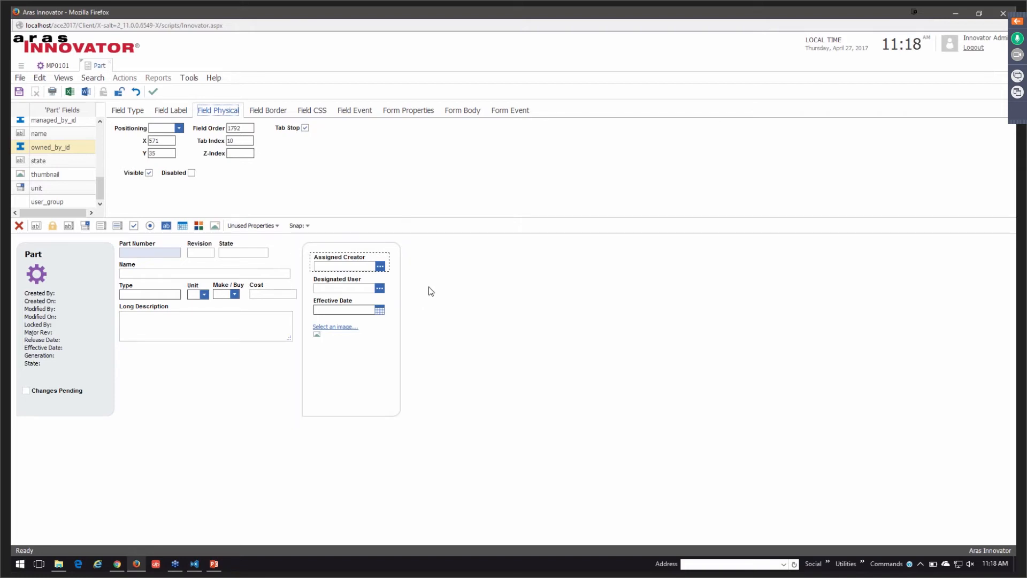
Save the Part form with the user_group field arrangement and reselect Assigned Creator
left_click(344, 288)
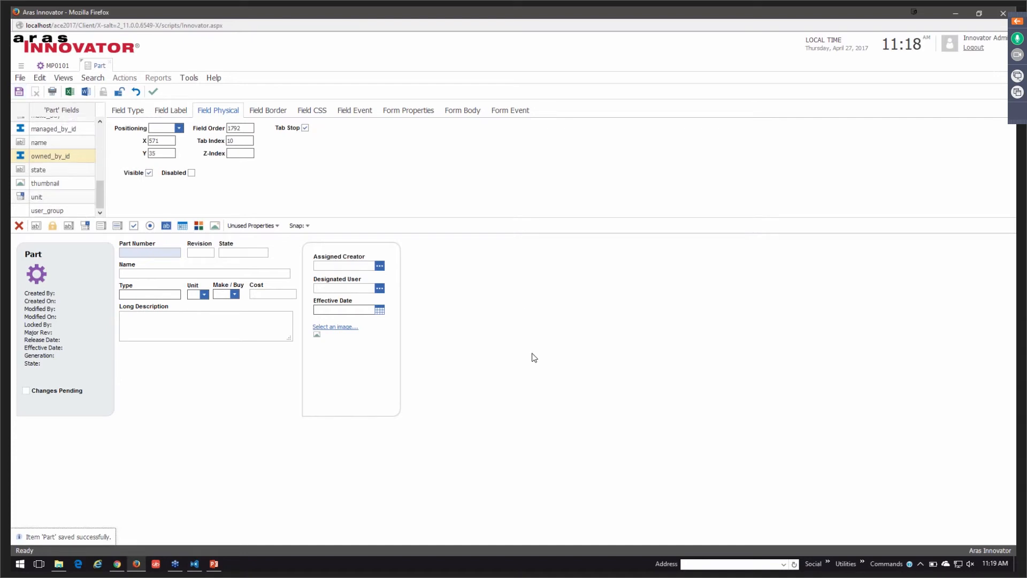
left_click(347, 305)
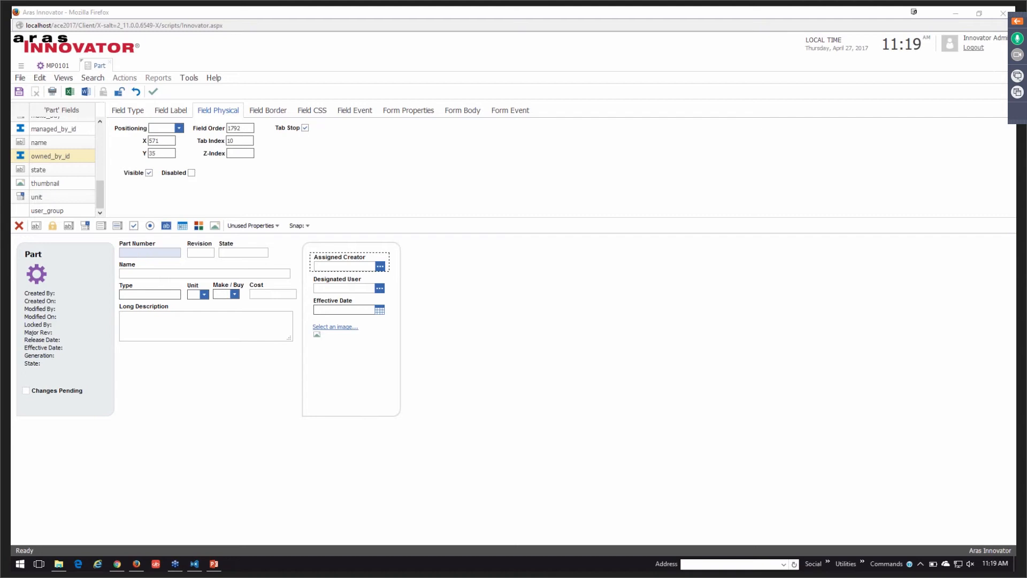
Review the Part Number field's bold 8pt Arial label settings, then bring up myStyles.css in VS Code
left_click(150, 253)
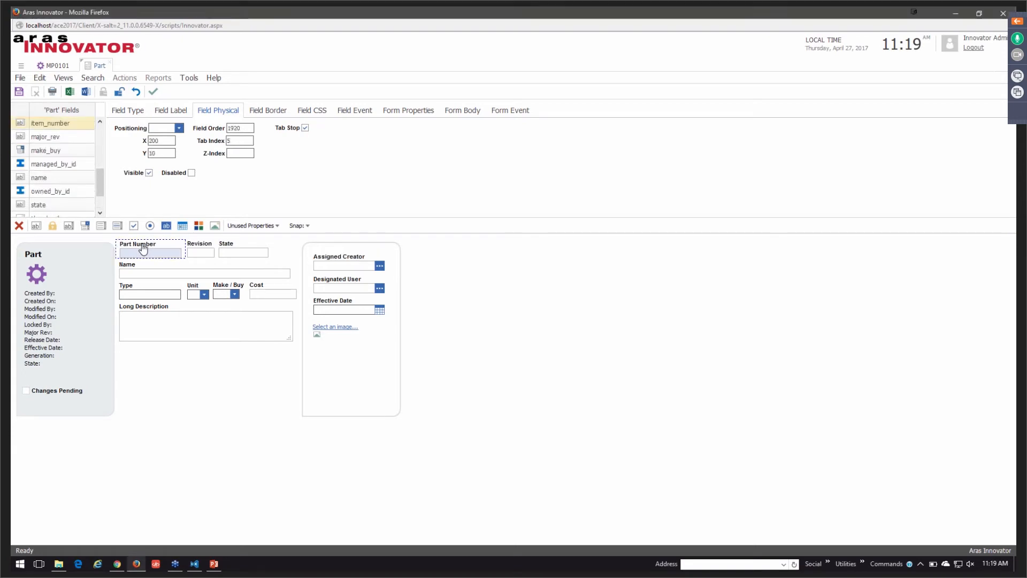
left_click(170, 110)
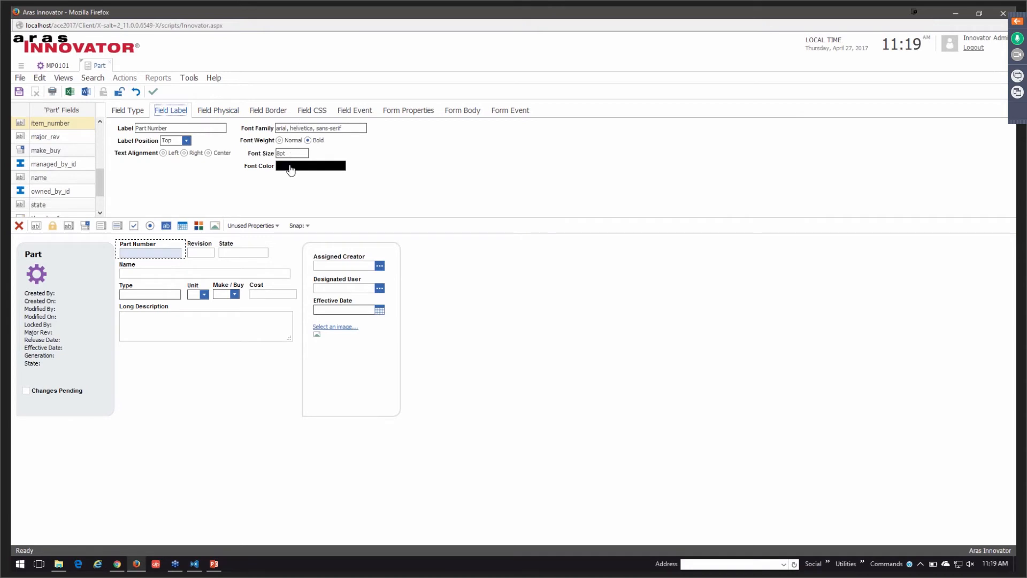
mouse_move(287, 244)
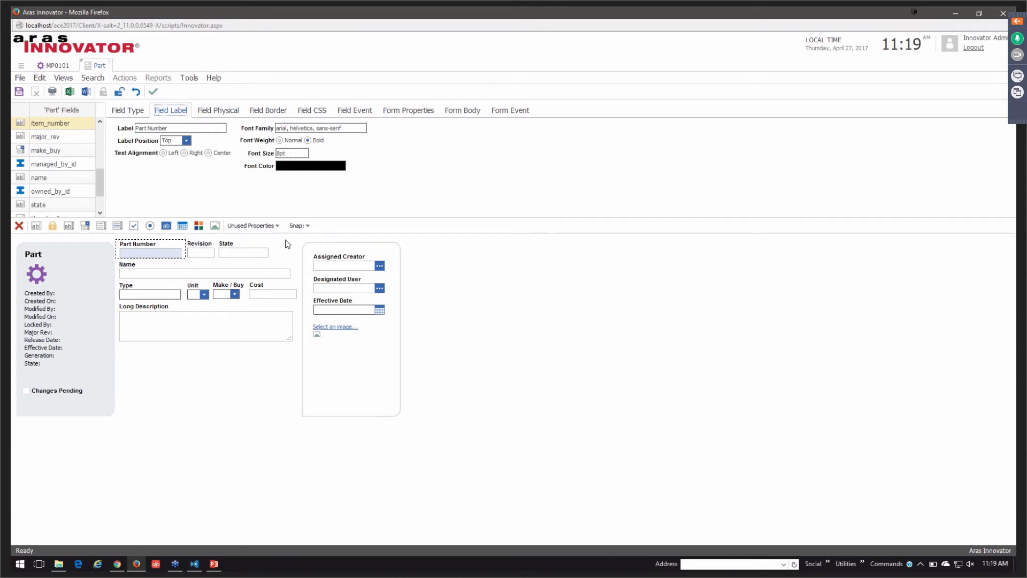
left_click(194, 293)
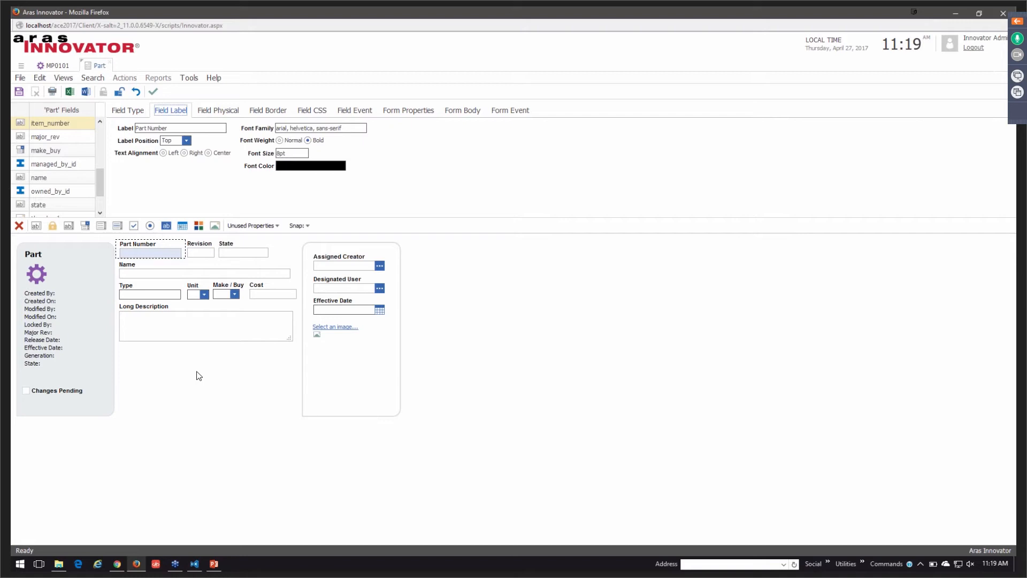
mouse_move(211, 384)
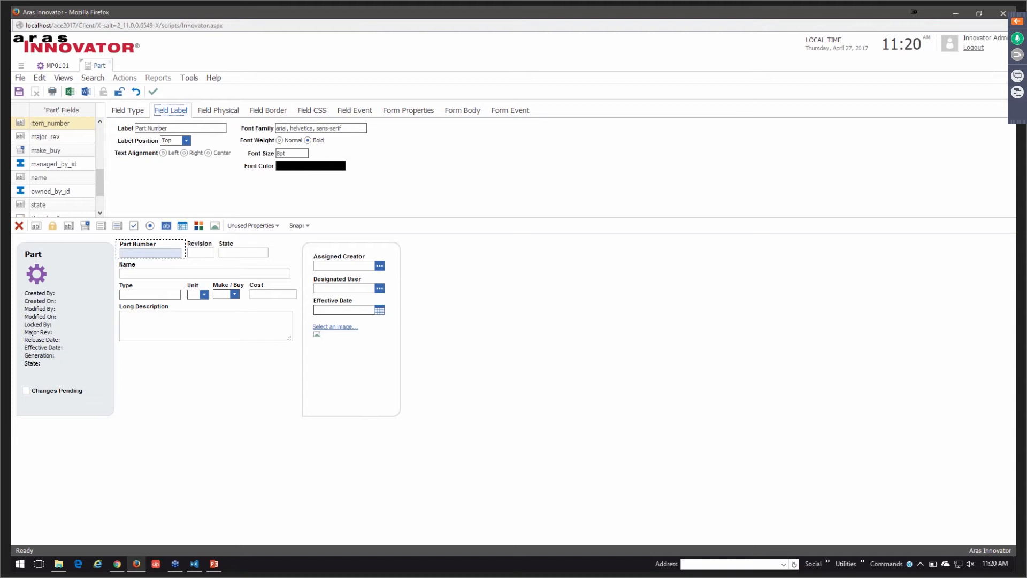
mouse_move(885, 217)
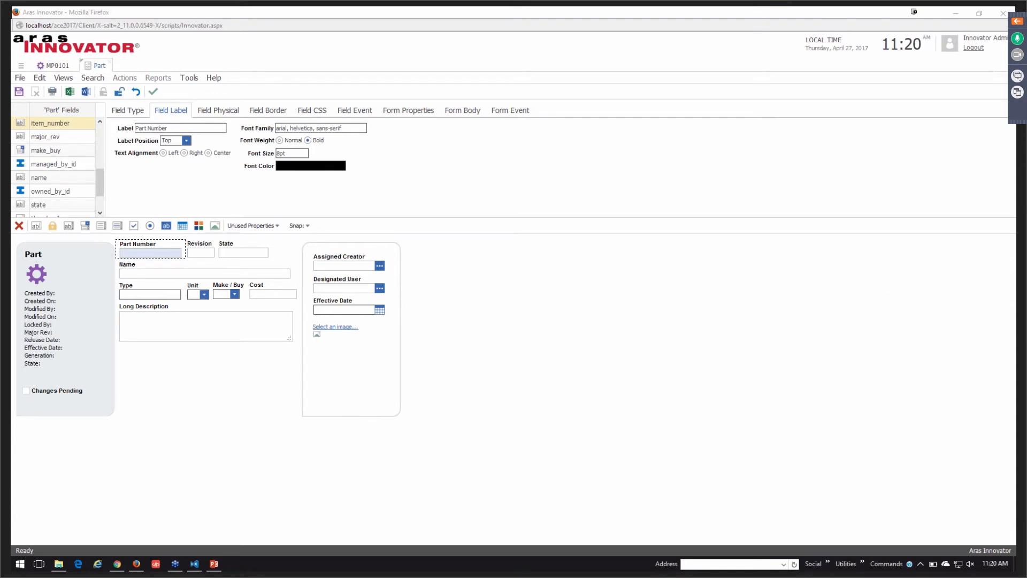
left_click(194, 564)
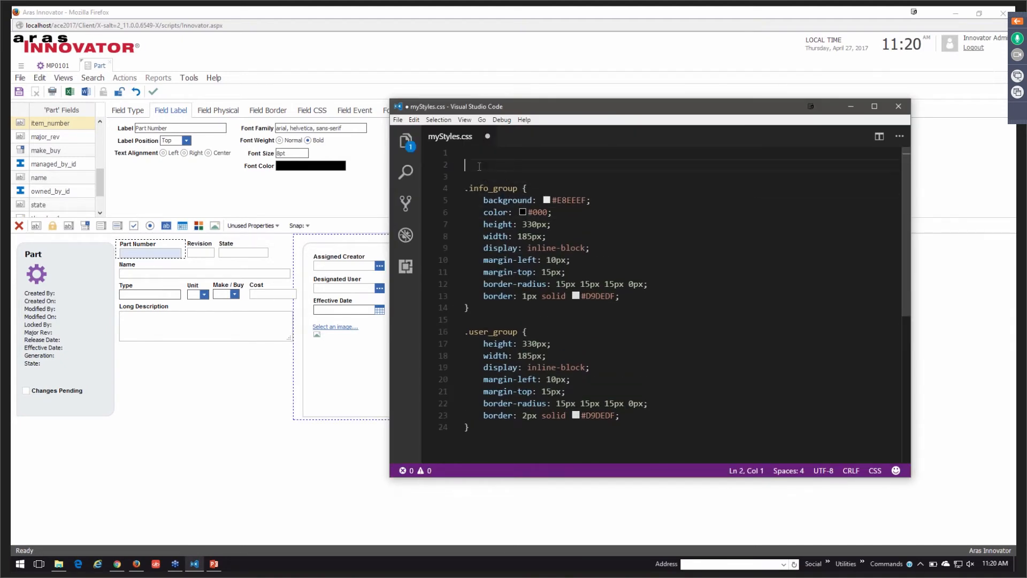
Add a .my_label rule with margin-bottom 8px and font-weight bold to myStyles.css
type(".my_label {\\n    margin-bottom: 8px;\\n    font-weight: bold;\\n}")
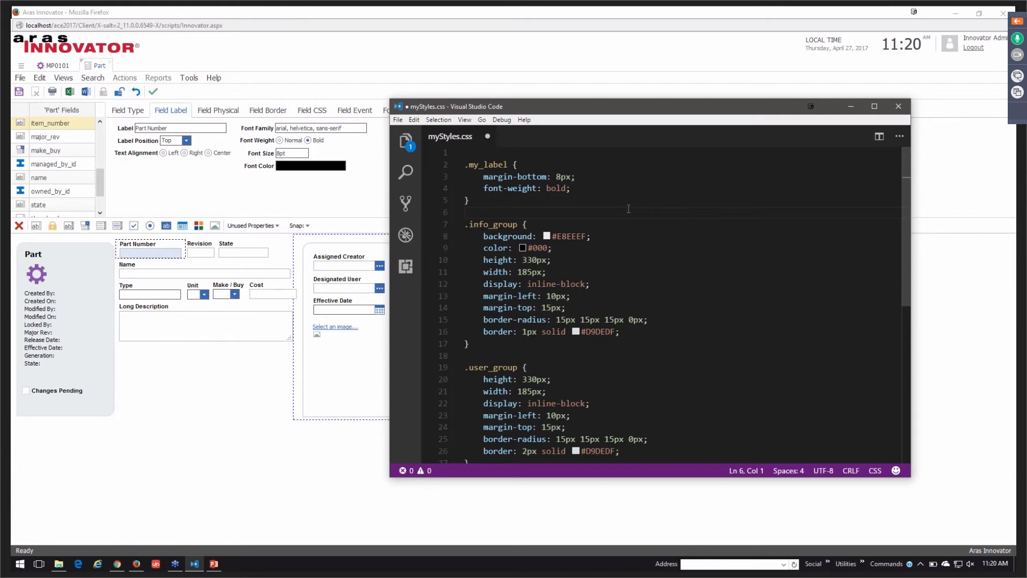
left_click(897, 106)
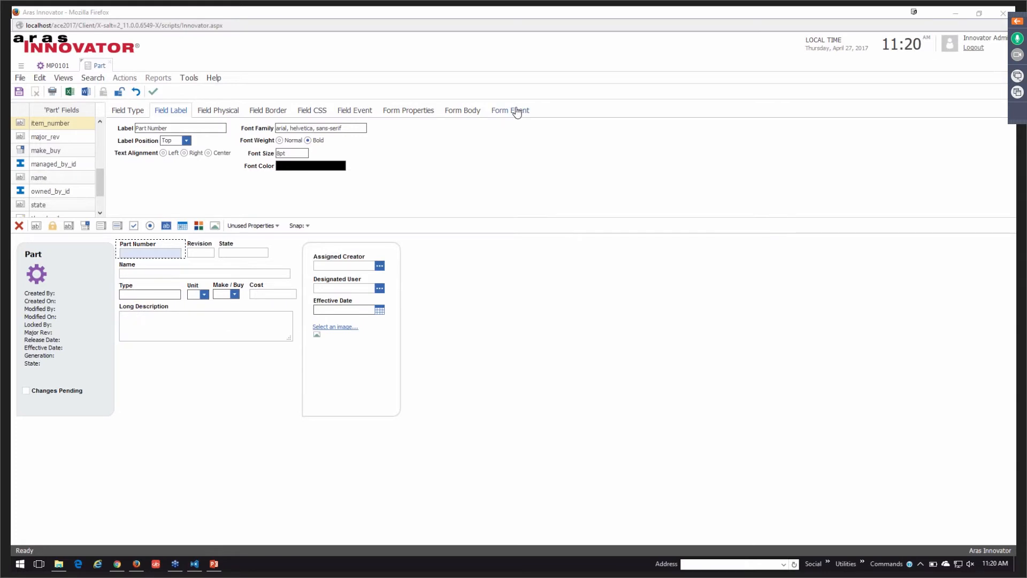
Create a related form event method named myFormStyle set to onLoad and bring it up for editing
left_click(510, 109)
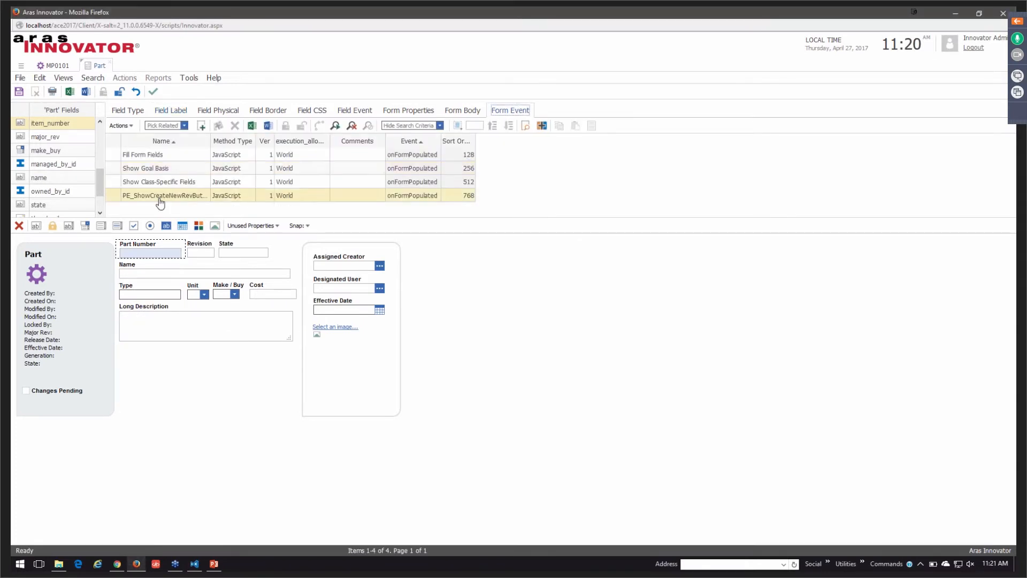
left_click(185, 125)
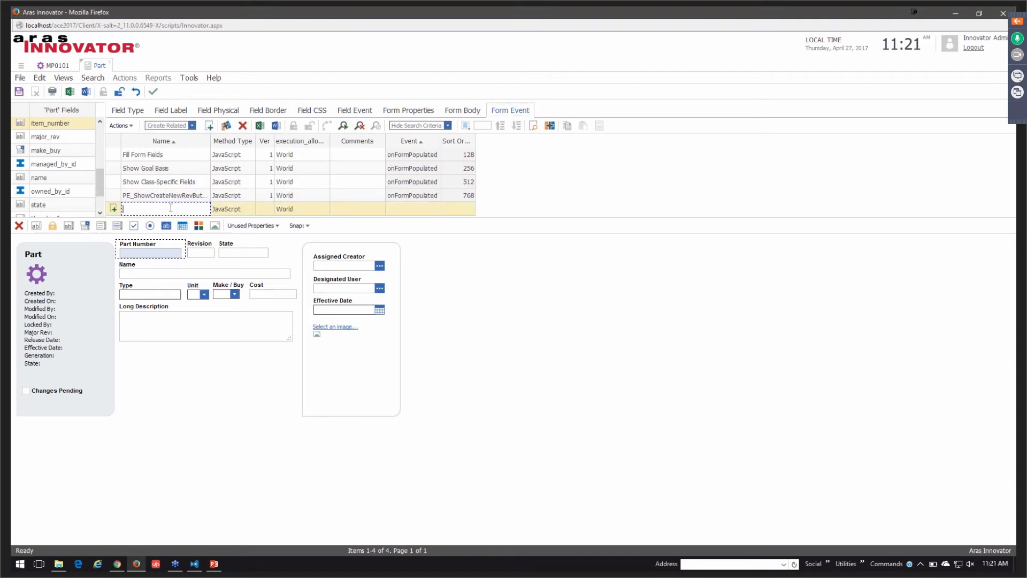
type("my")
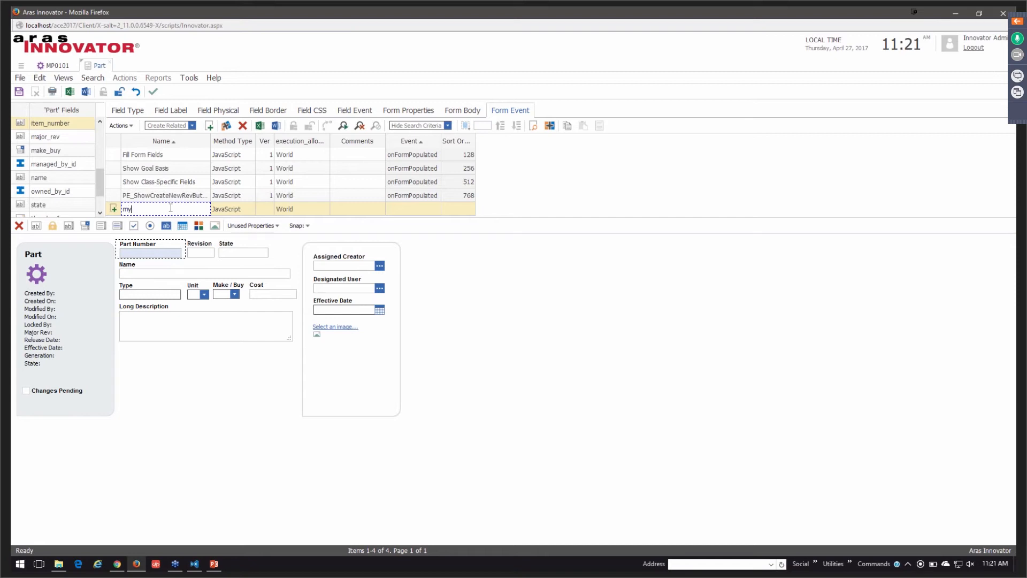
type("f")
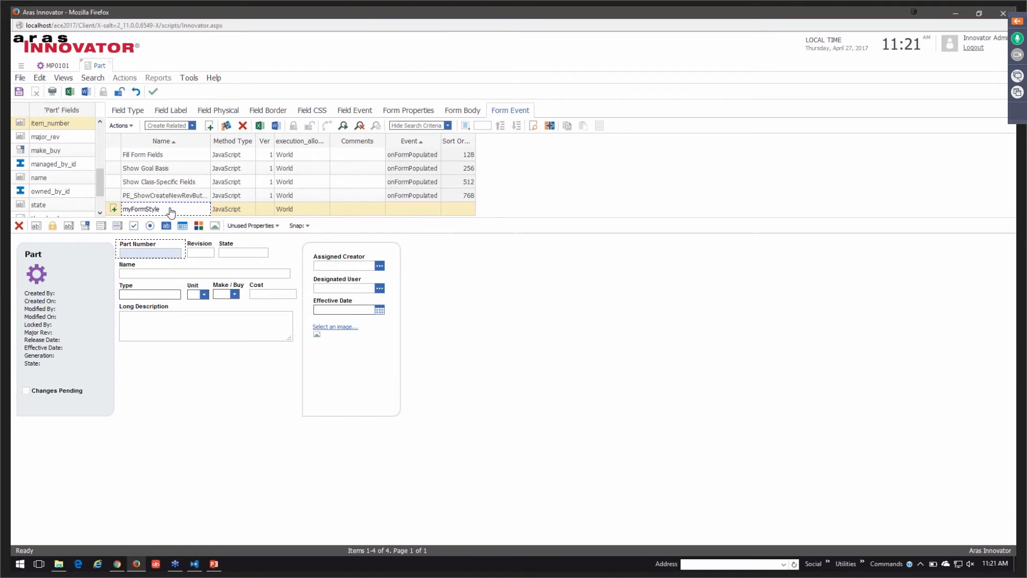
left_click(412, 208)
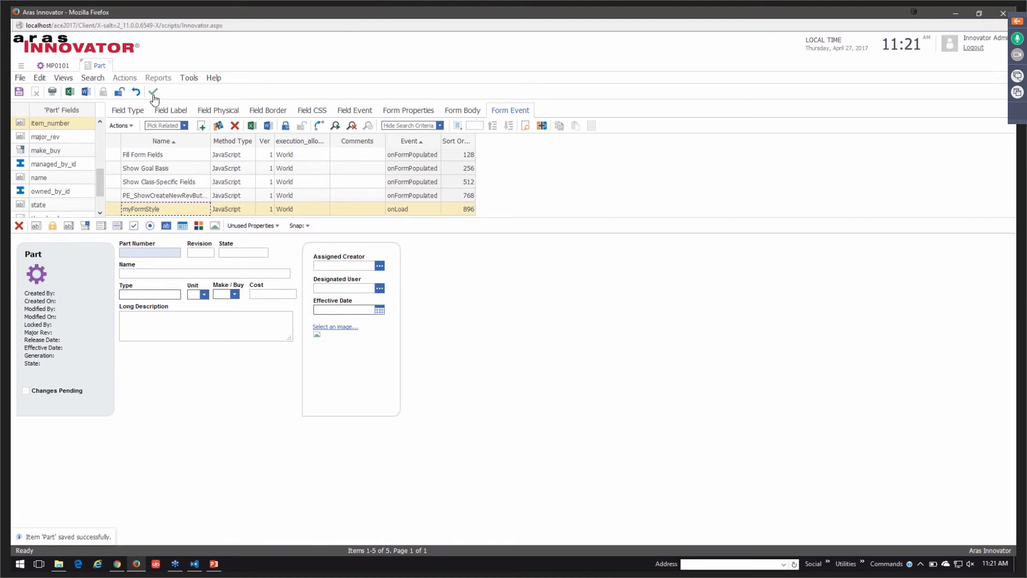
double_click(141, 208)
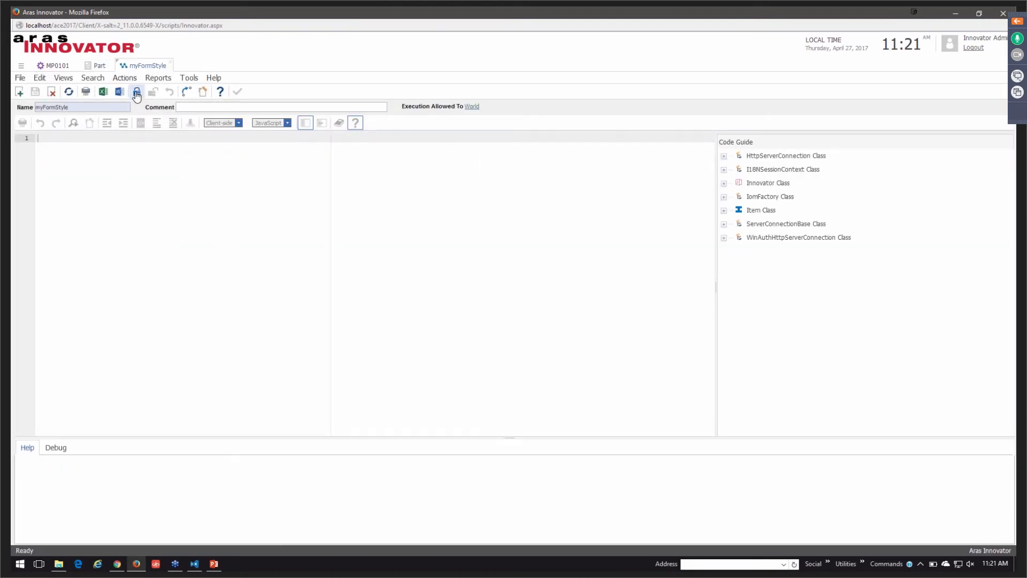
Claim the myFormStyle method for editing so the styling script can be added
left_click(136, 91)
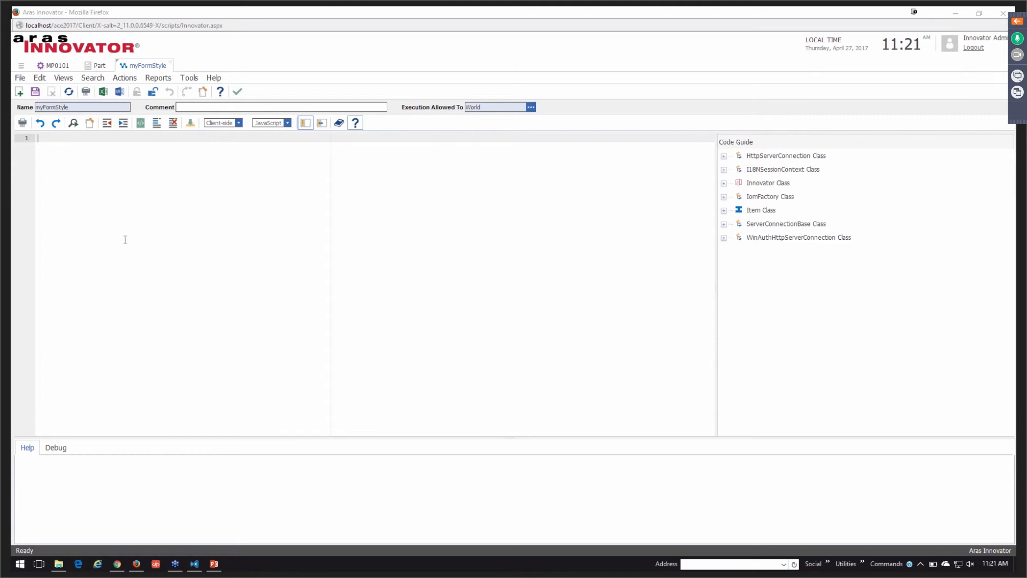
mouse_move(162, 237)
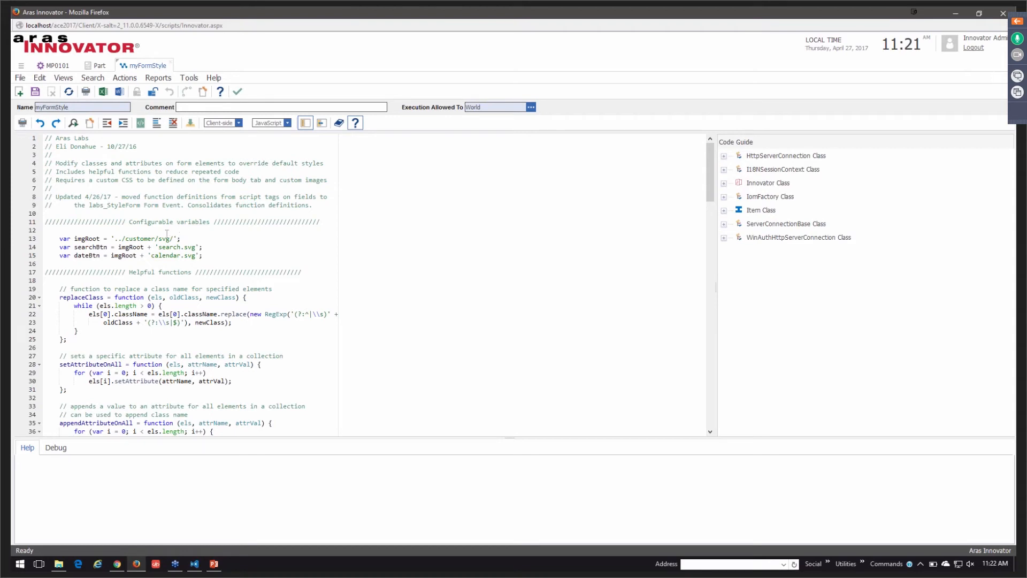
mouse_move(72, 521)
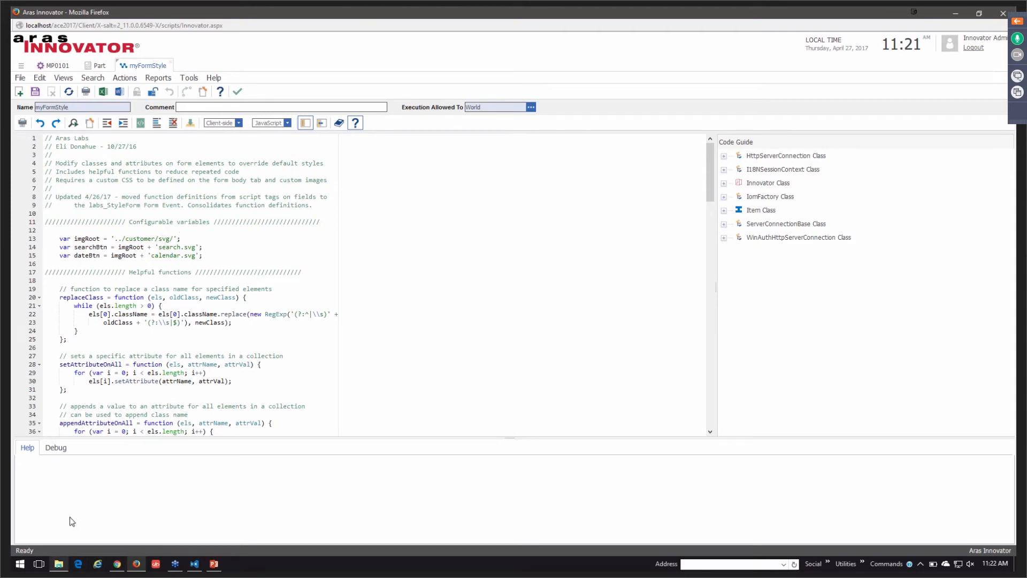
mouse_move(140, 239)
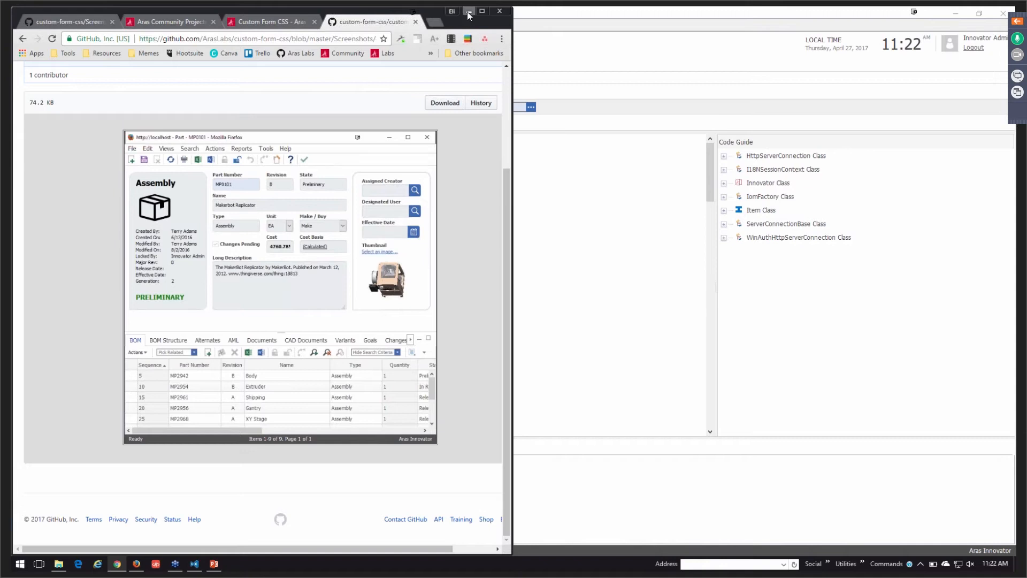
mouse_move(468, 12)
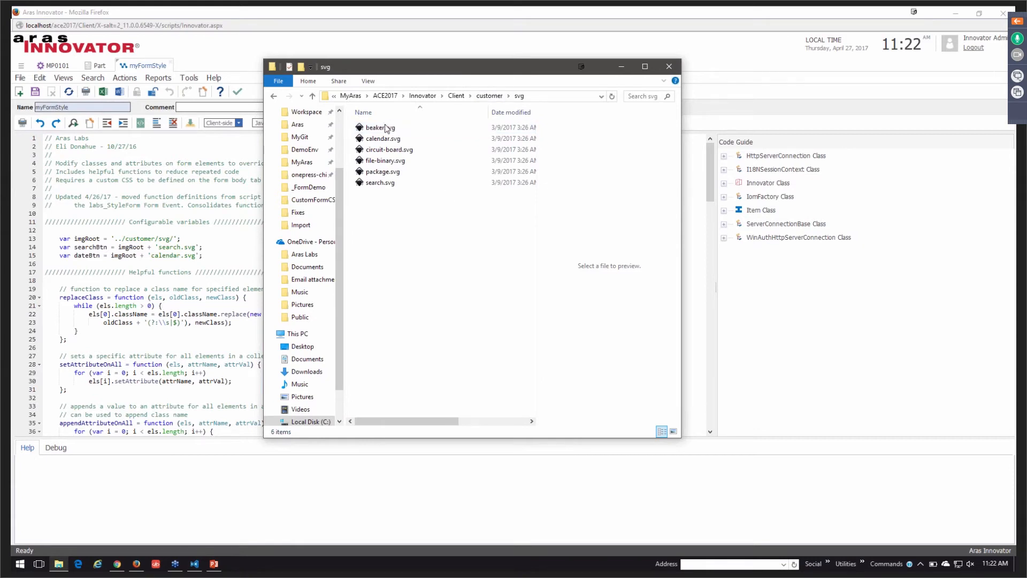
Browse the customer svg folder, selecting search.svg, calendar.svg and beaker.svg icon files
left_click(384, 171)
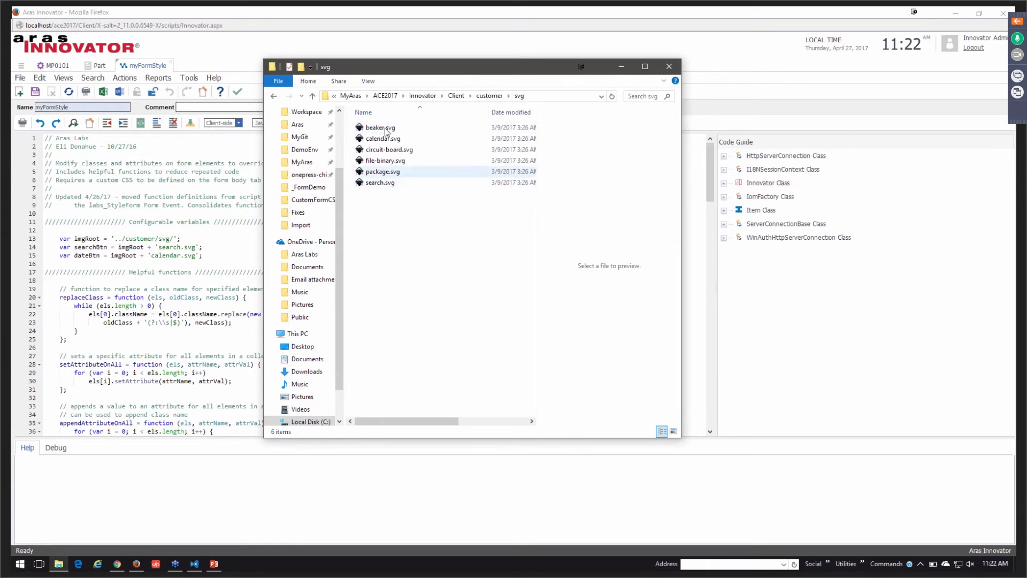
left_click(379, 182)
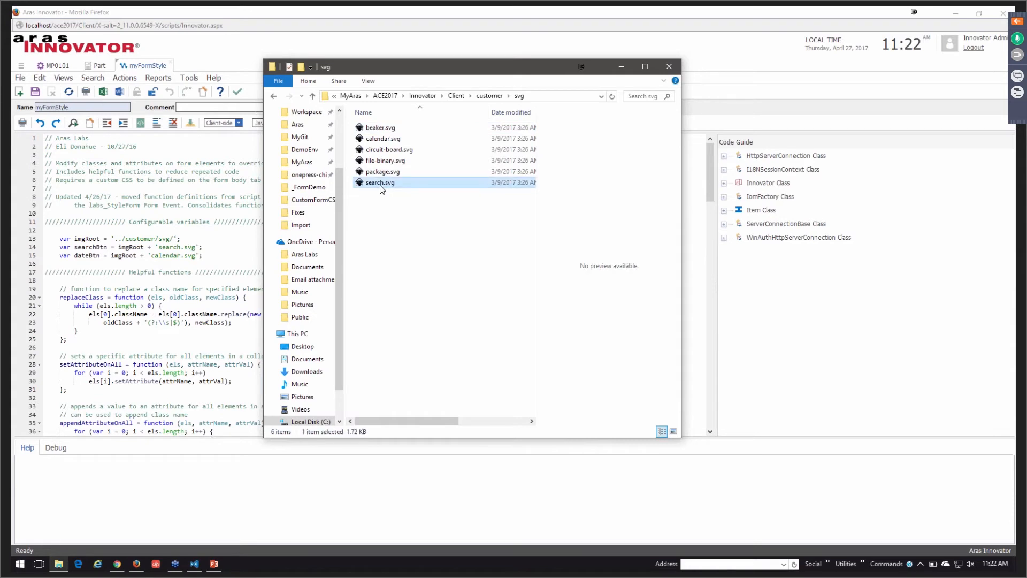
left_click(383, 138)
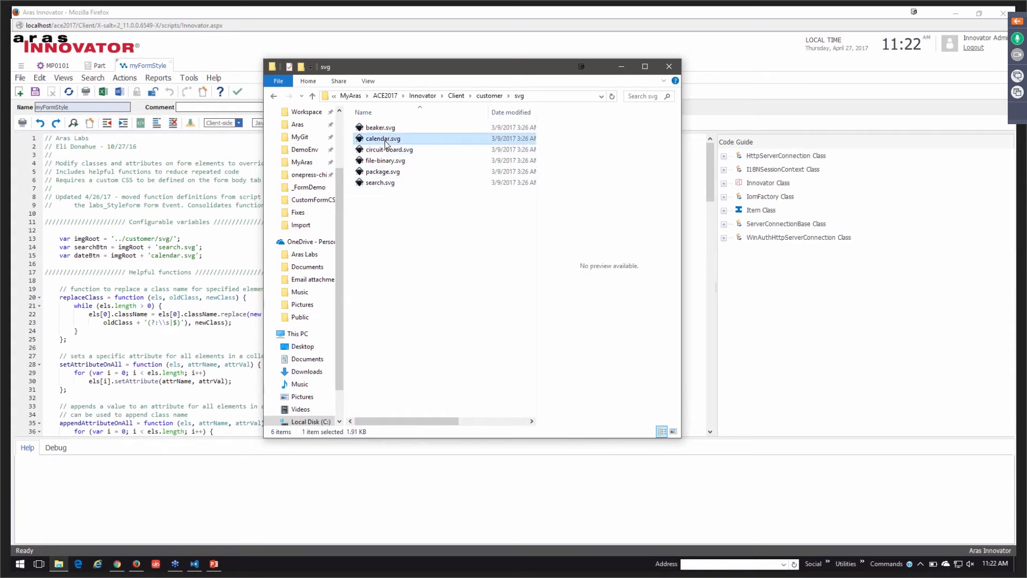
left_click(380, 127)
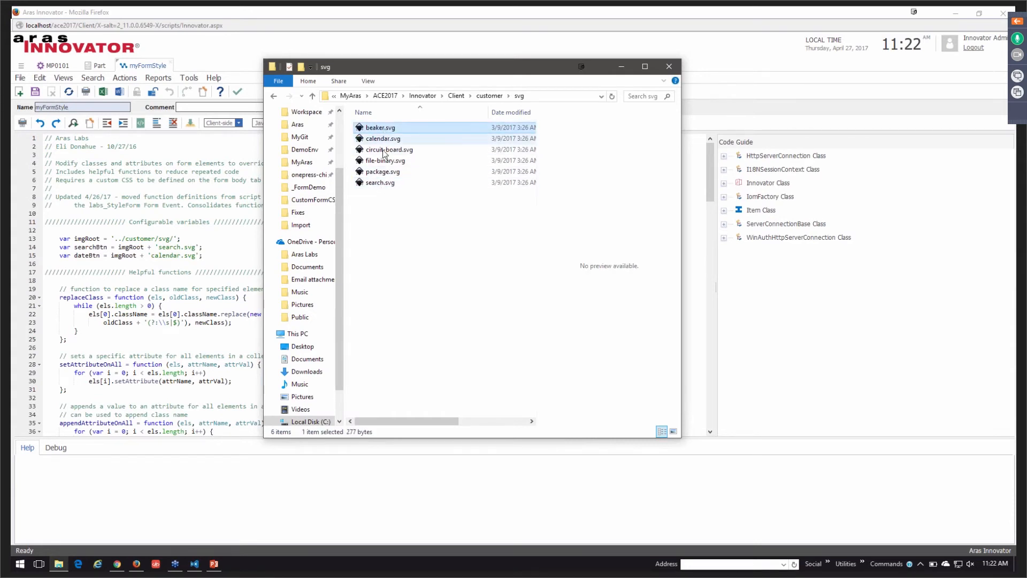
left_click(382, 171)
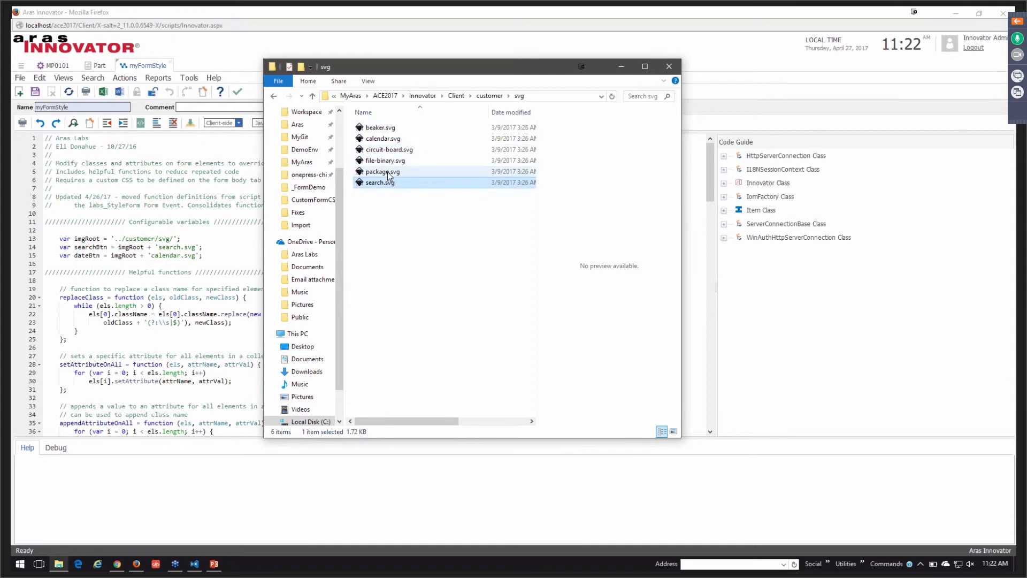
left_click(382, 171)
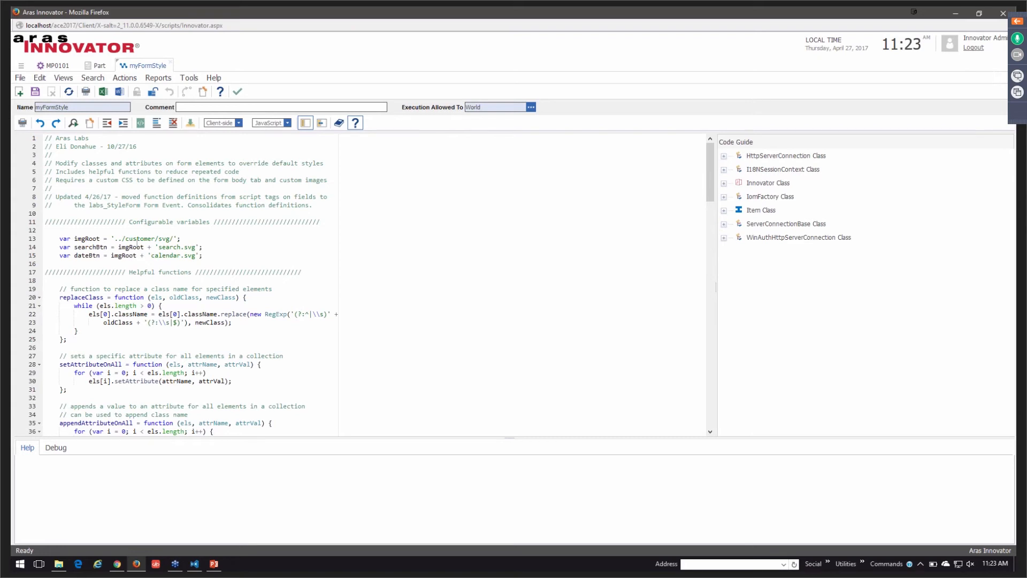
scroll("down", 3)
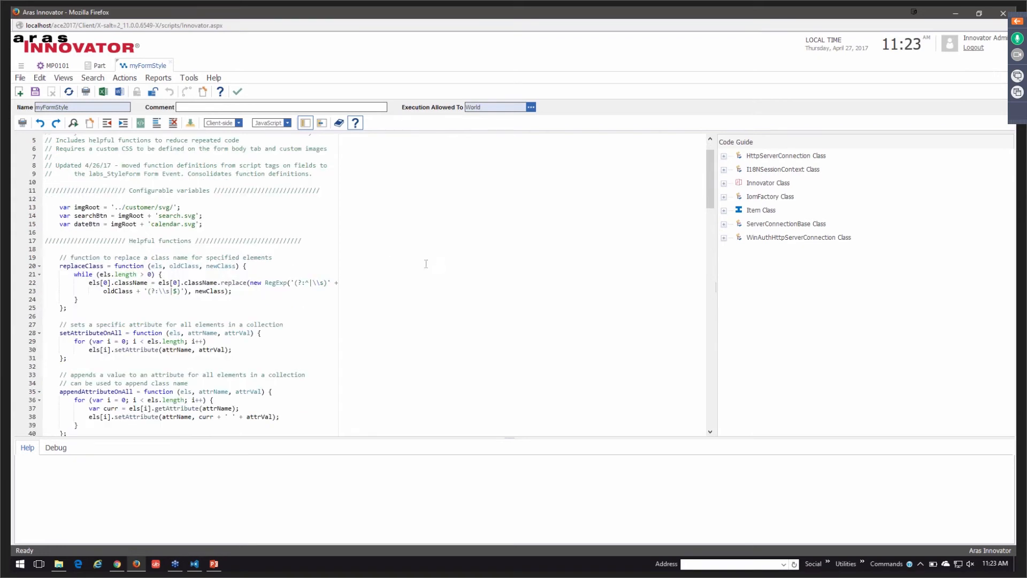
scroll("down", 3)
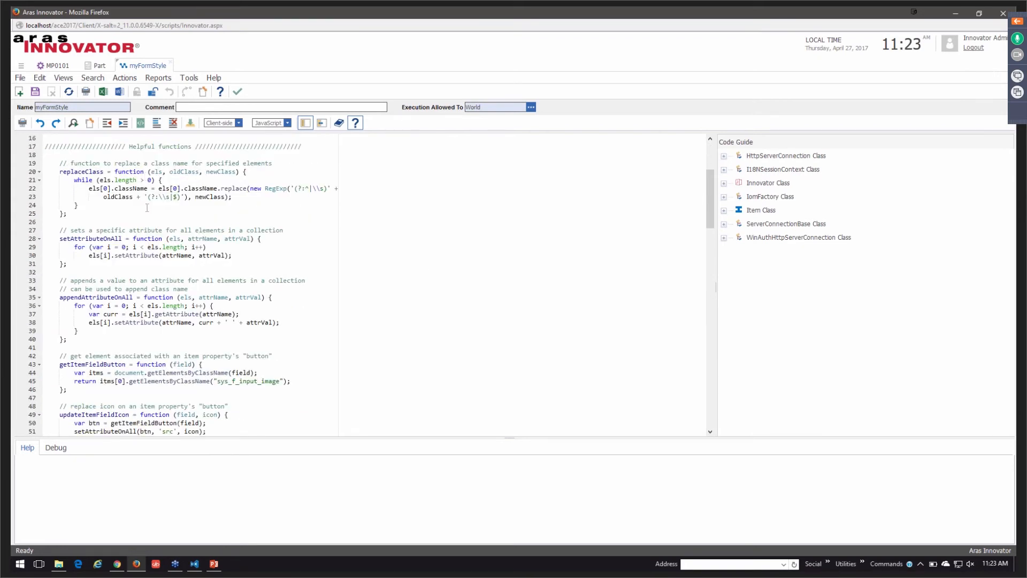
scroll("down", 3)
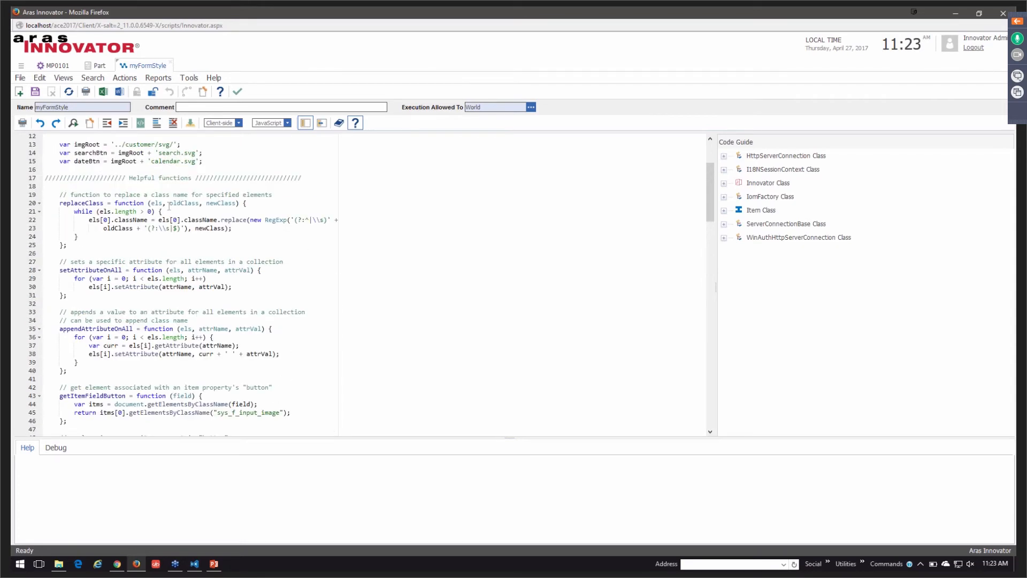
scroll("down", 3)
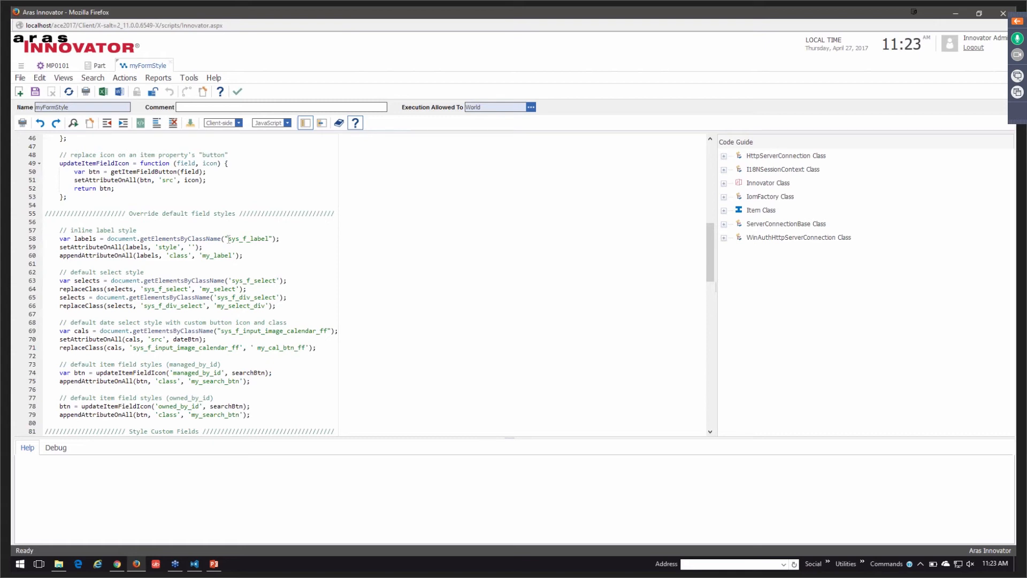
double_click(250, 238)
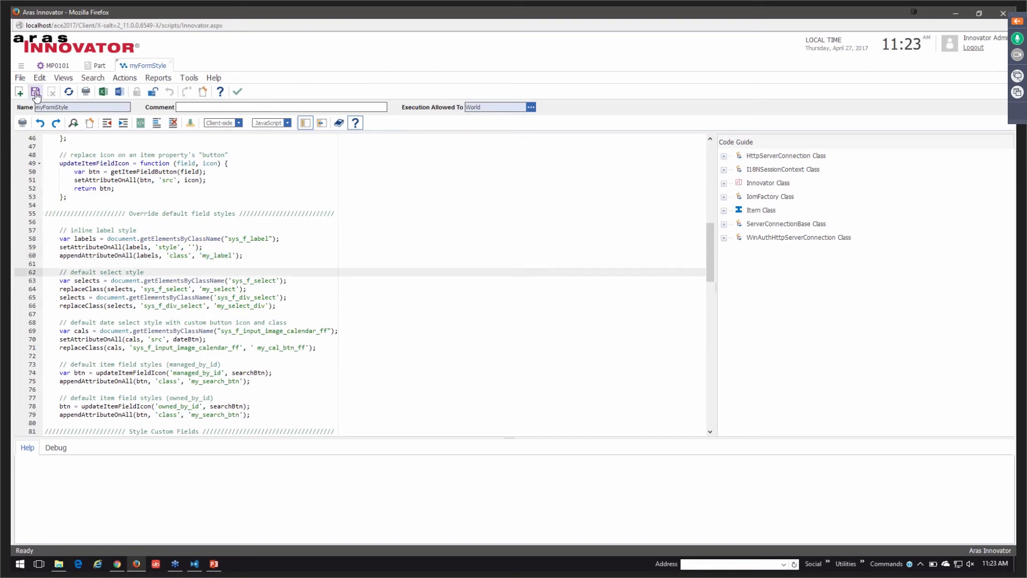
Save the myFormStyle method and the Part form, then close the MP0101 part
left_click(36, 92)
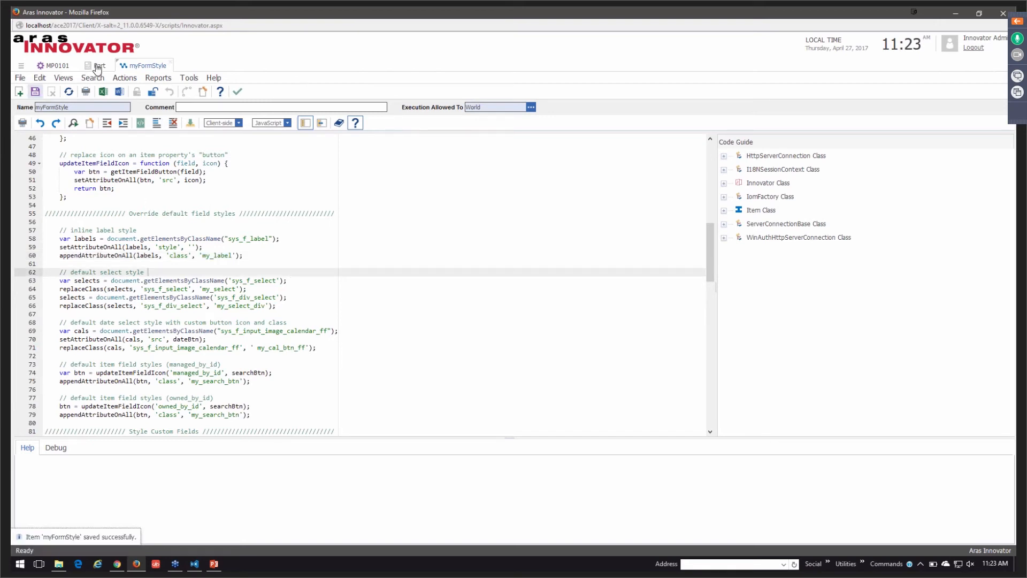
left_click(100, 65)
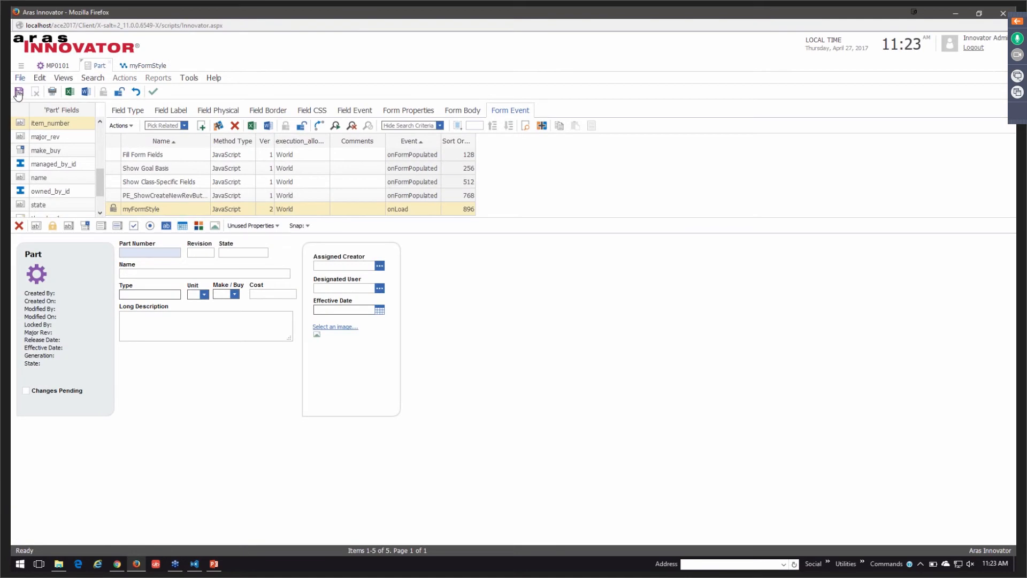
left_click(18, 92)
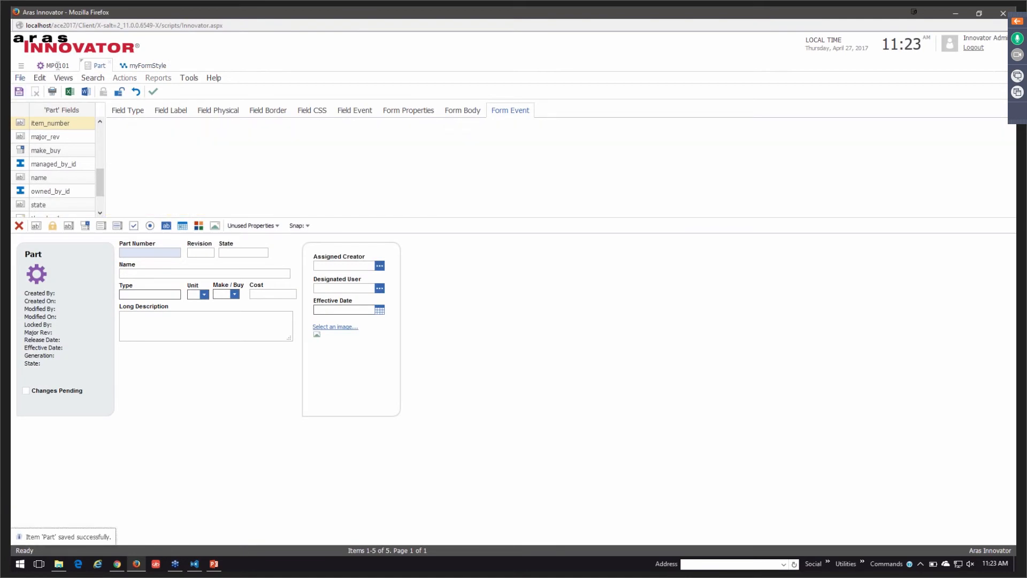
left_click(510, 110)
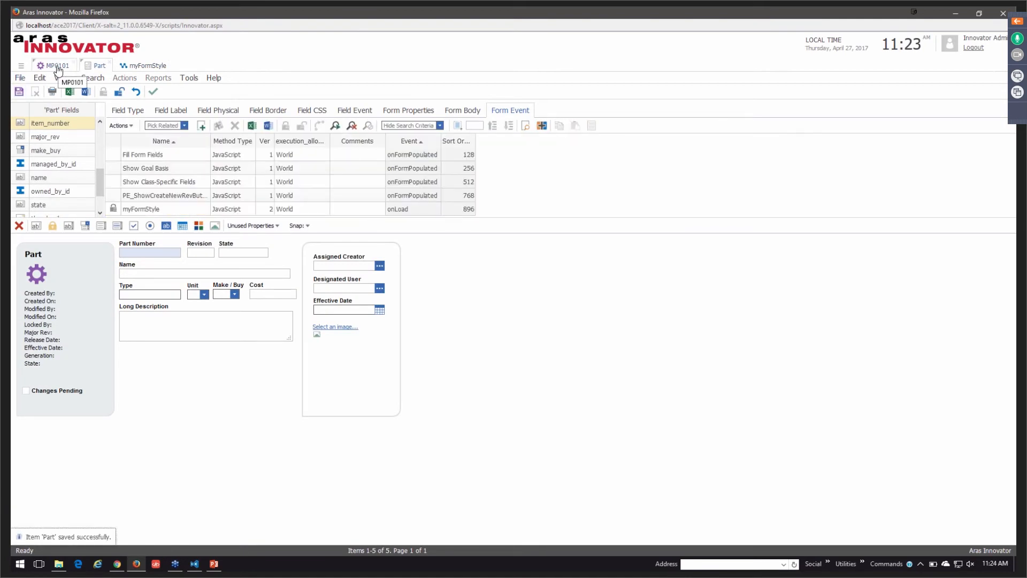
left_click(55, 65)
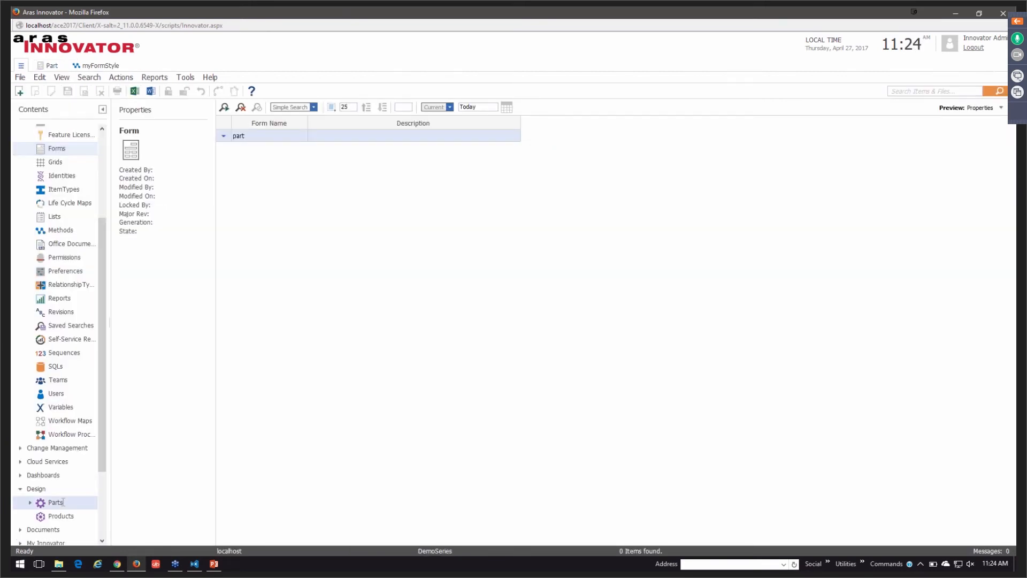
View the Makerbot Replicator part MP0101 from Design > Parts, then close it
left_click(55, 503)
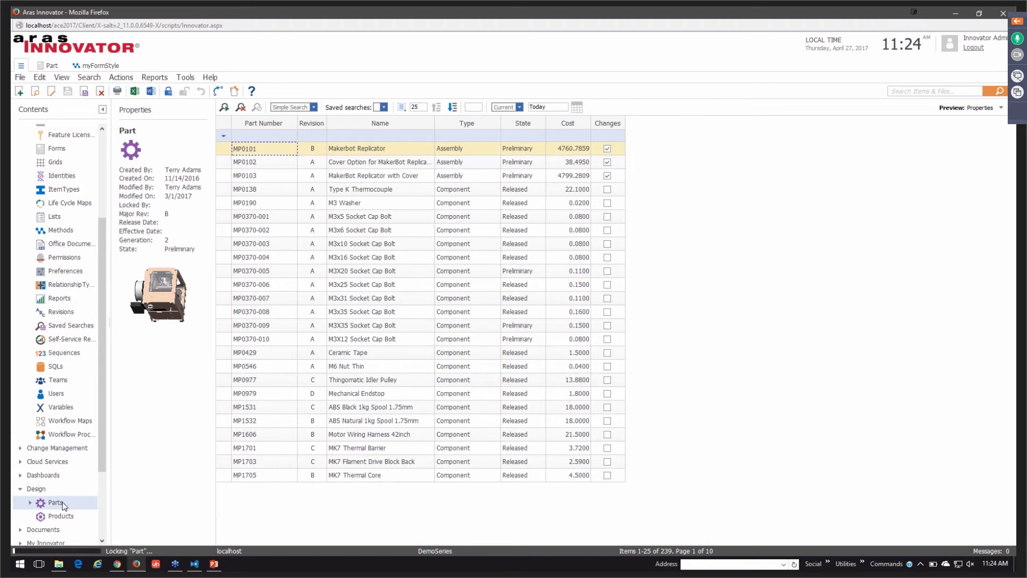
double_click(263, 148)
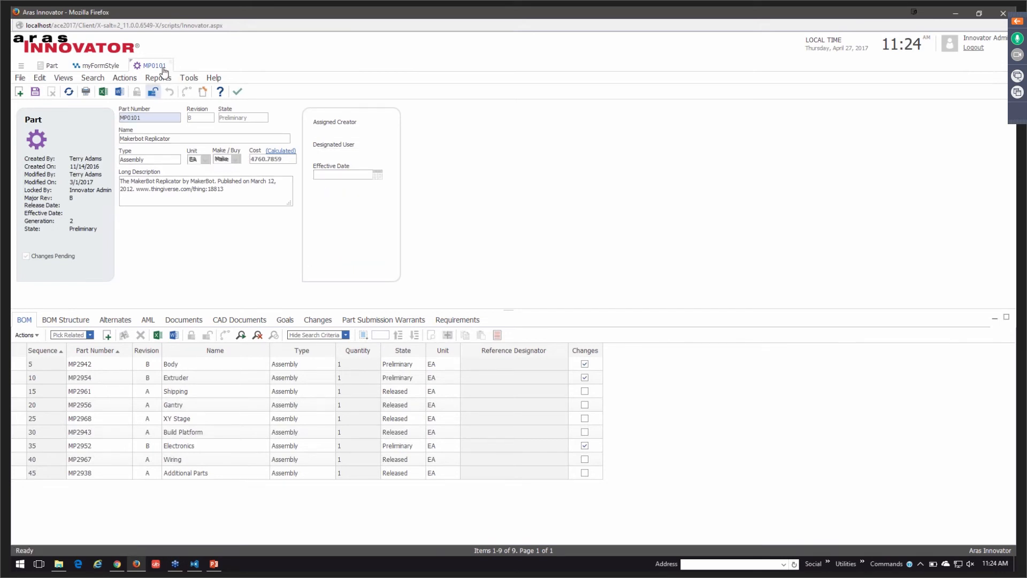
left_click(99, 65)
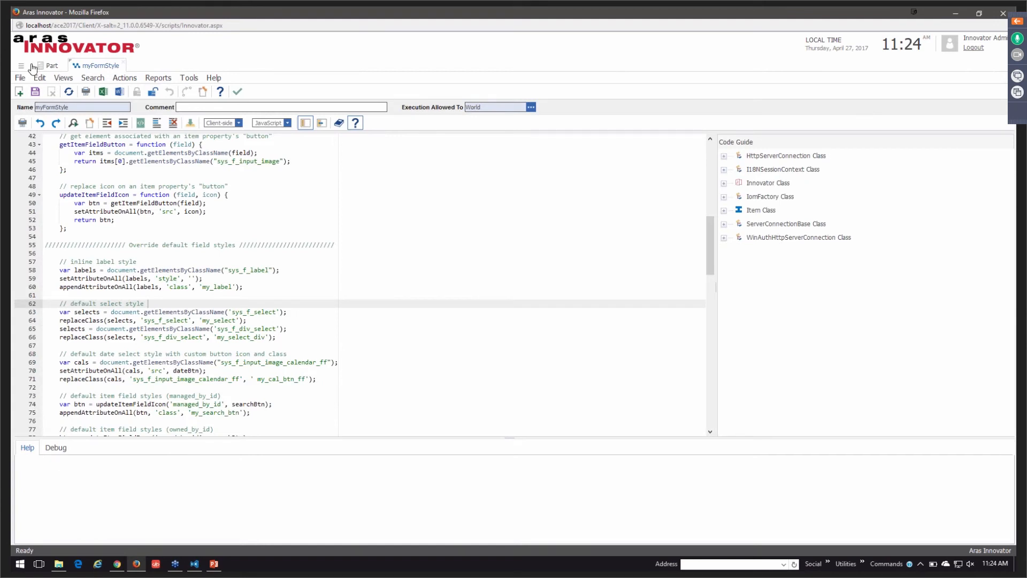
left_click(51, 65)
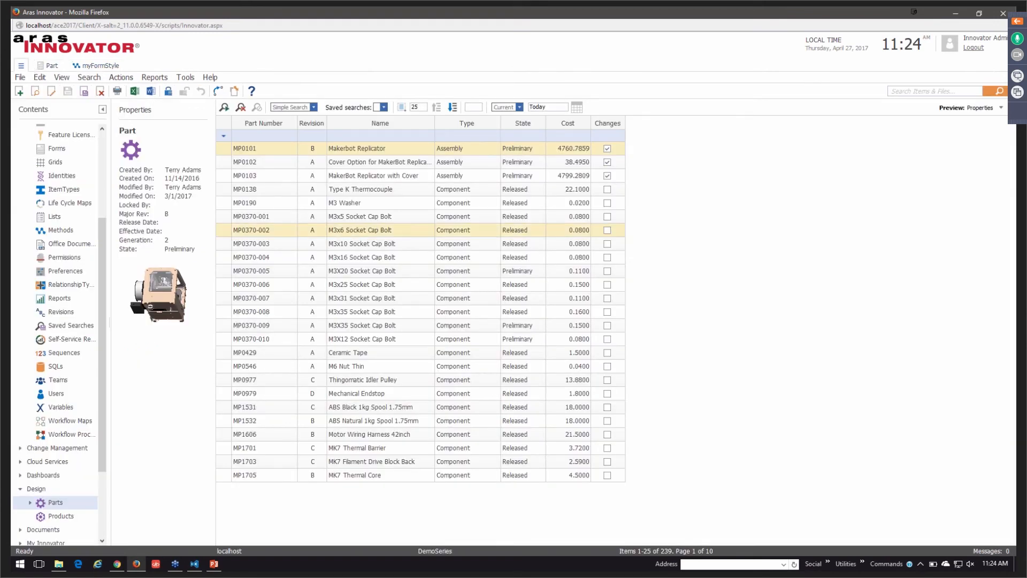
left_click(360, 243)
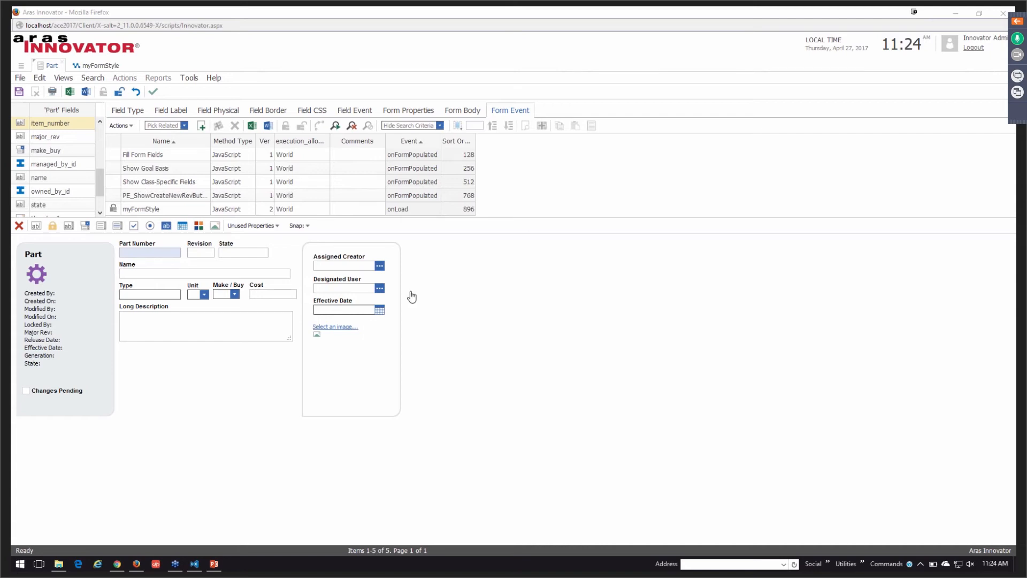
left_click(205, 325)
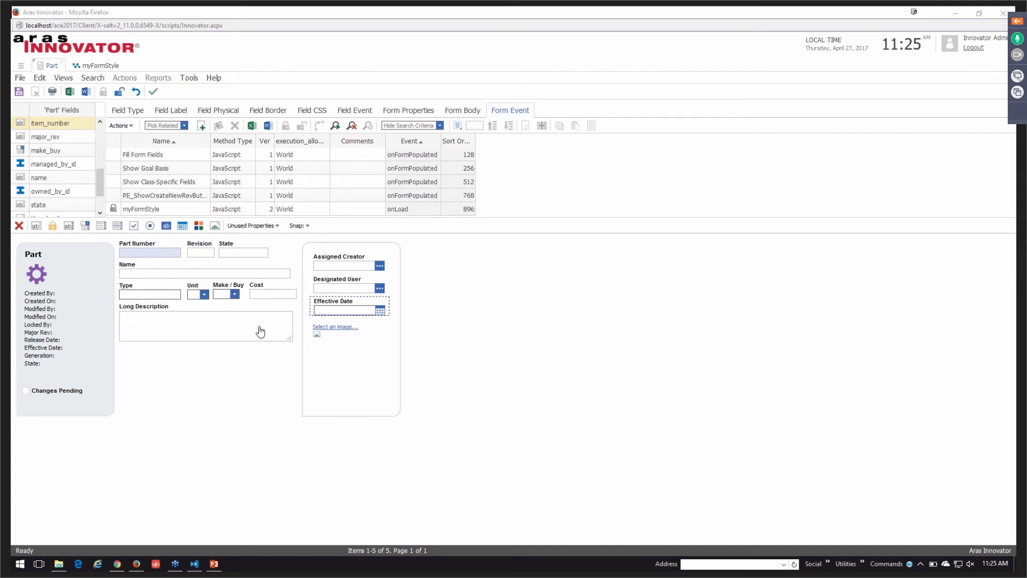
left_click(347, 265)
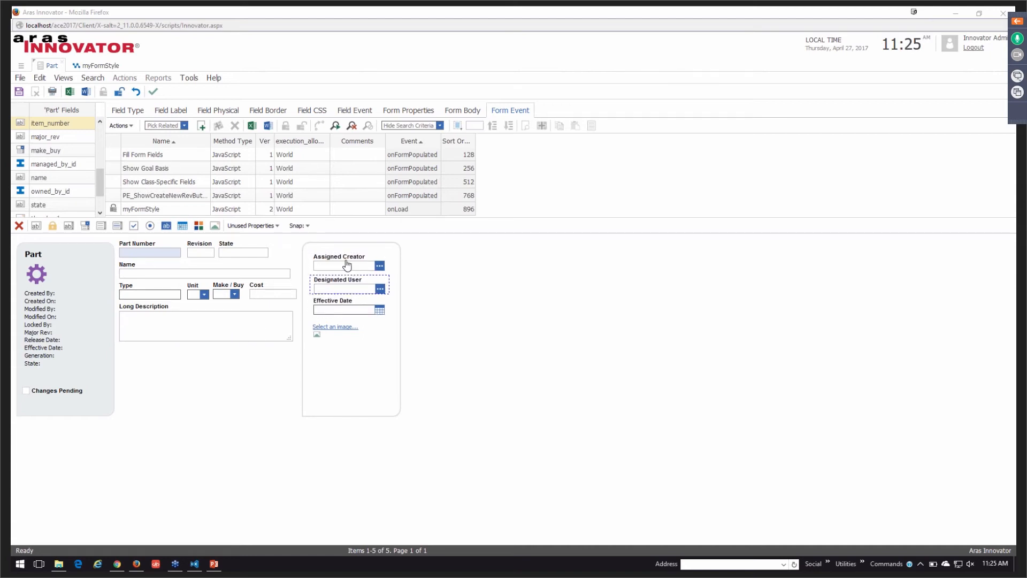
left_click(206, 321)
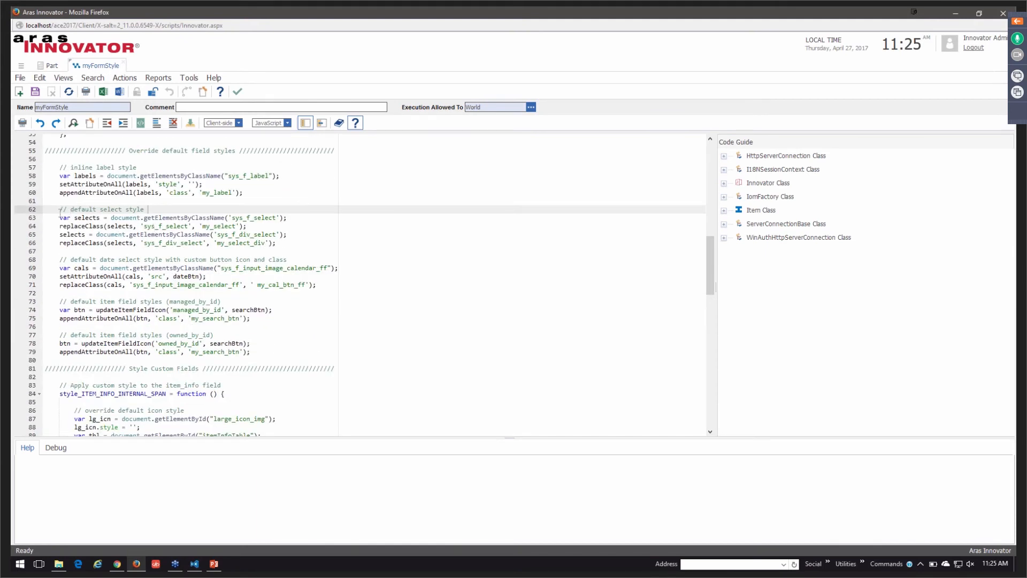
left_click_drag(147, 208, 59, 234)
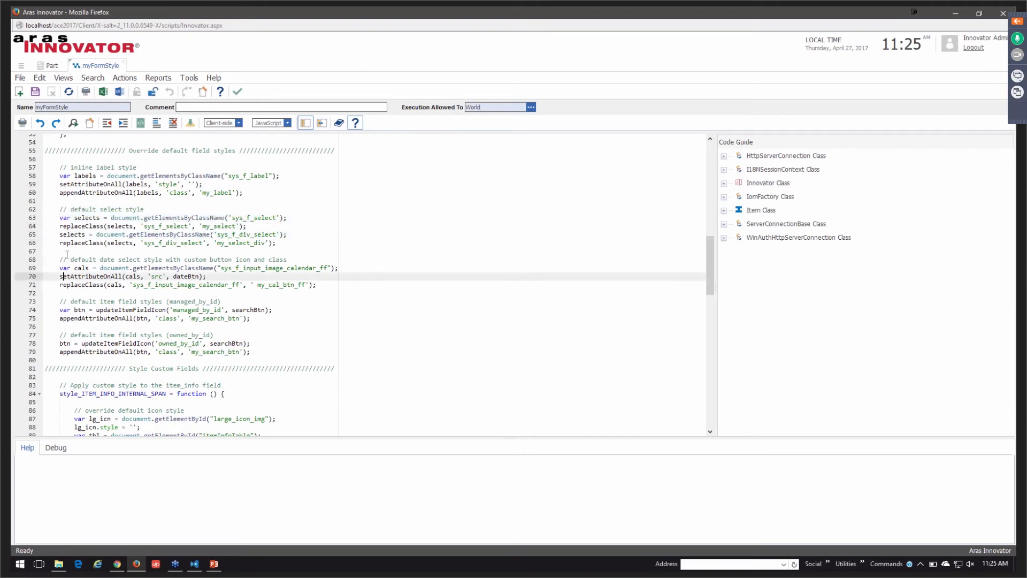
scroll("down", 3)
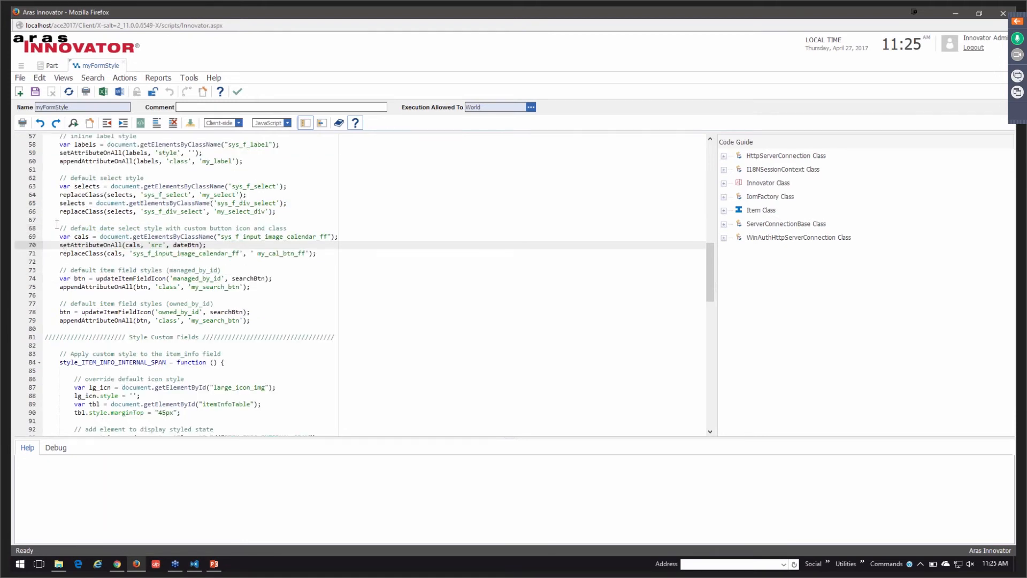
scroll("down", 3)
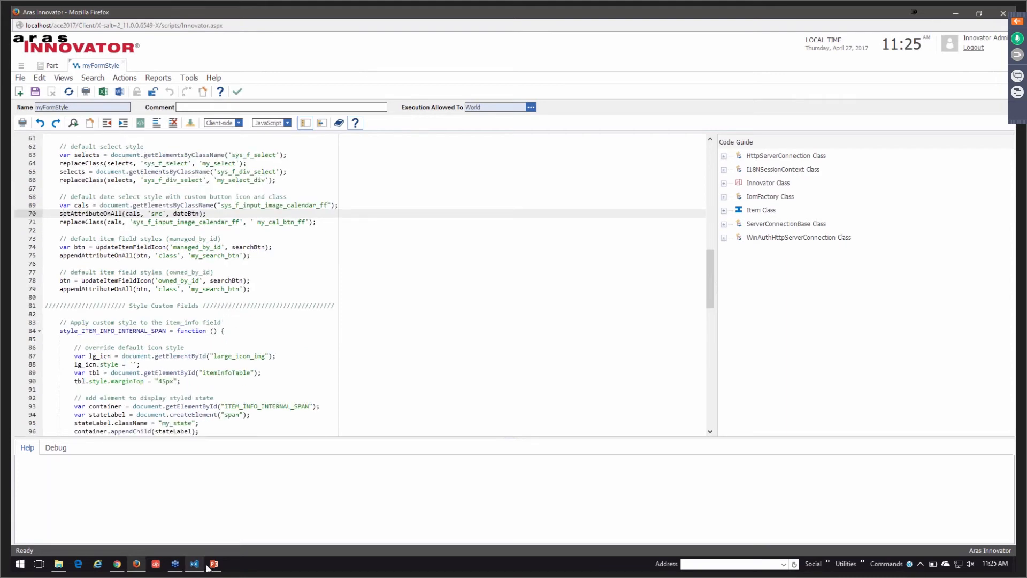
Scroll myStyles.css from the input and button rules down to my_select, owned_by_id and info_group
left_click(193, 564)
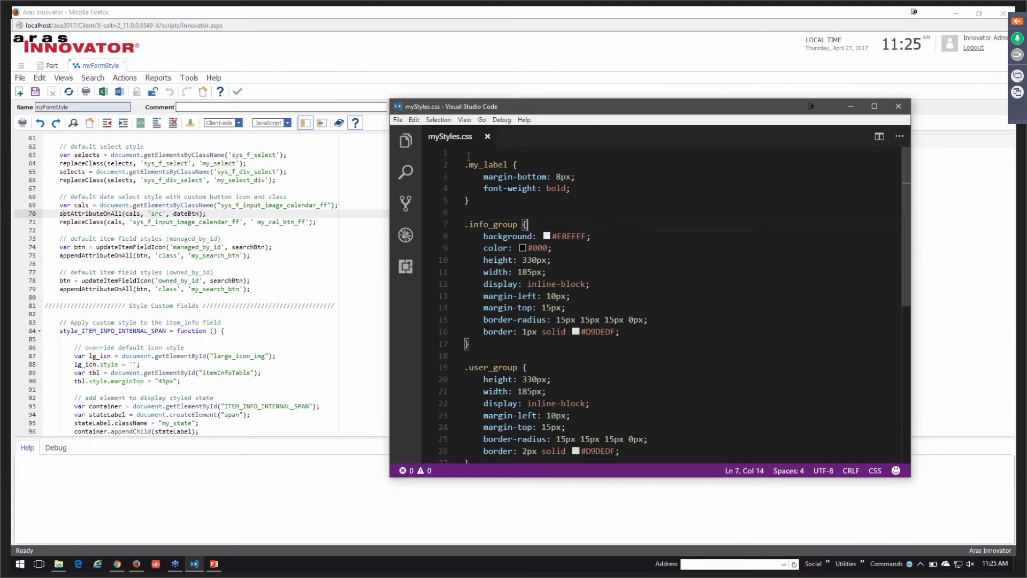
left_click_drag(465, 165, 466, 200)
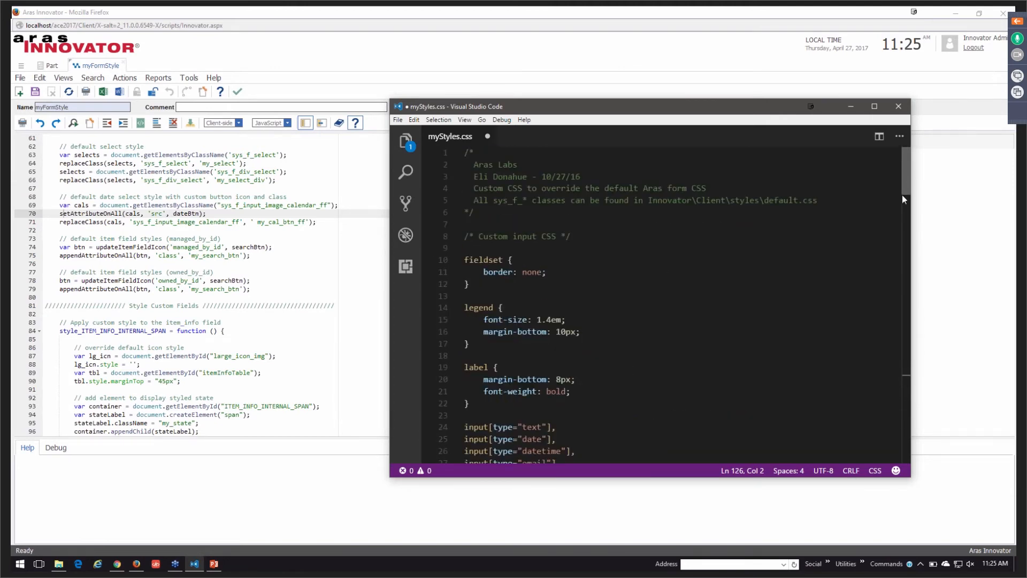
scroll("down", 3)
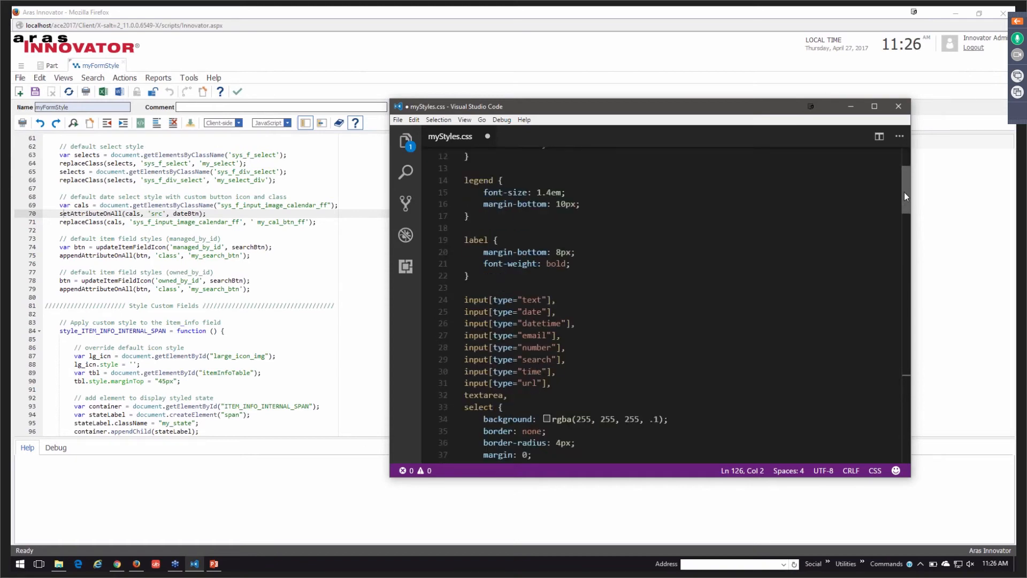
scroll("down", 3)
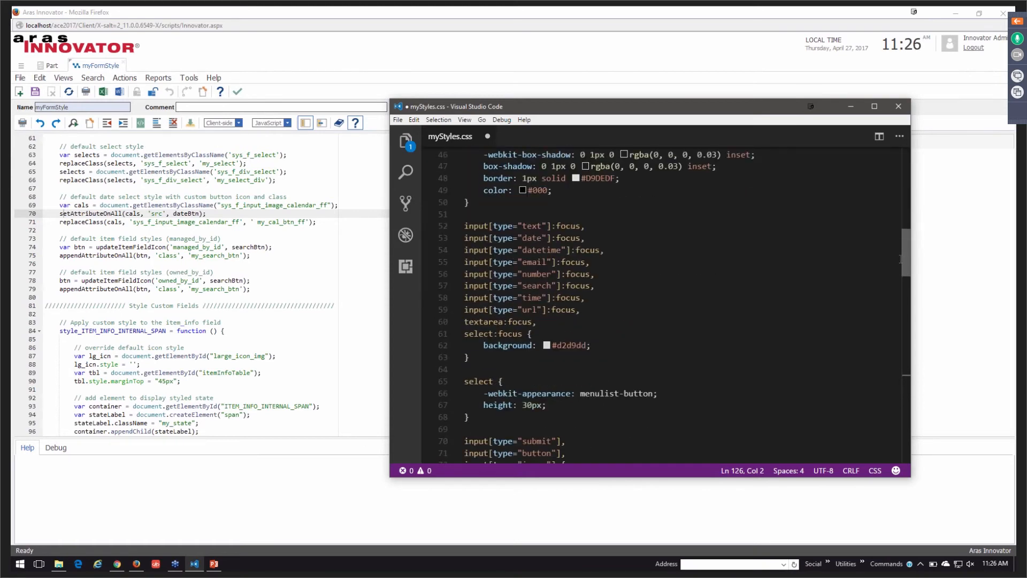
scroll("down", 3)
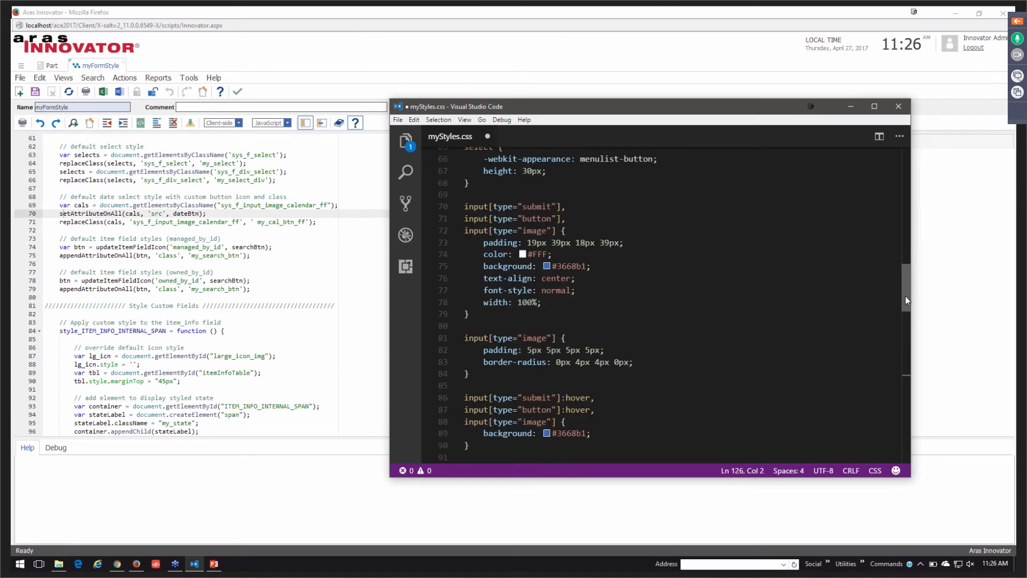
scroll("down", 3)
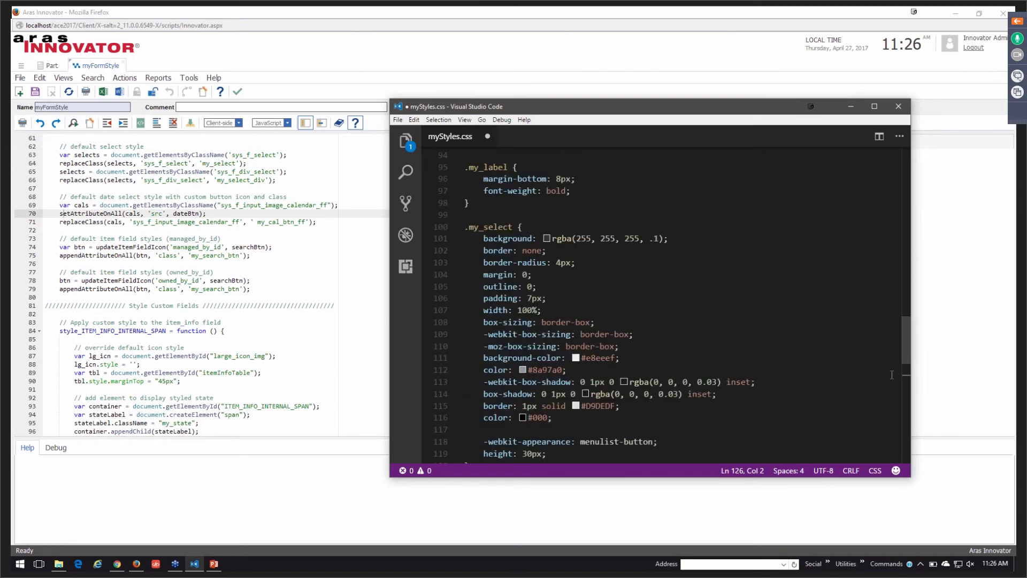
scroll("down", 3)
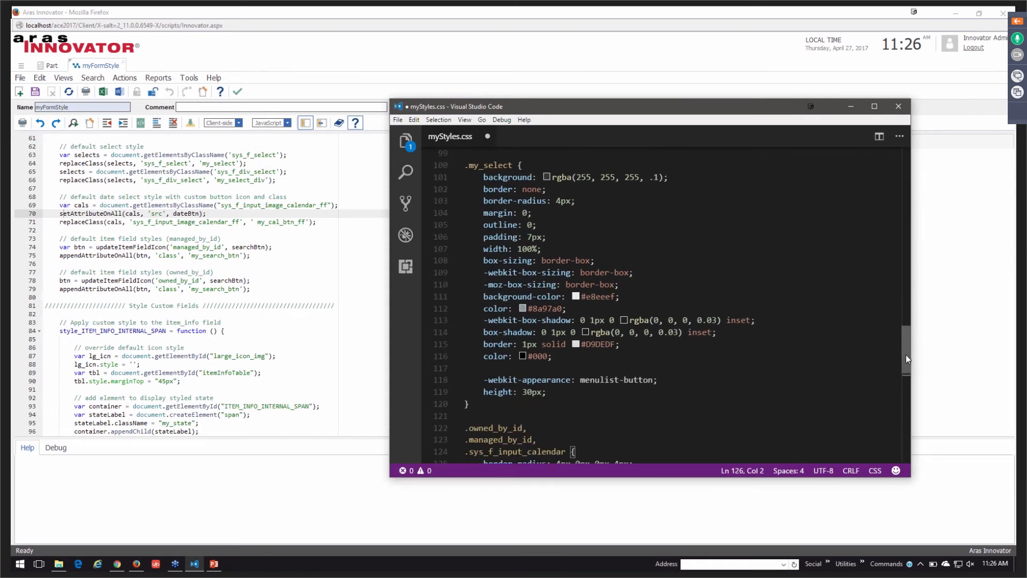
scroll("down", 3)
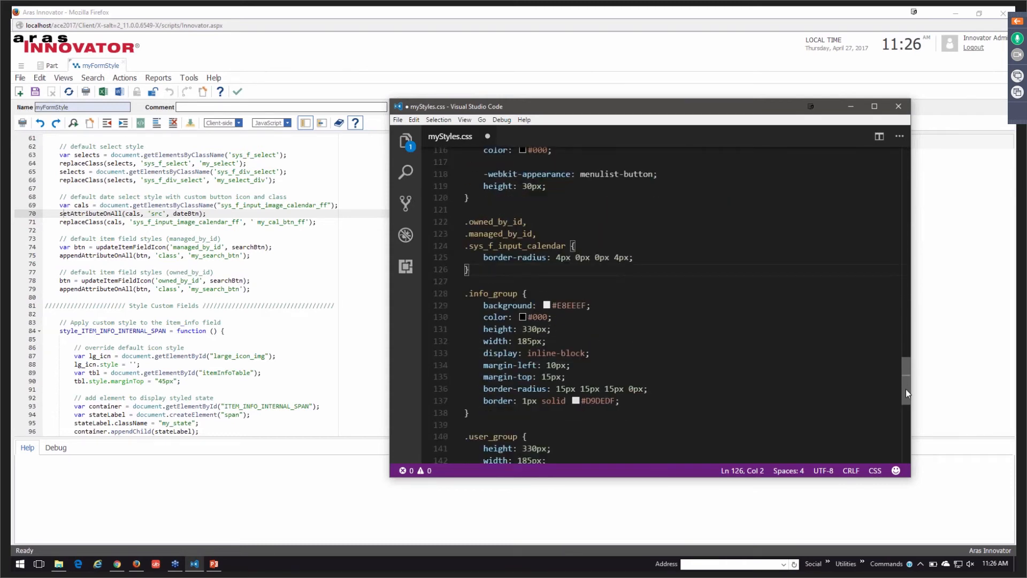
scroll("down", 3)
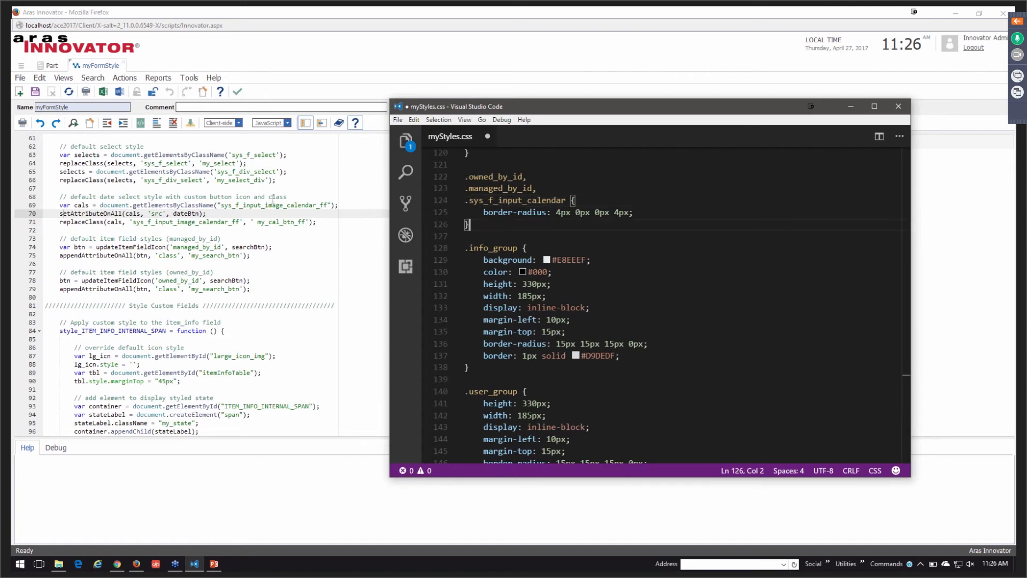
mouse_move(352, 268)
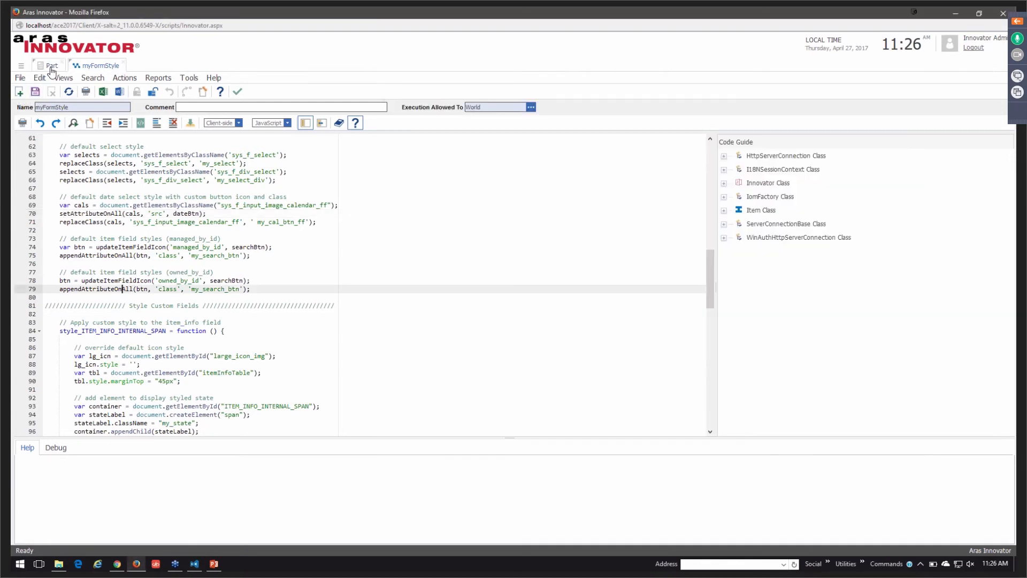
Open MakerBot Replicator part MP0101 in Edit mode to check its restyled form, then close the Parts list
left_click(51, 65)
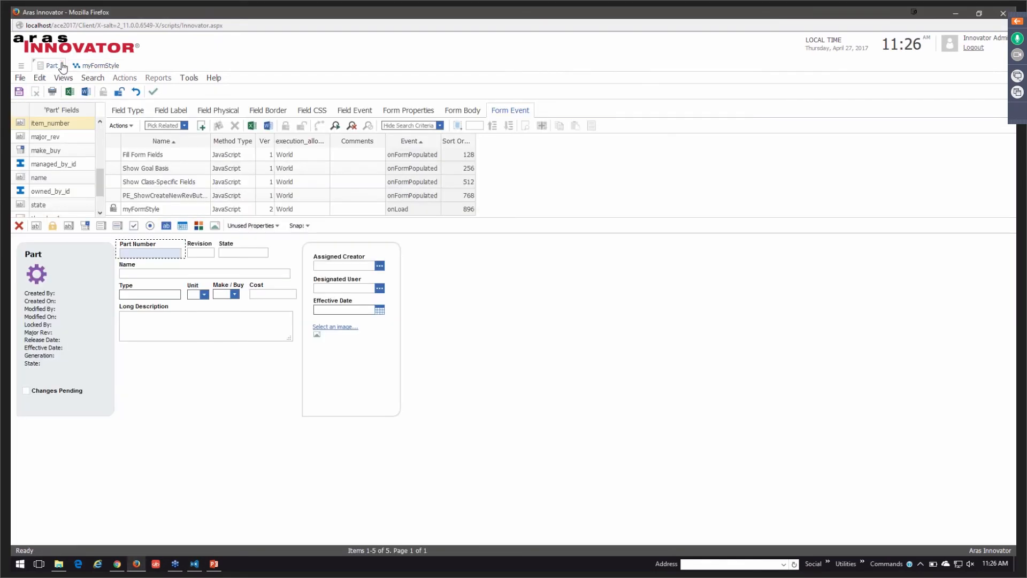
left_click(55, 503)
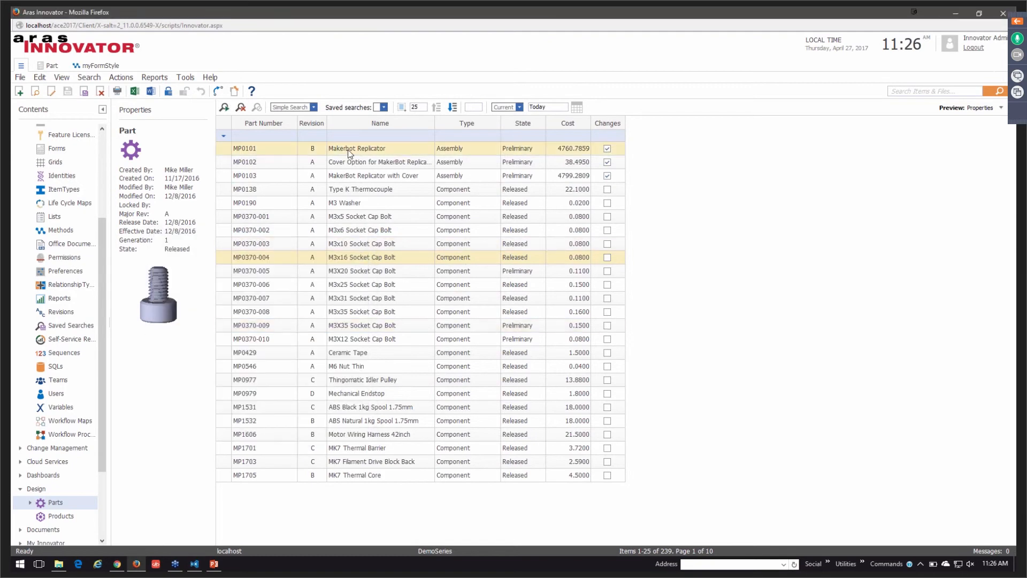
right_click(356, 148)
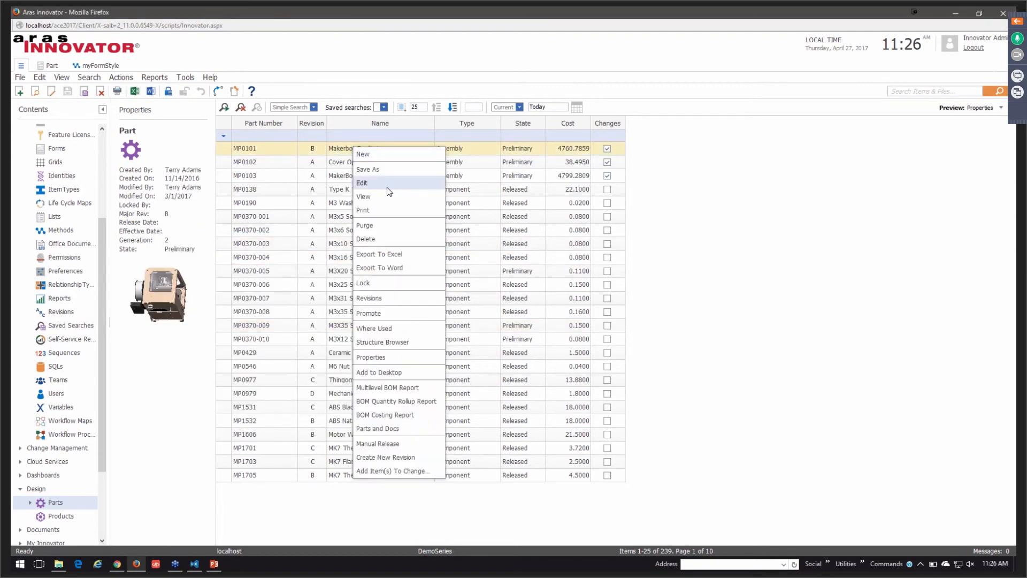
left_click(362, 183)
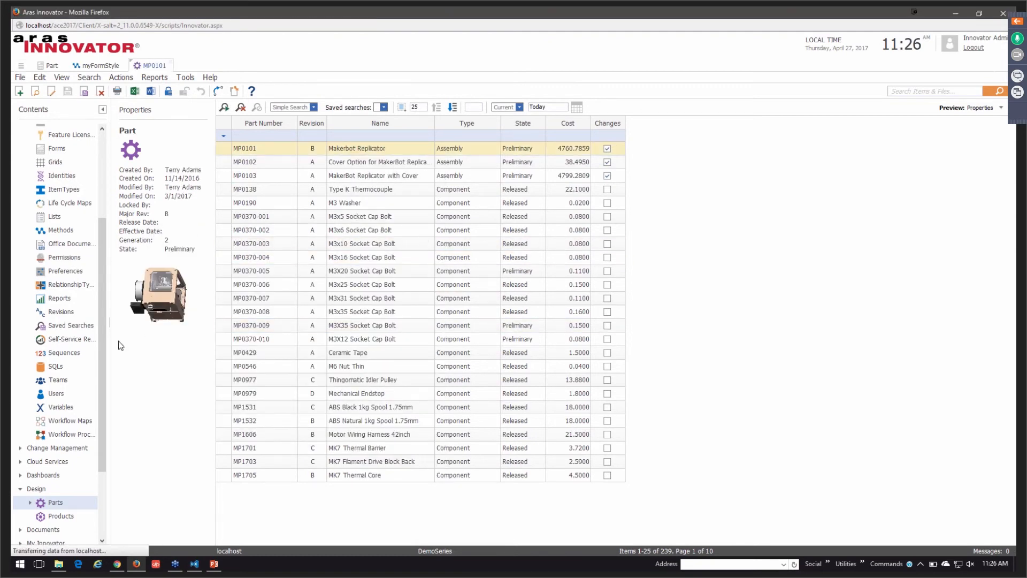
double_click(244, 148)
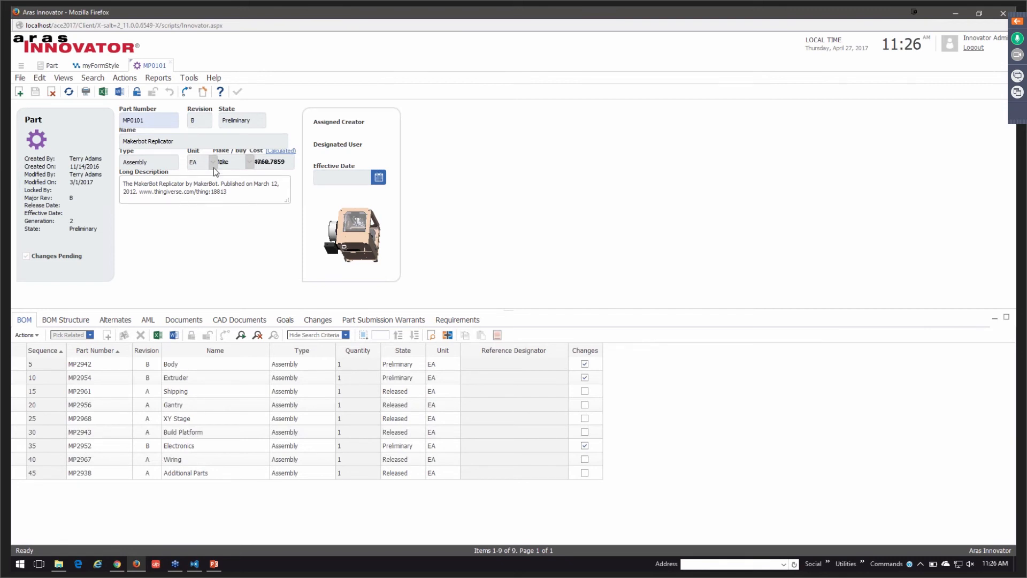
mouse_move(247, 166)
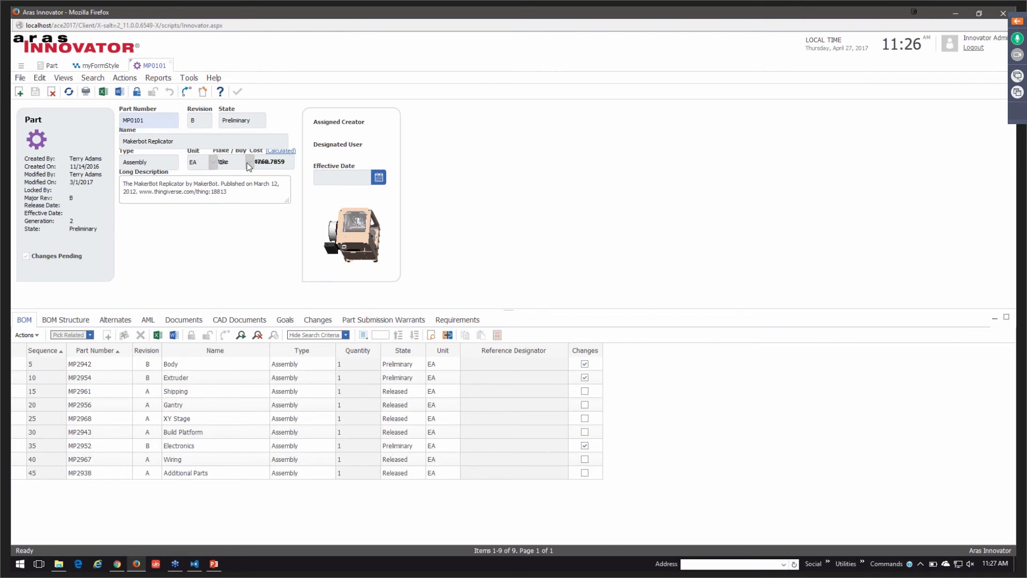
mouse_move(253, 170)
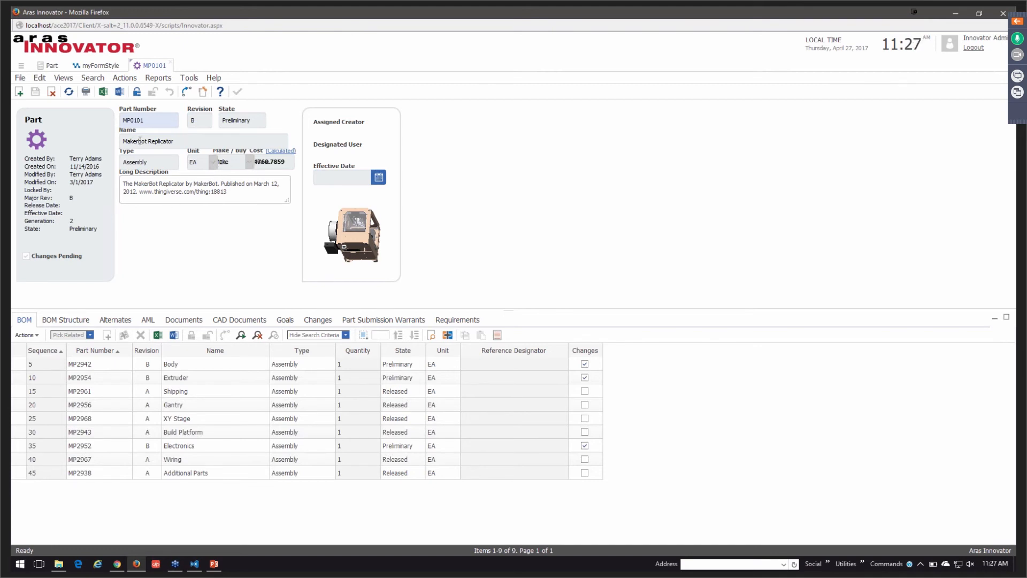
mouse_move(145, 152)
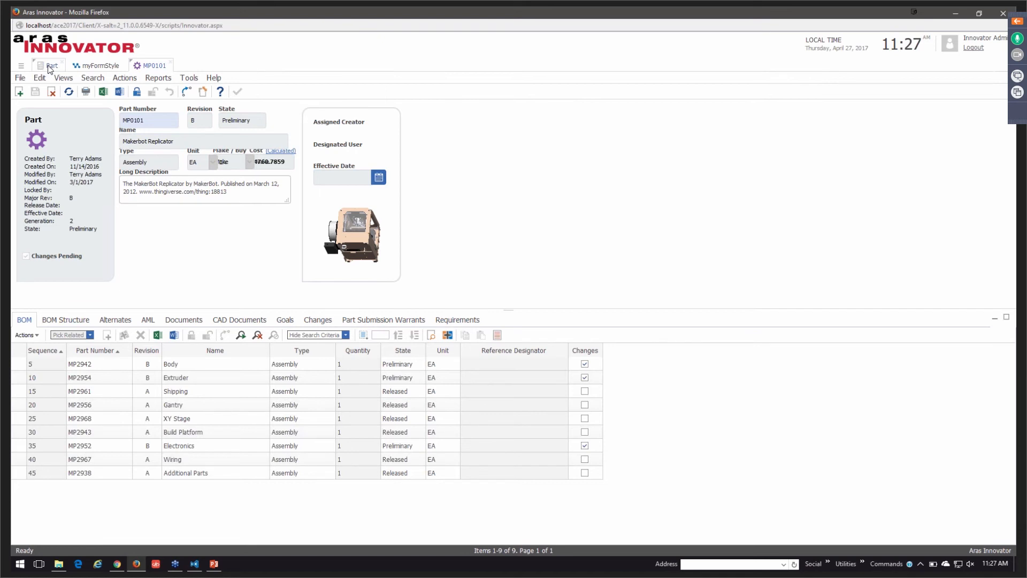
left_click(63, 66)
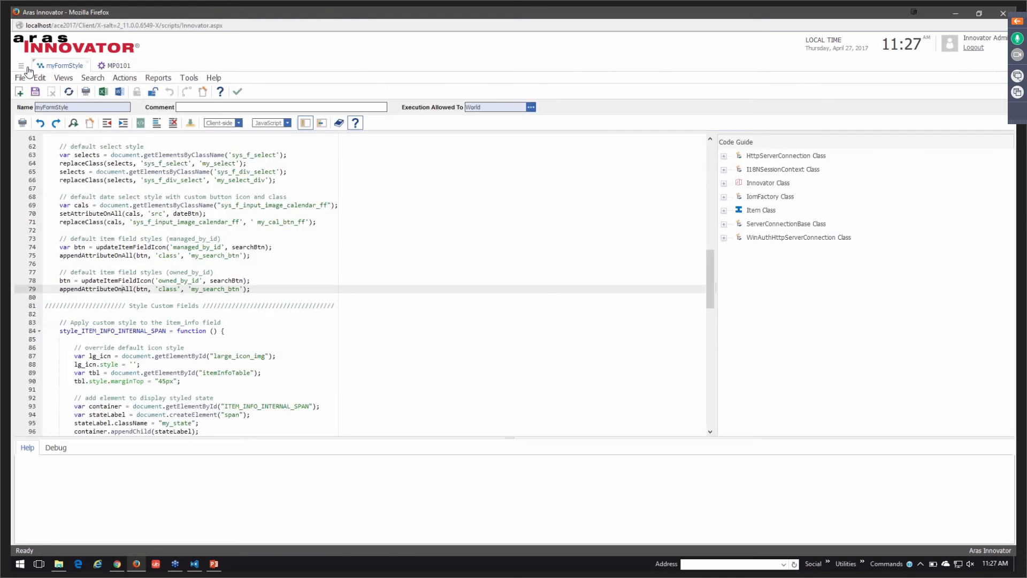
Open the Part form from Administration > Forms and reposition Long Description, Make/Buy, Name and thumbnail
left_click(118, 66)
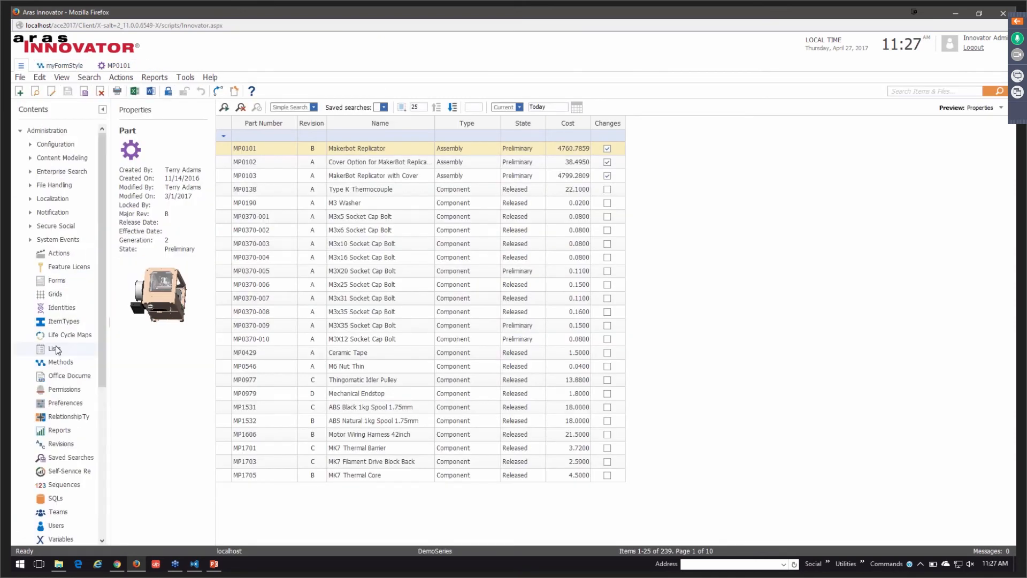
left_click(57, 280)
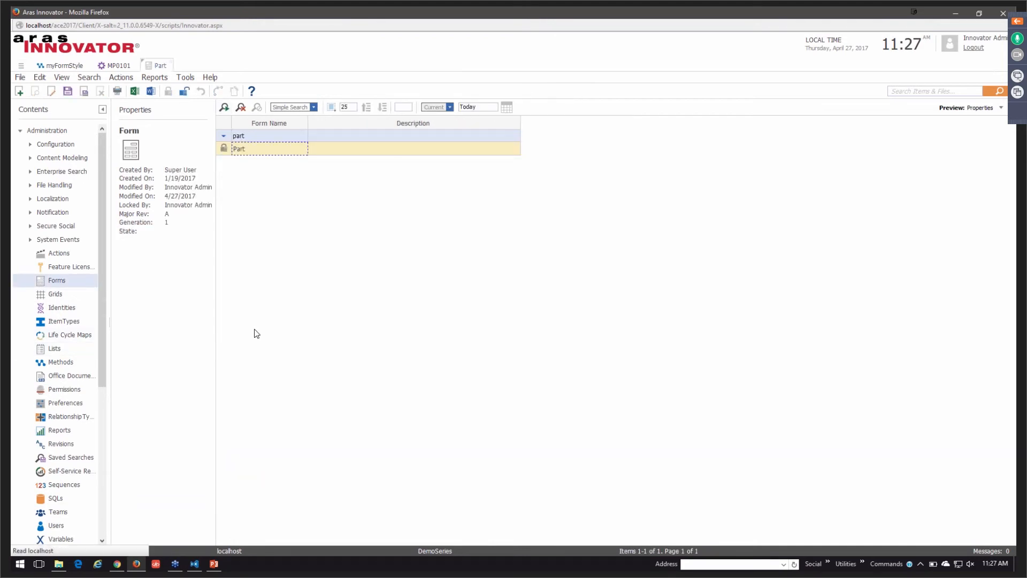
double_click(239, 147)
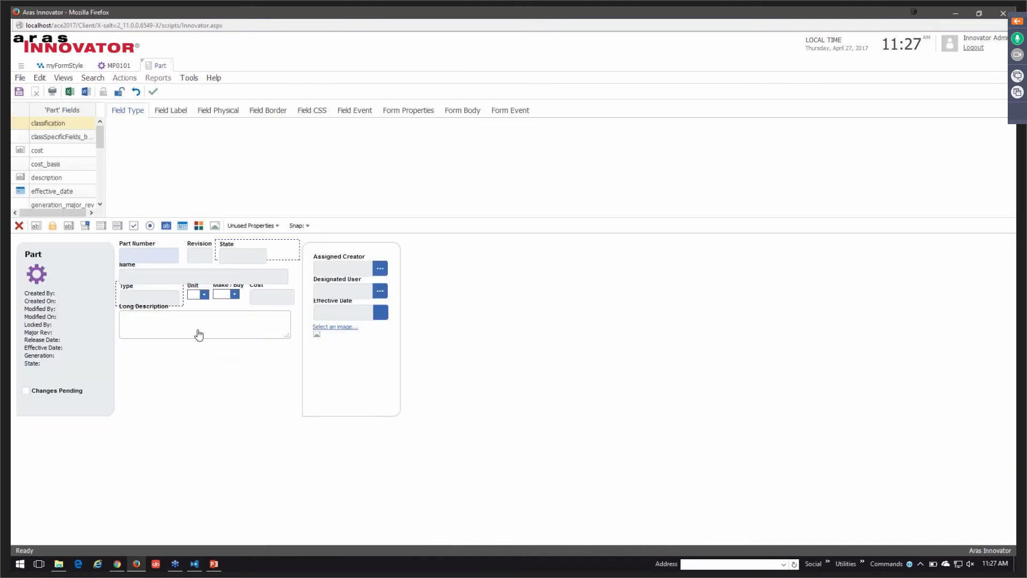
left_click(206, 323)
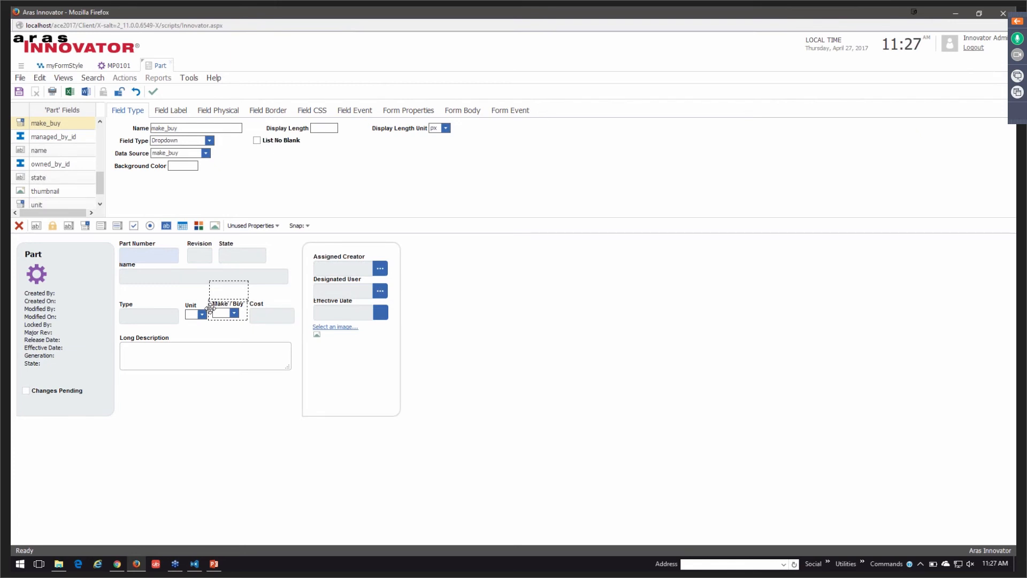
left_click(38, 133)
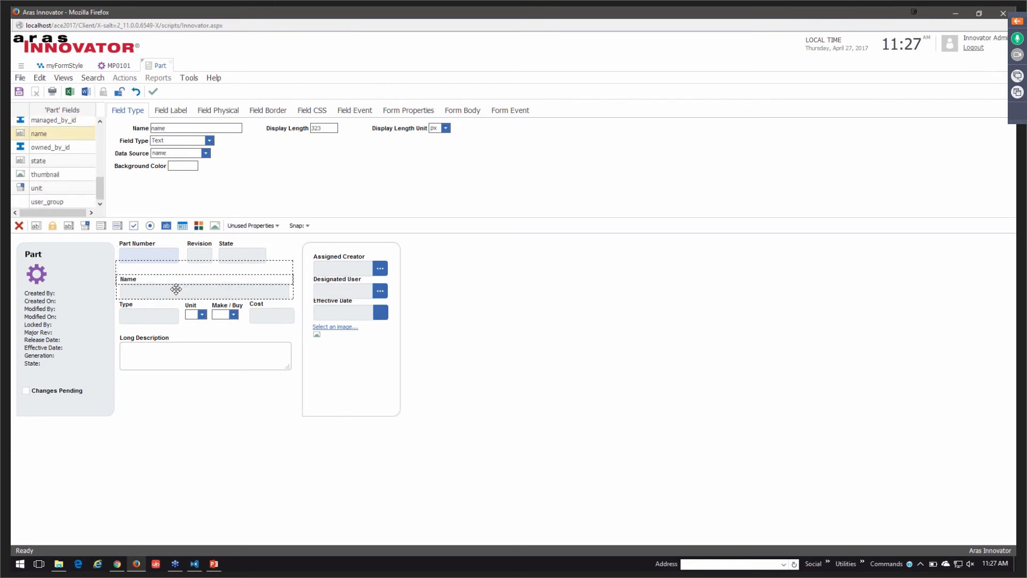
left_click(149, 256)
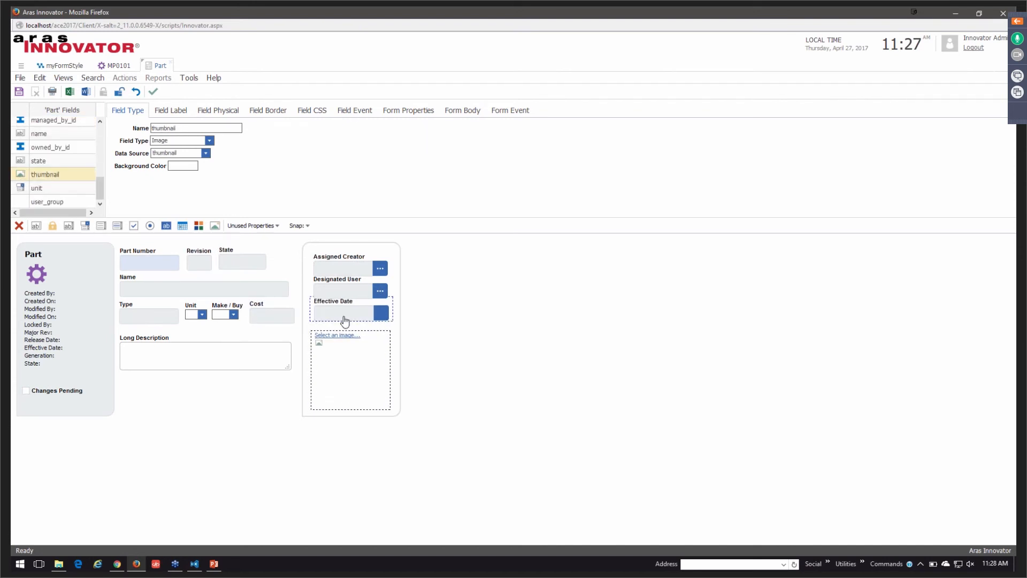
left_click(54, 123)
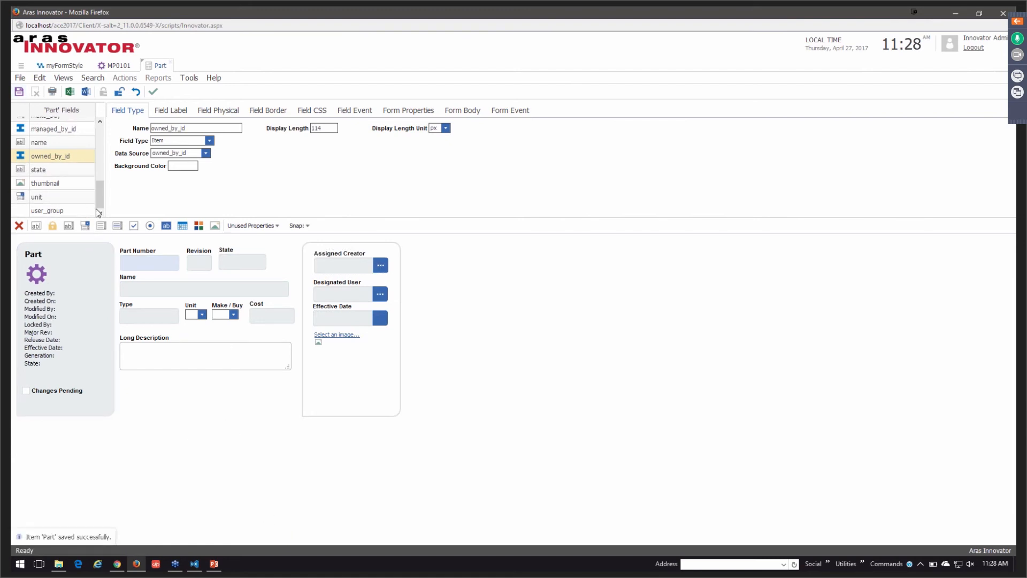
Respace the Unit field, right-hand group box and Assigned Creator field, then return to myFormStyle
left_click(226, 315)
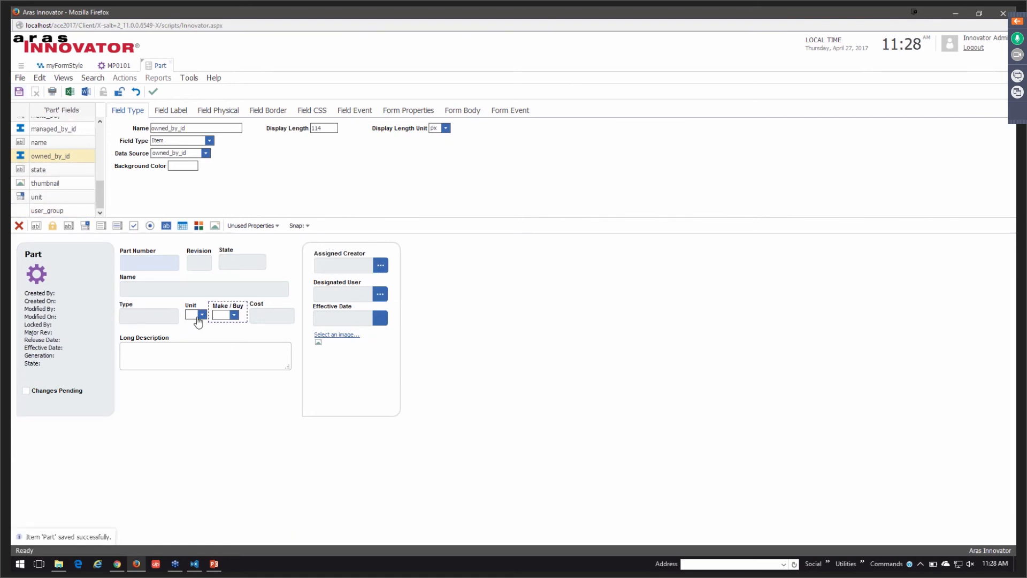
left_click(351, 264)
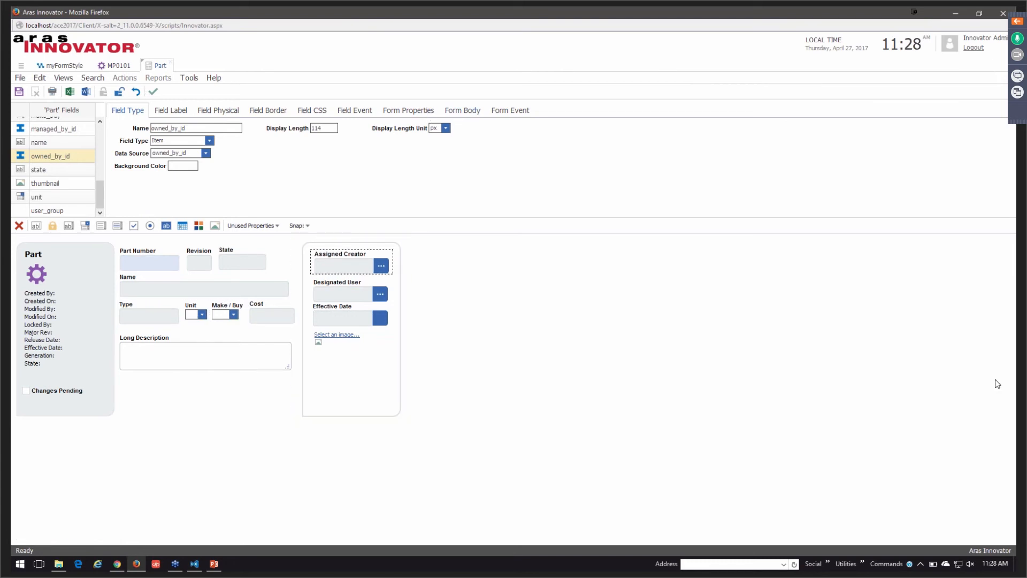
mouse_move(253, 442)
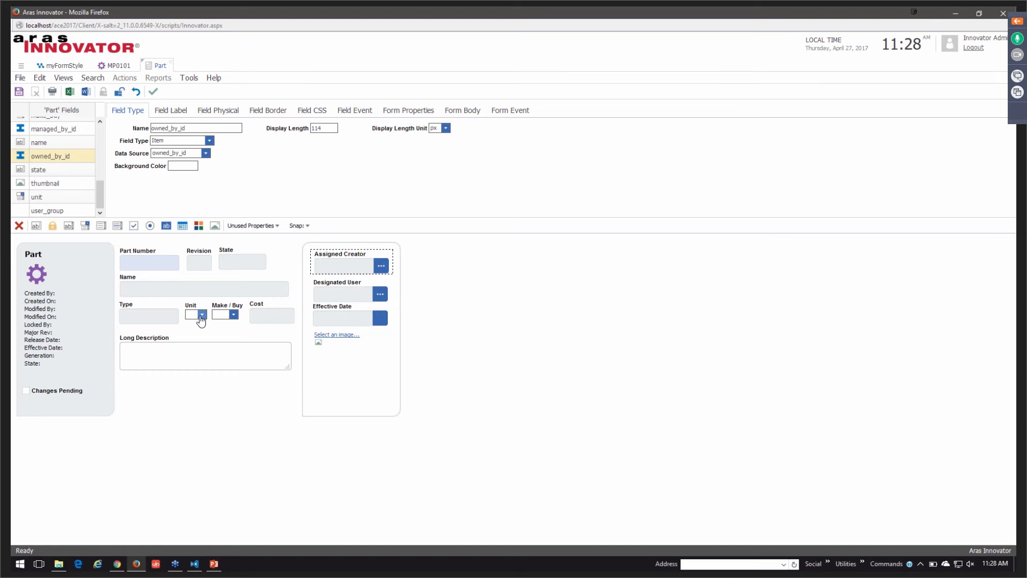
left_click(224, 315)
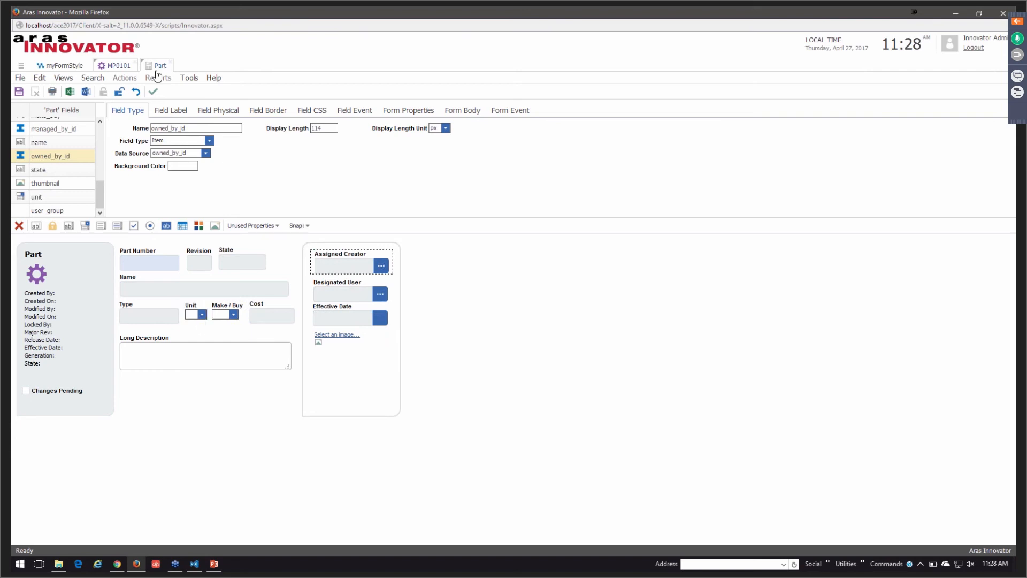
left_click(197, 315)
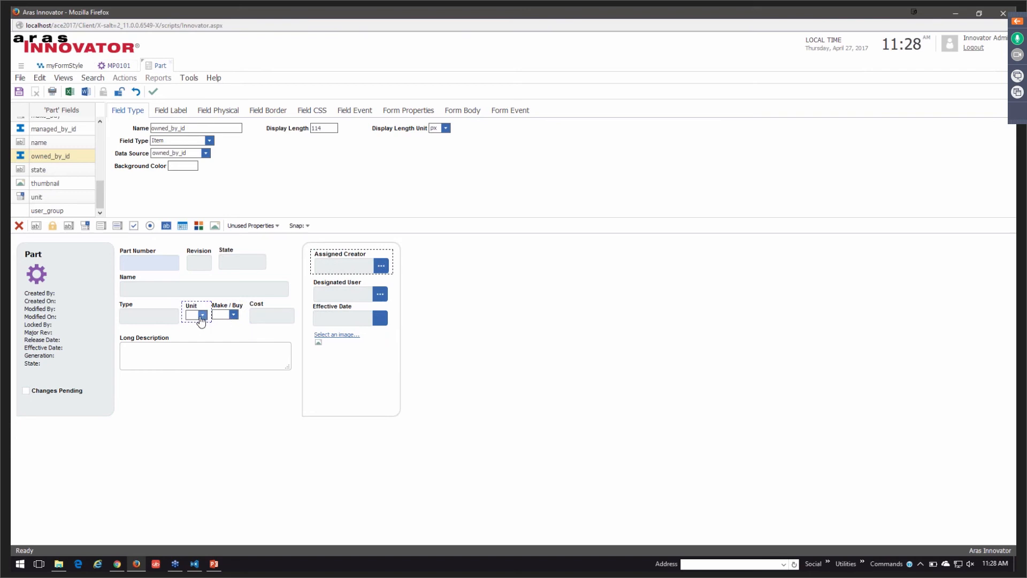
mouse_move(224, 321)
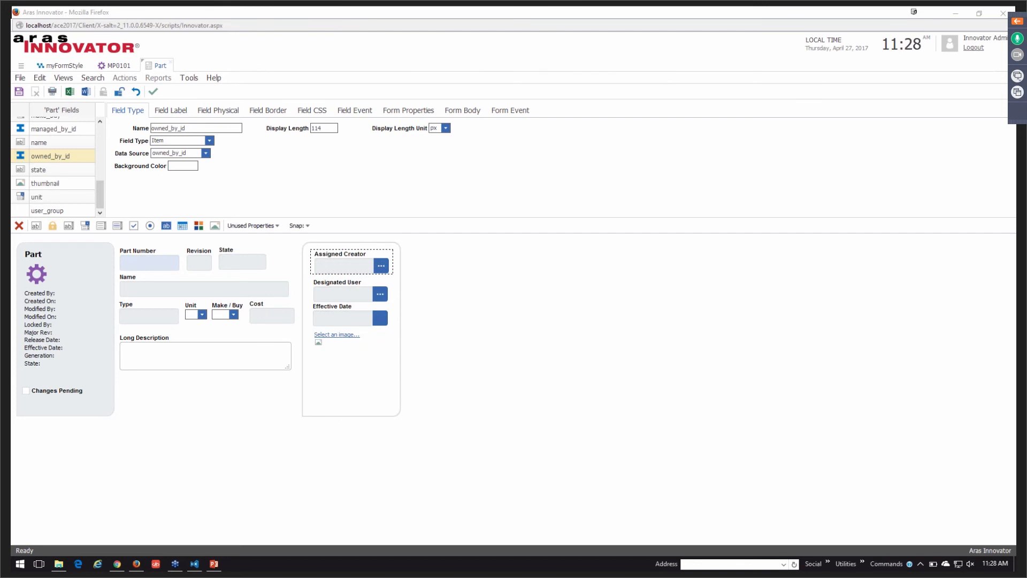
mouse_move(358, 269)
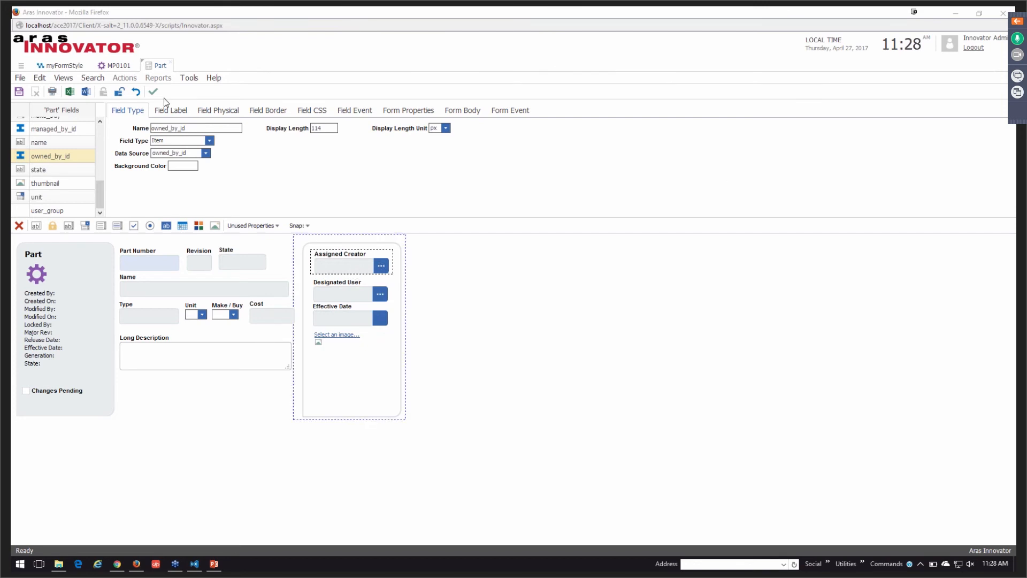
left_click(192, 564)
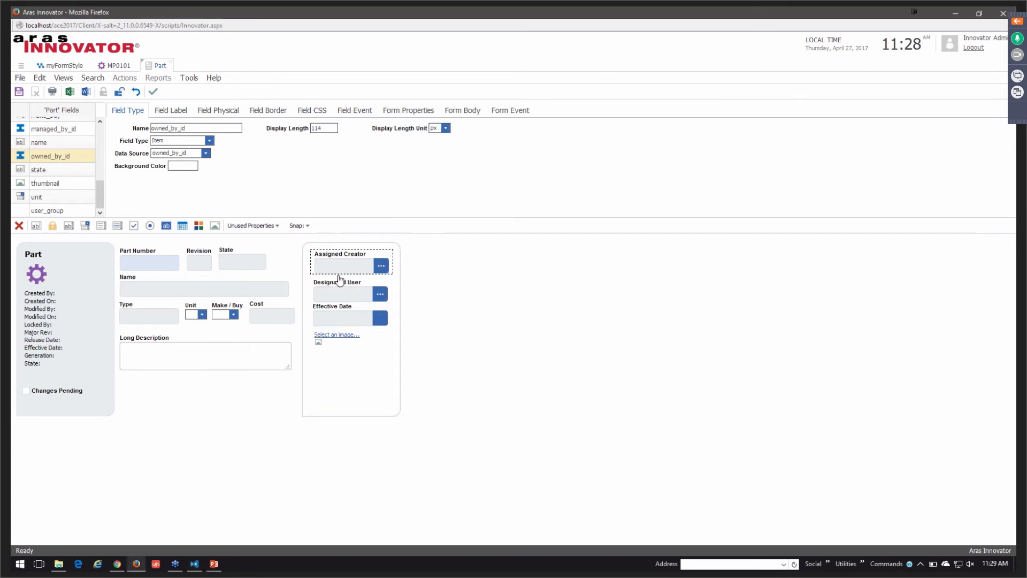
left_click(346, 293)
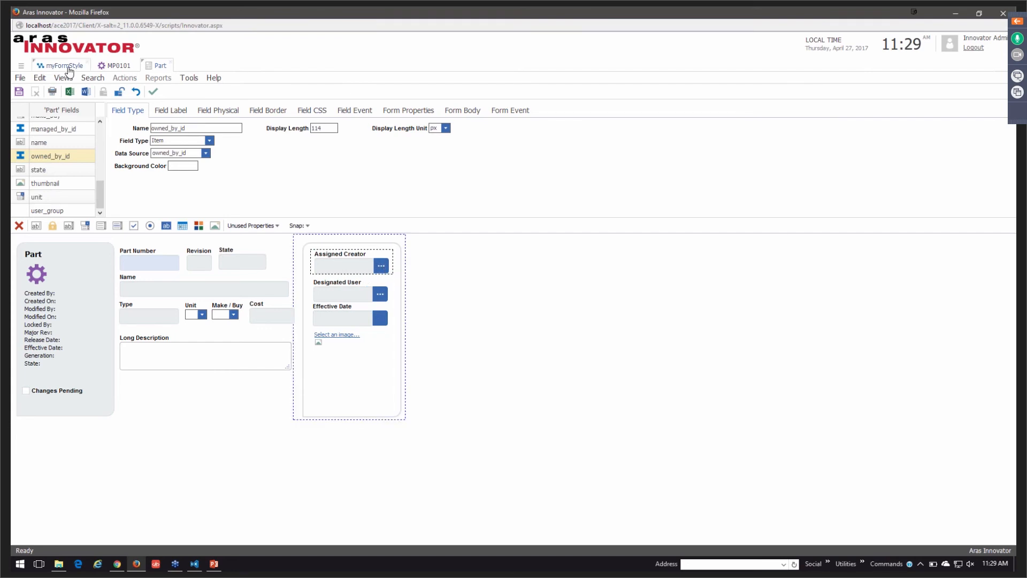
left_click(62, 65)
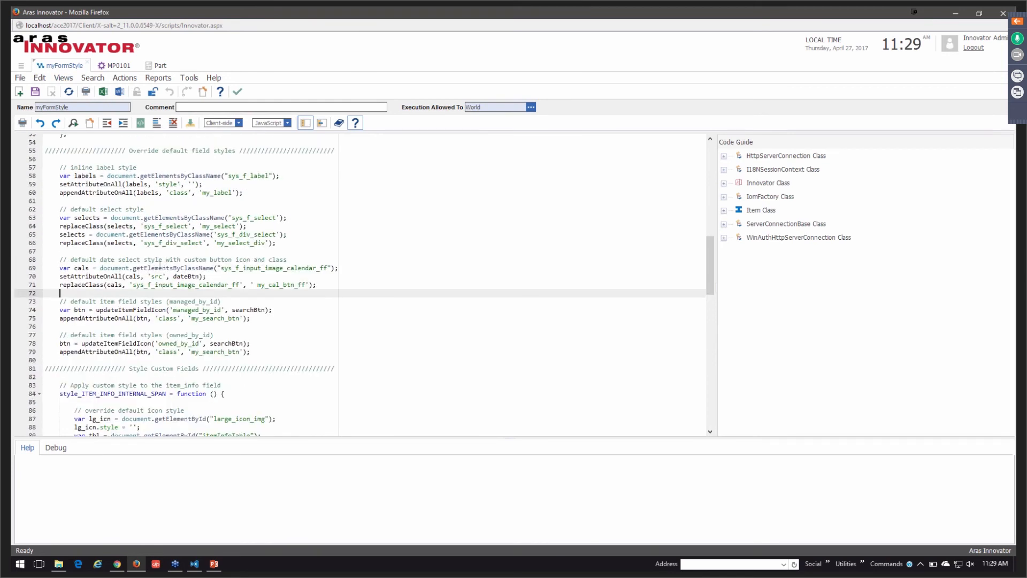
Review the date-select styling code in myFormStyle, then return to the Part form designer
left_click(195, 259)
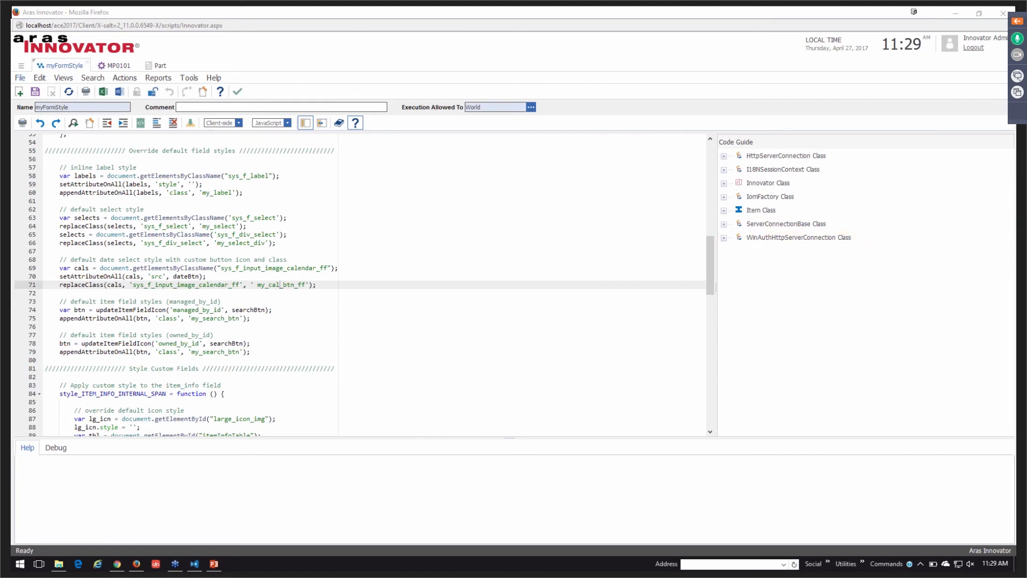
mouse_move(118, 76)
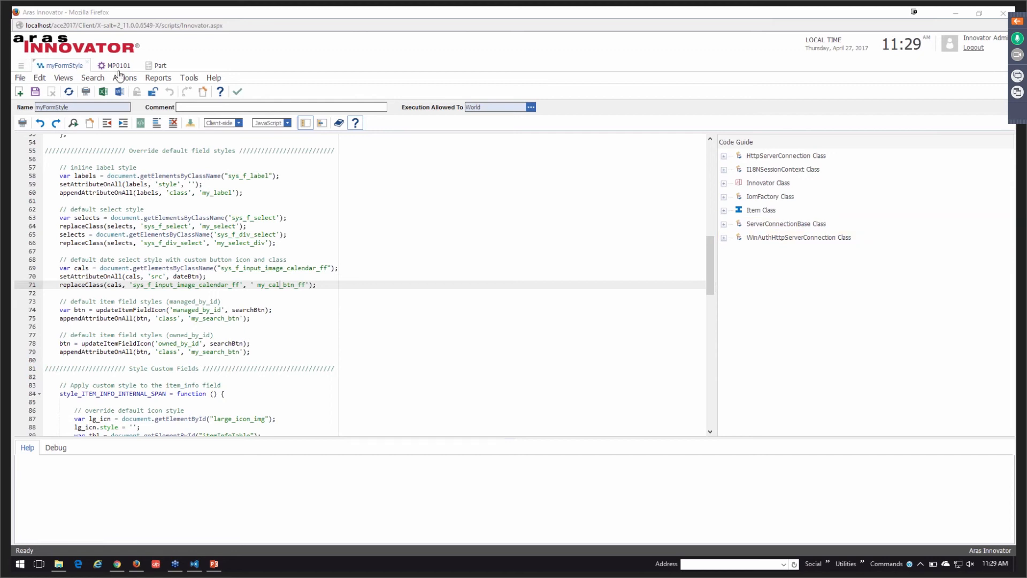
left_click(118, 65)
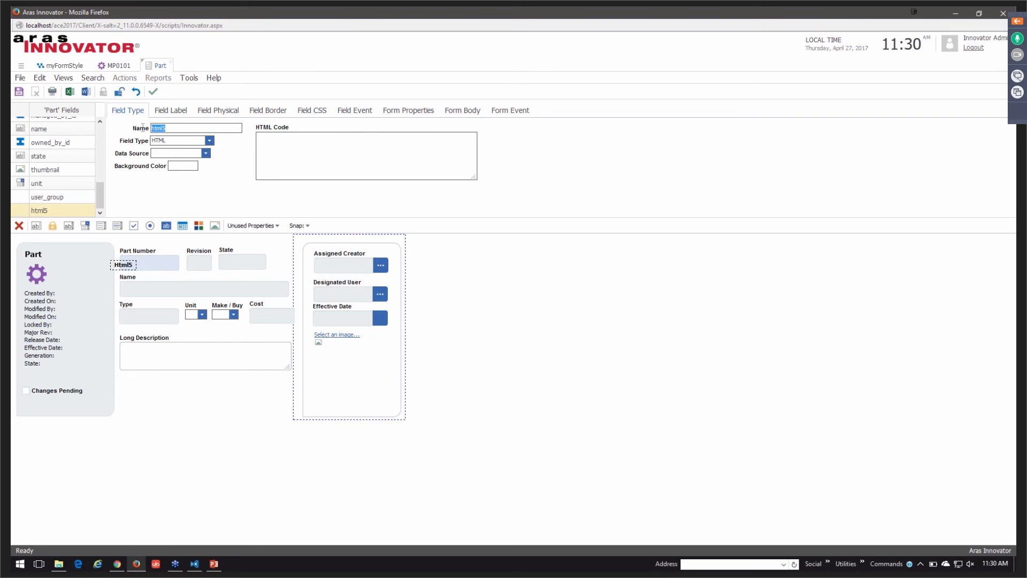
Name the HTML field custom_icon with an img myIcon sourcing ../customer/svg/package.svg, vspace 20
type("custom_icon")
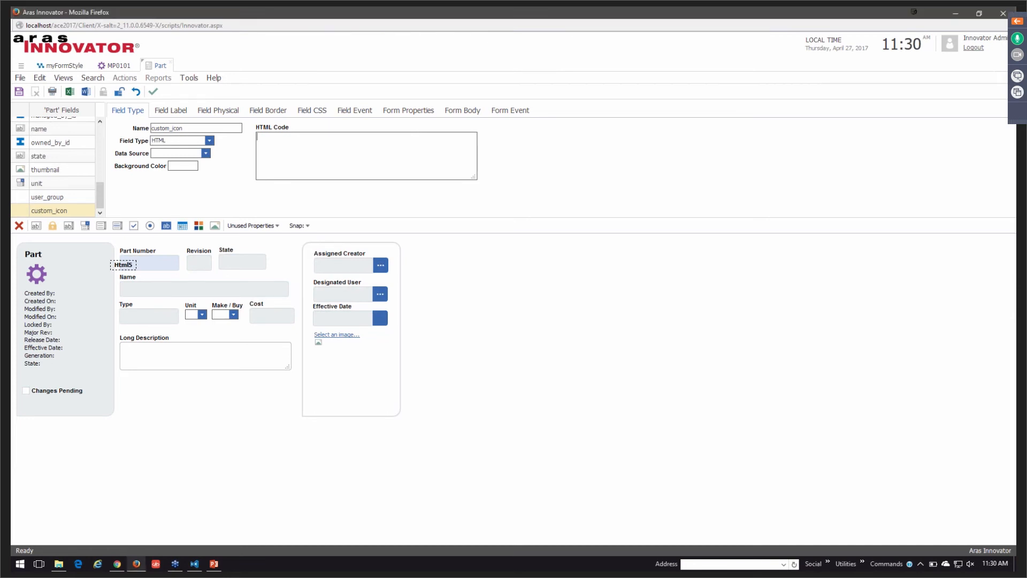
type("<img id=\"myIcon\" name=\"myIcon\" src=\"../customer/svg/package.svg\" vspace=\"20\" hspace=\"20\" />")
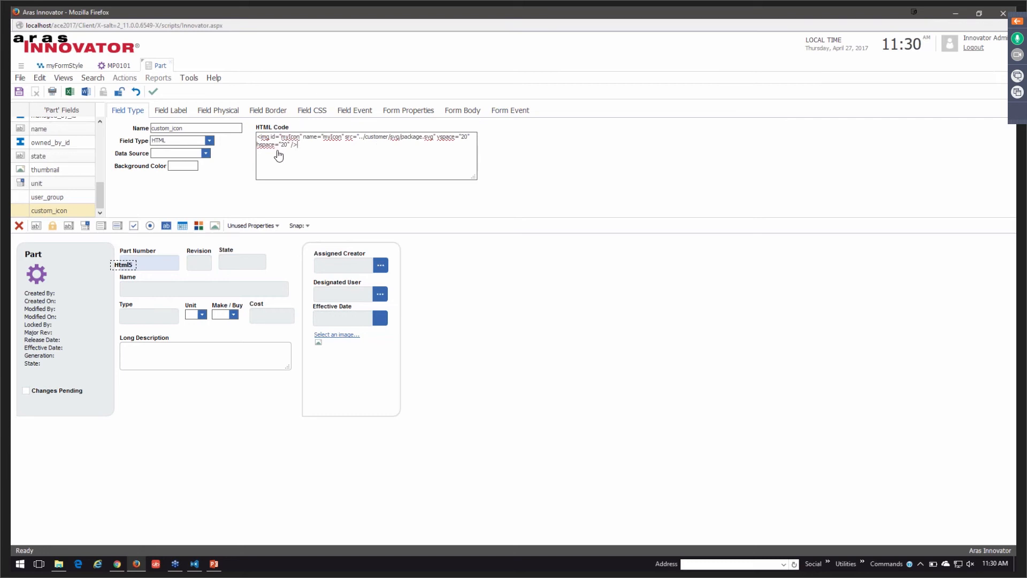
left_click(60, 65)
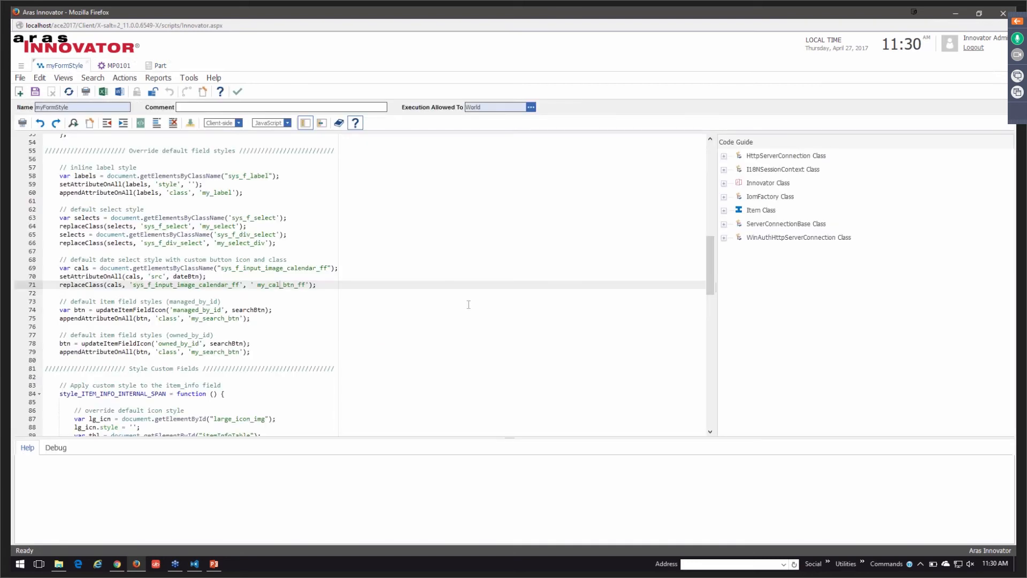
Scroll myFormStyle down through the chooseIcon classification-to-icon function, then return to the Part form
scroll("down", 3)
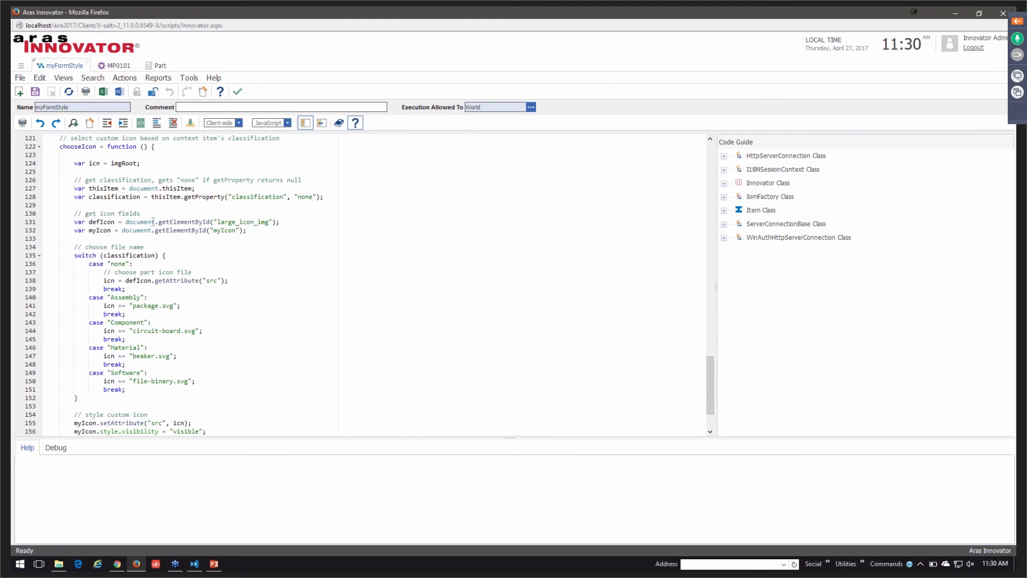
scroll("down", 3)
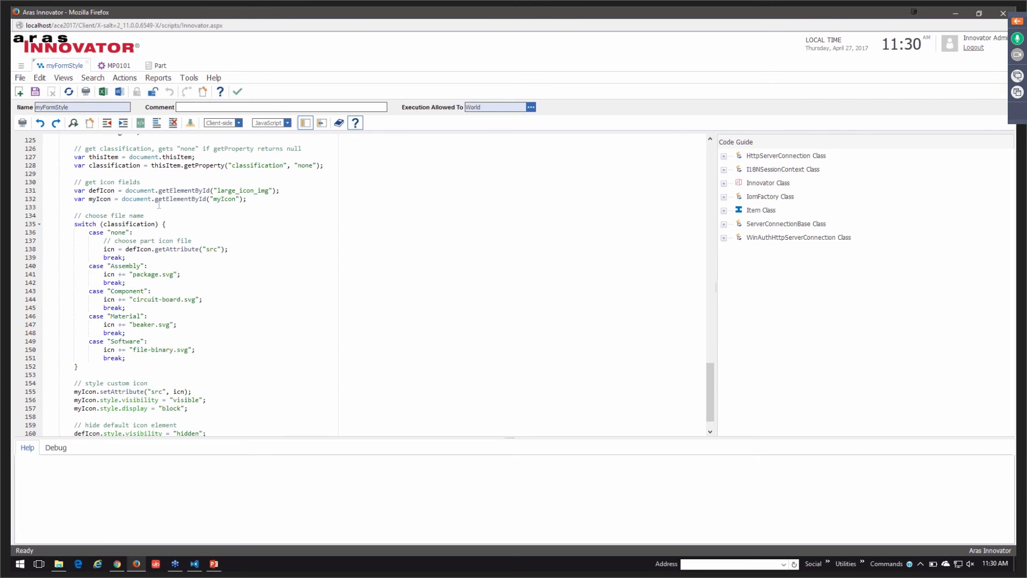
scroll("down", 3)
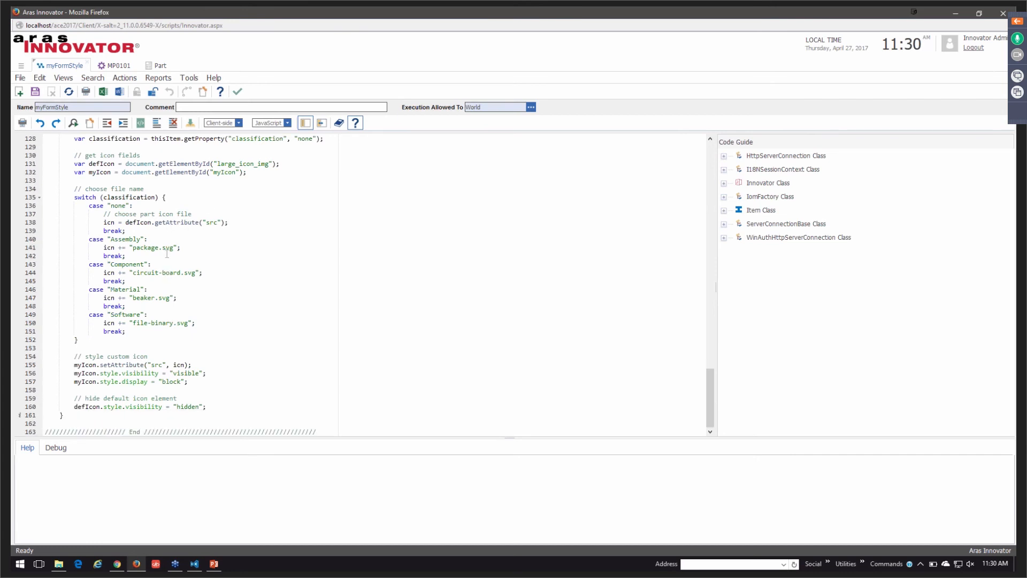
mouse_move(164, 323)
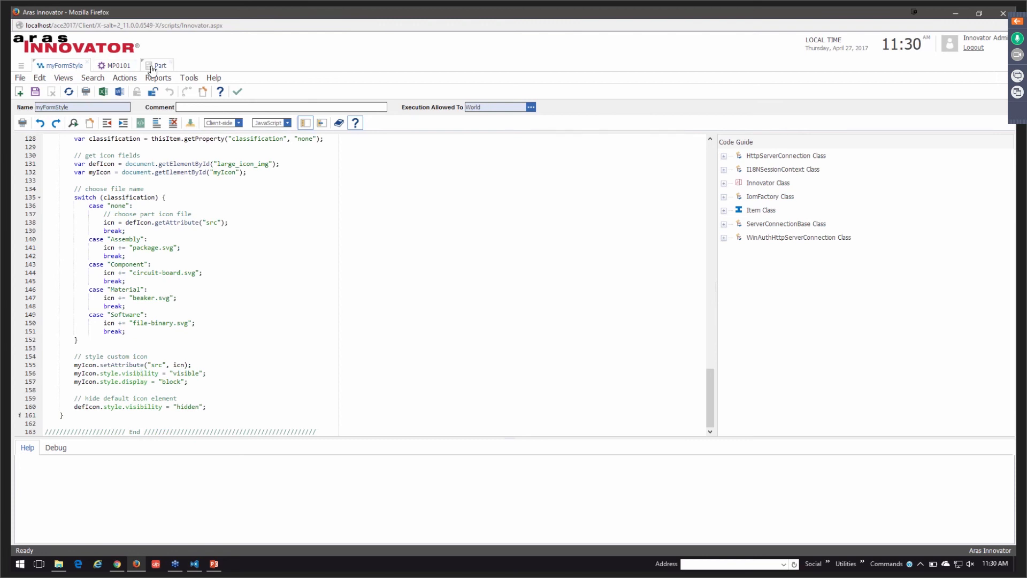
left_click(160, 65)
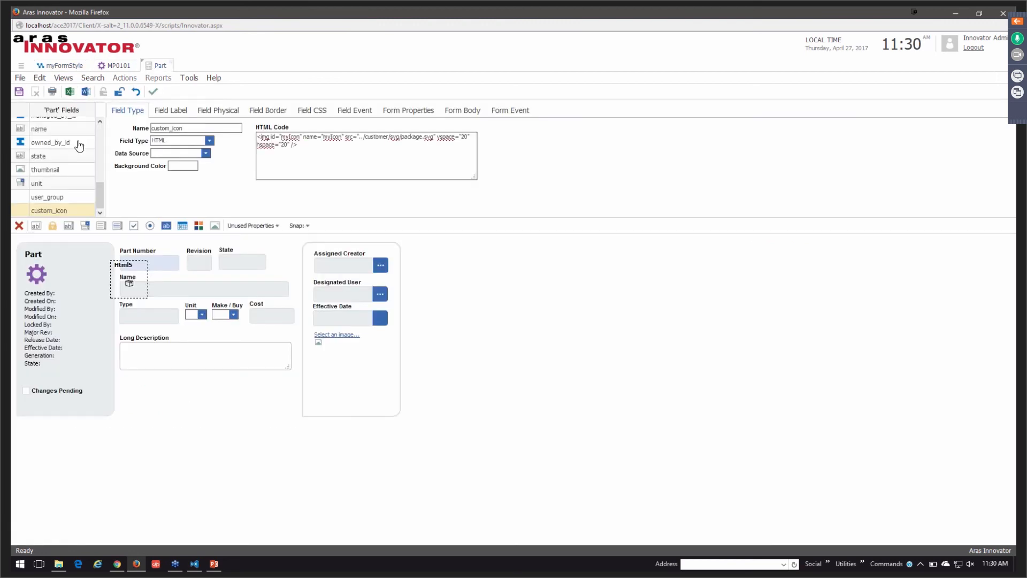
Save the Part form with custom_icon and finish editing with Done, back to the Forms list
left_click(18, 91)
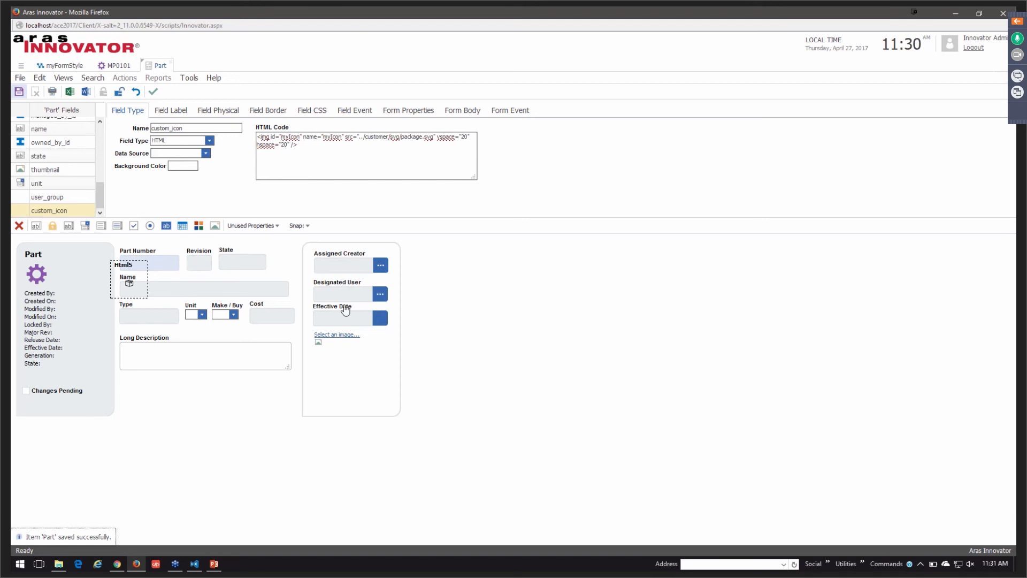
left_click(340, 318)
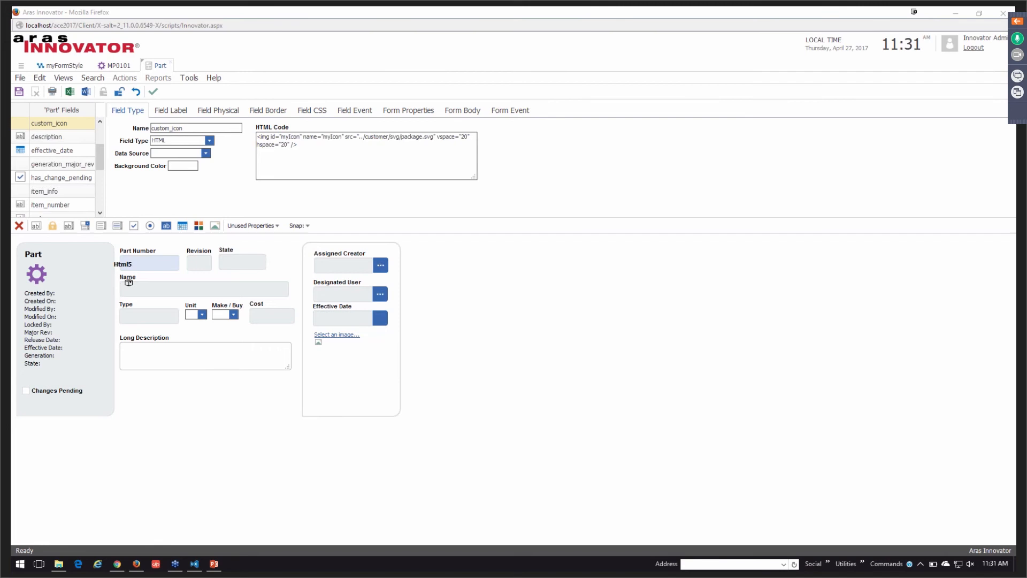
left_click(194, 564)
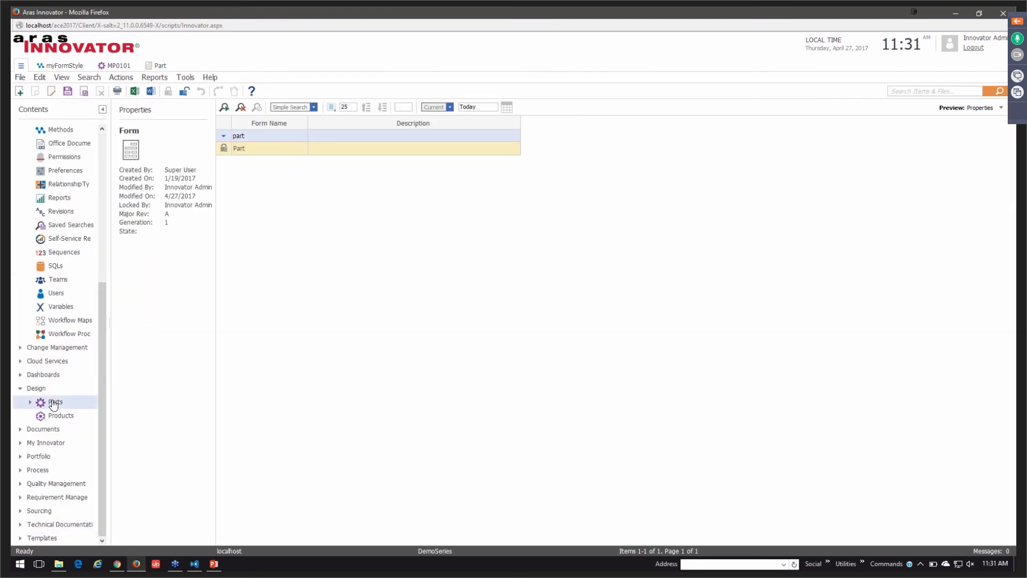
Clear Firefox history, open part MP0101 showing its package icon, then switch to myFormStyle
left_click(55, 401)
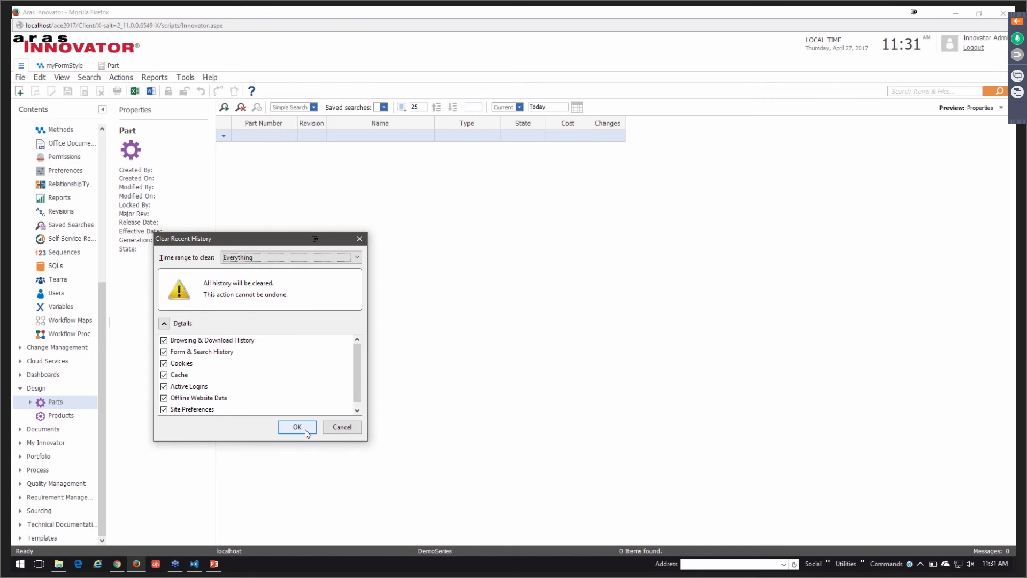
left_click(296, 427)
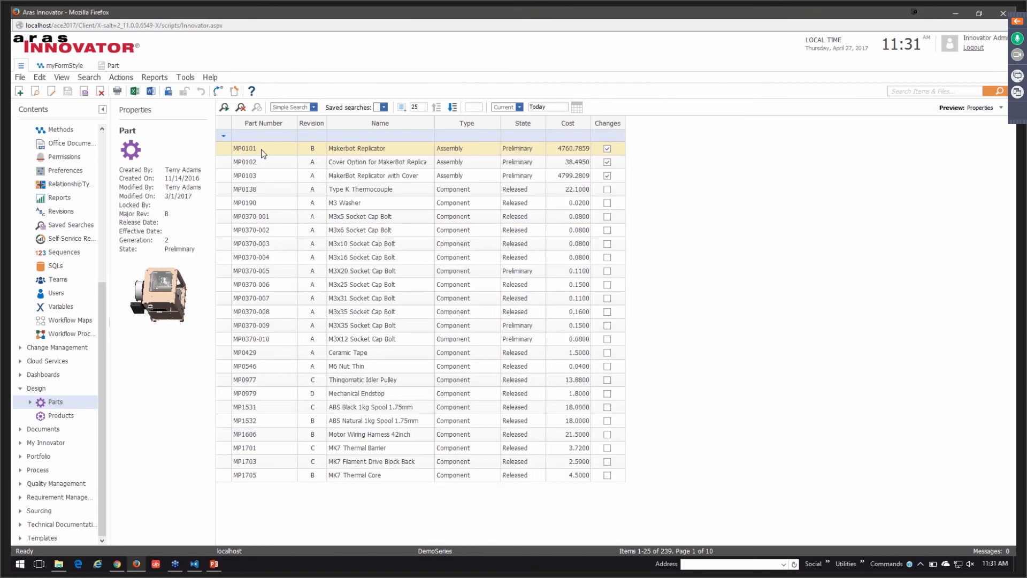
right_click(244, 148)
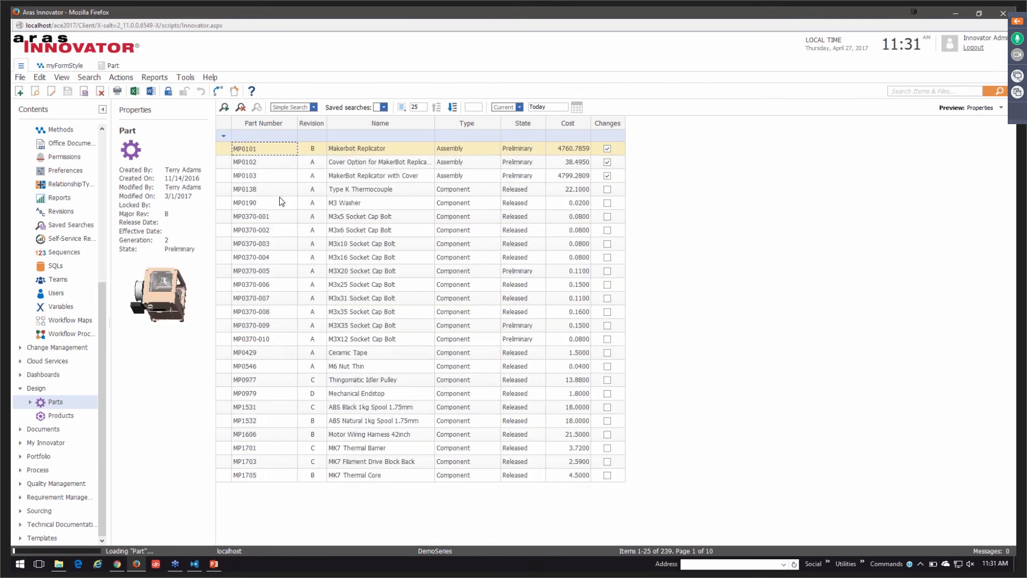
double_click(244, 147)
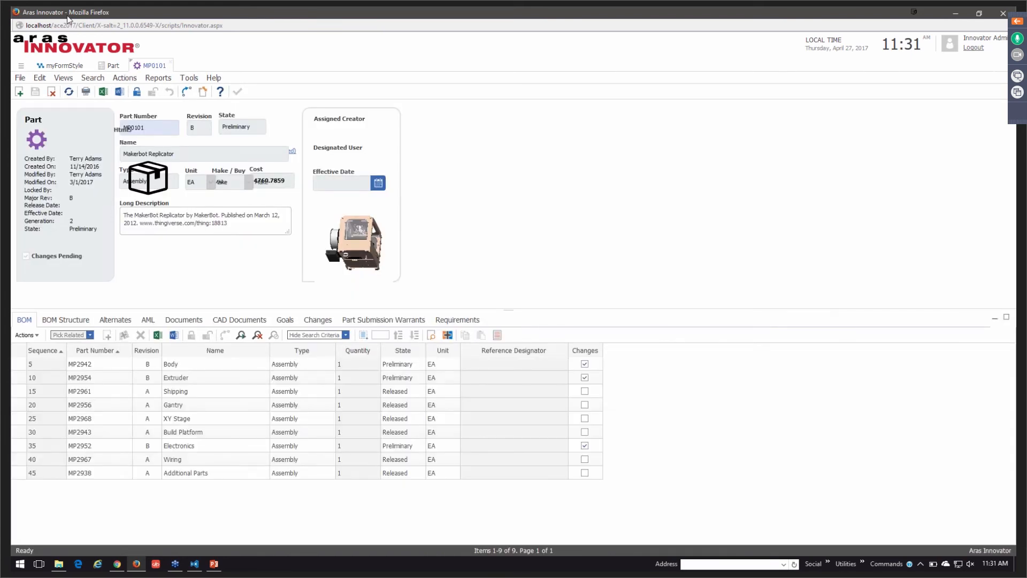
left_click(63, 66)
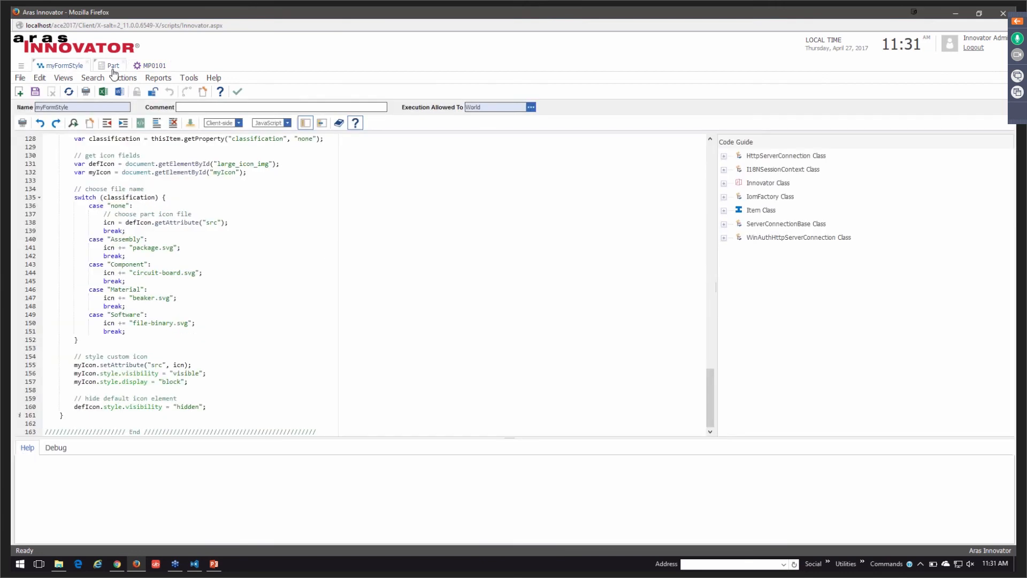
Place the custom icon field over the header gear icon, save the form, and return to the Parts grid
left_click(112, 65)
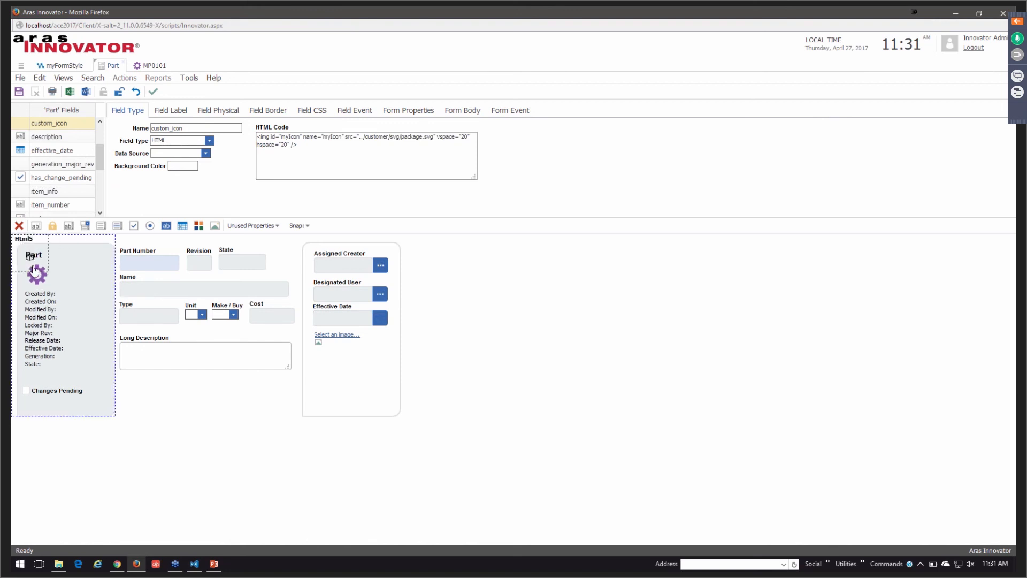
left_click(170, 109)
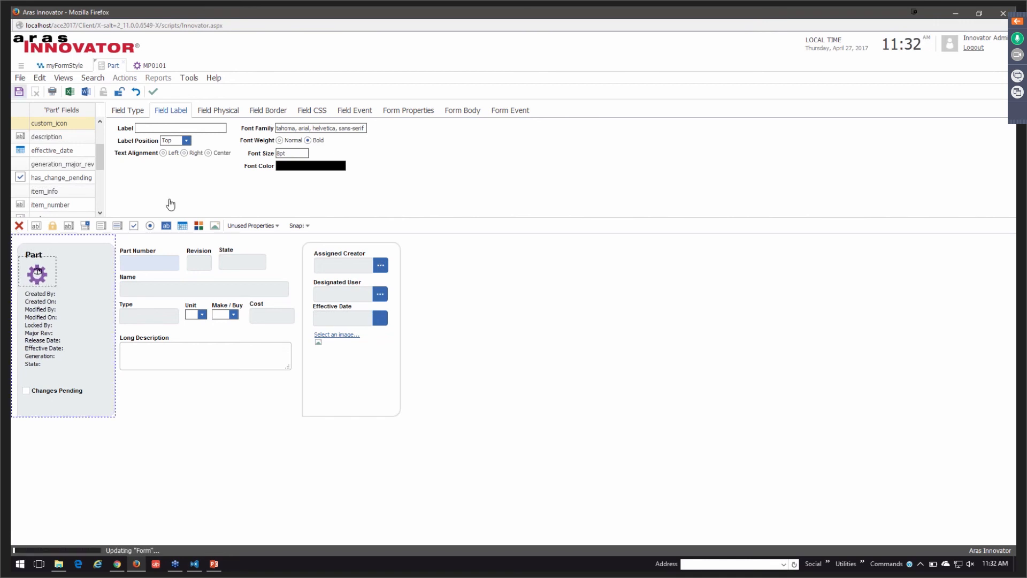
left_click(20, 91)
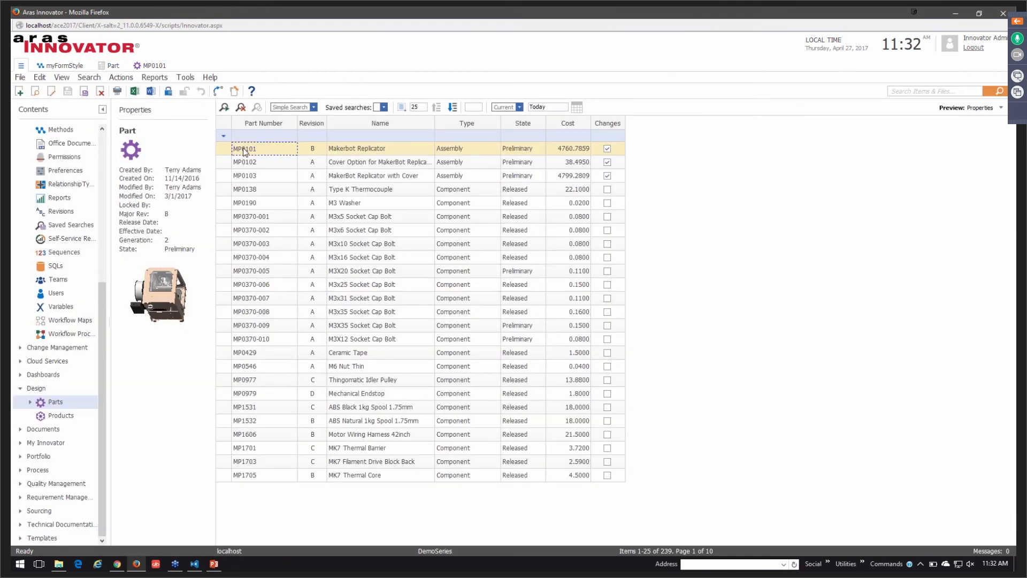
View part MP0101 from the Parts grid so its header shows the package icon
double_click(264, 147)
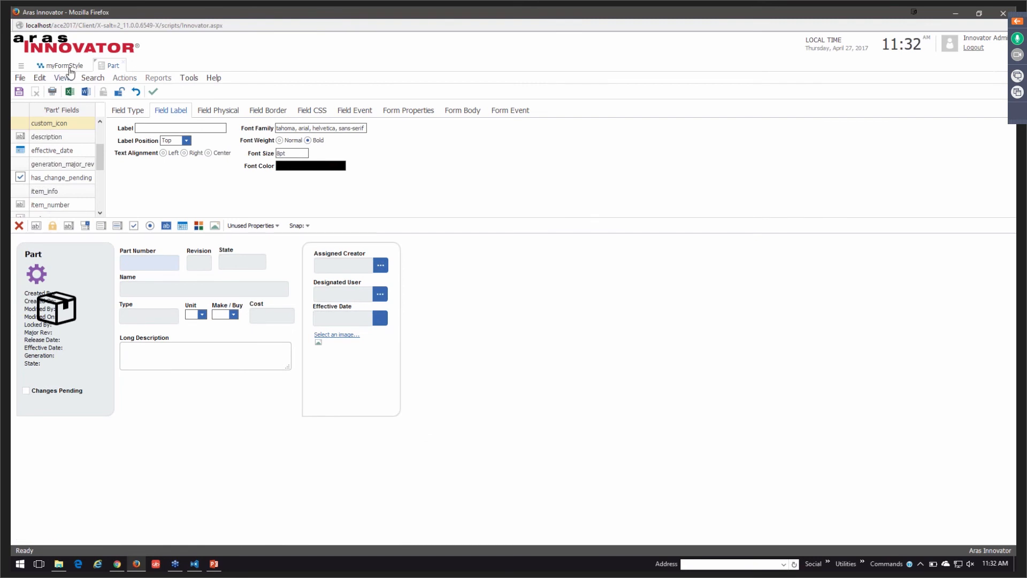
left_click(62, 66)
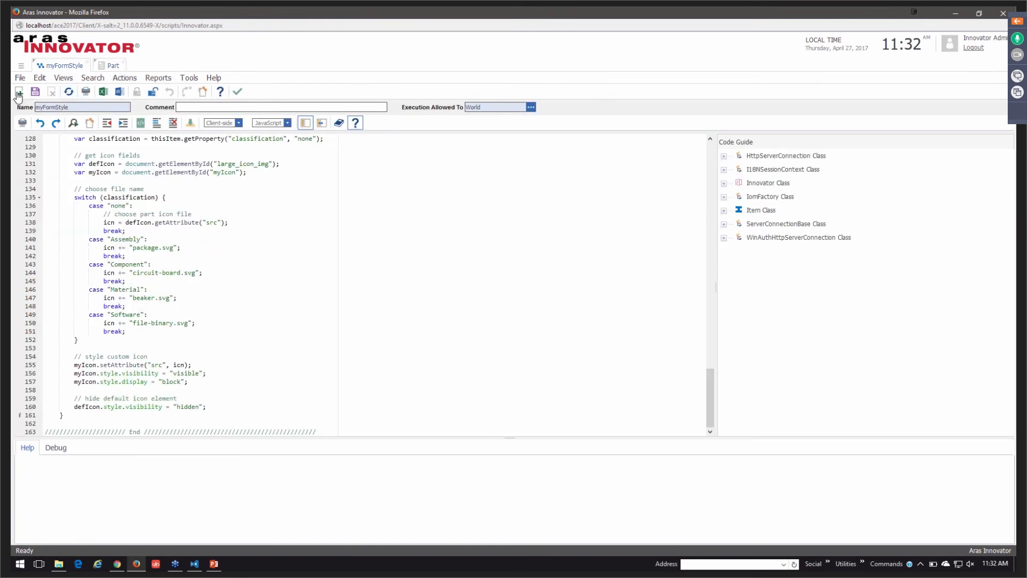
left_click(112, 65)
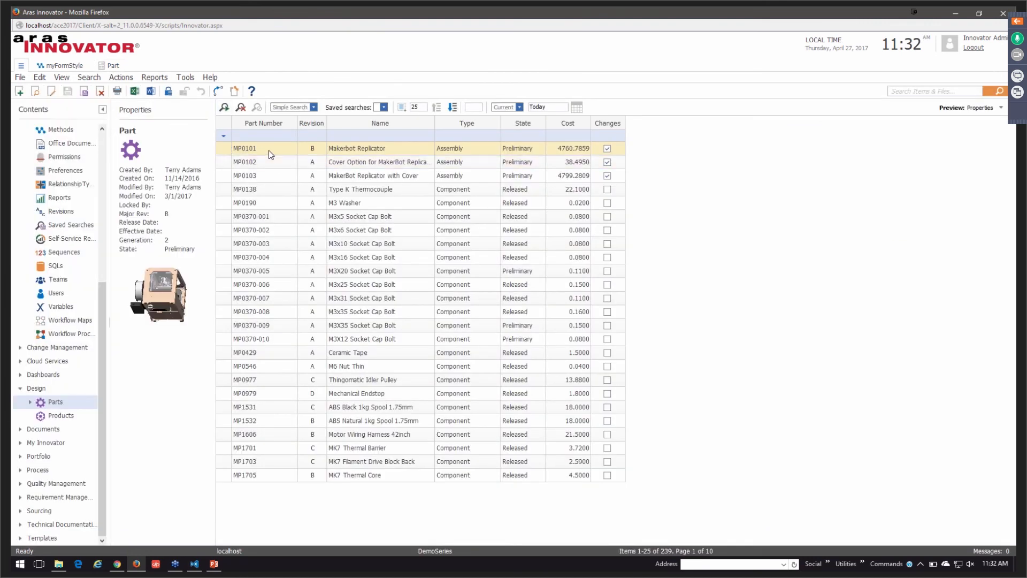
right_click(262, 147)
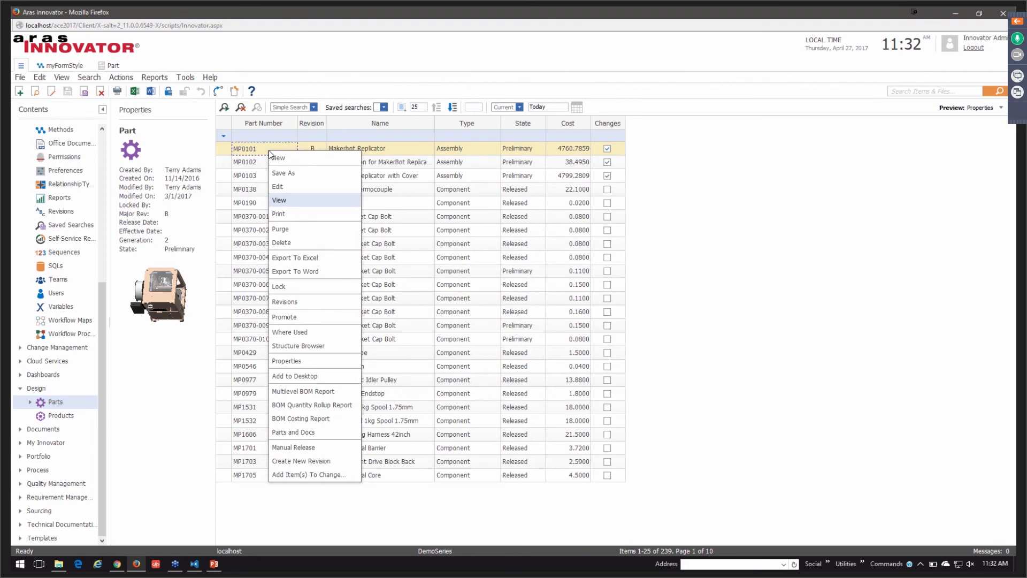
left_click(279, 200)
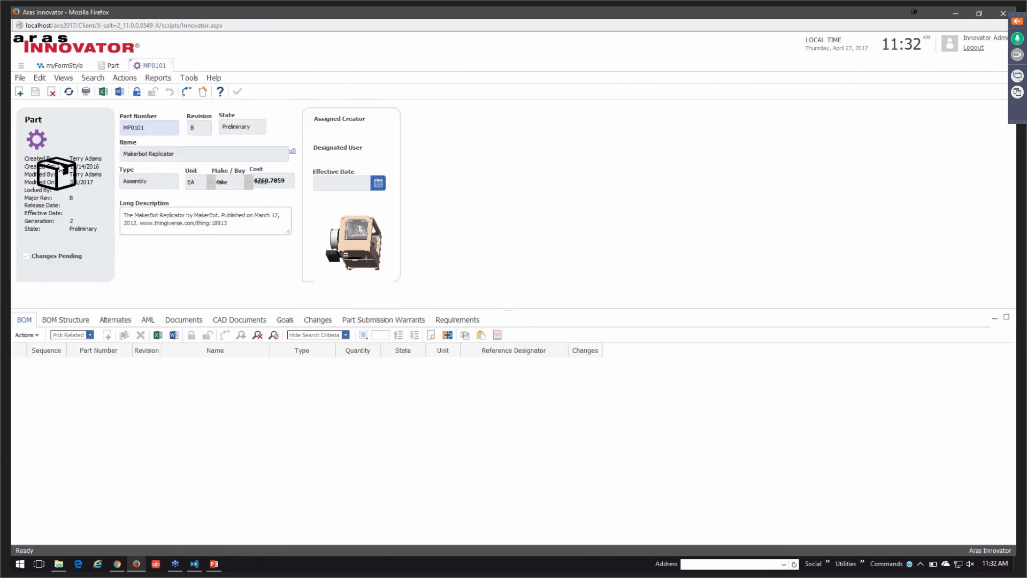